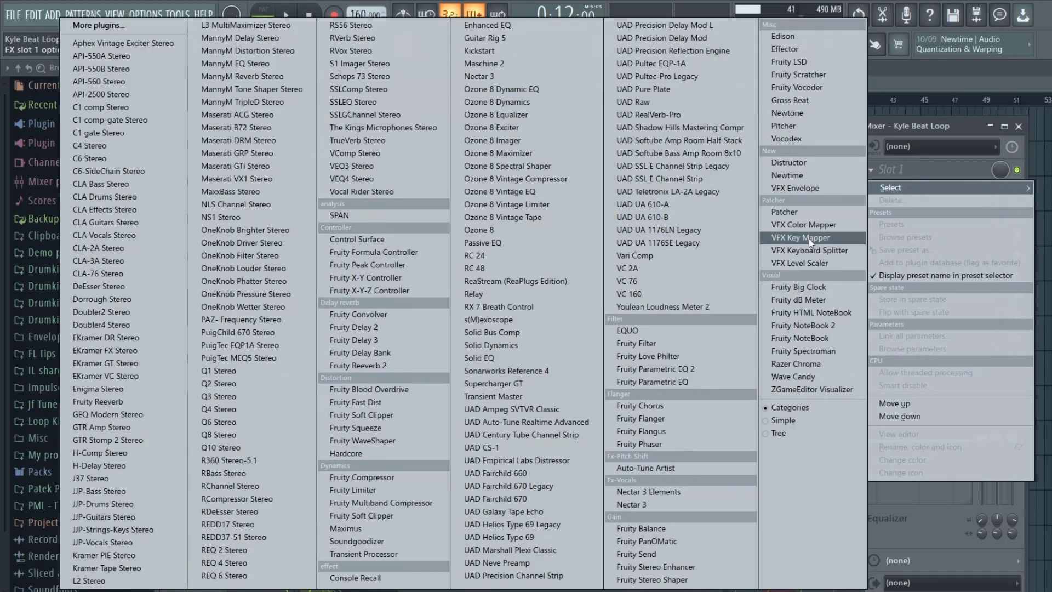
pyautogui.moveTo(680, 343)
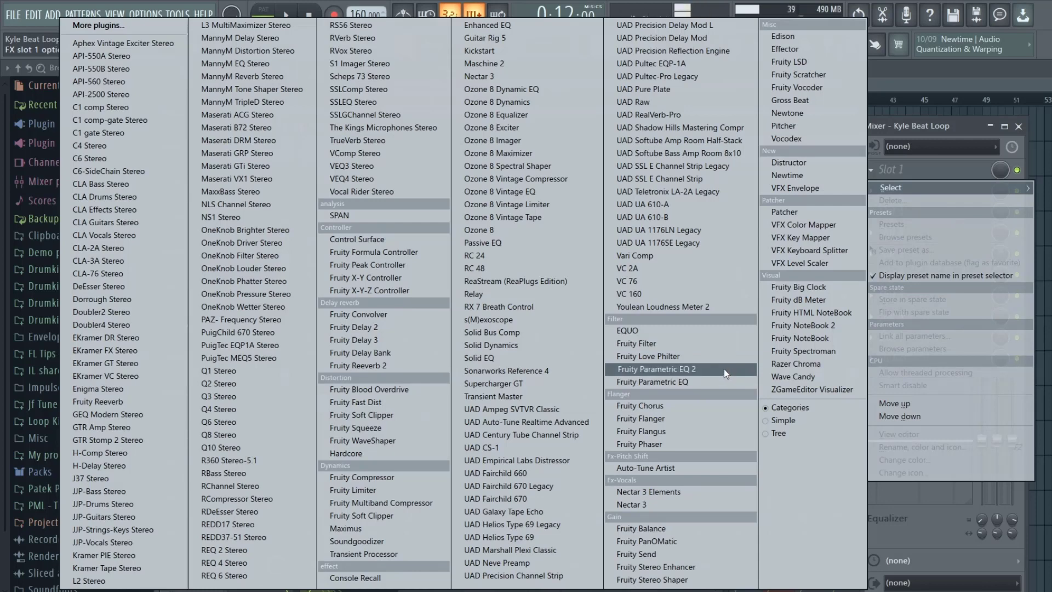
# Load Fruity Parametric EQ 2 into slot 1 of the Kyle Beat Loop mixer track
pyautogui.click(655, 368)
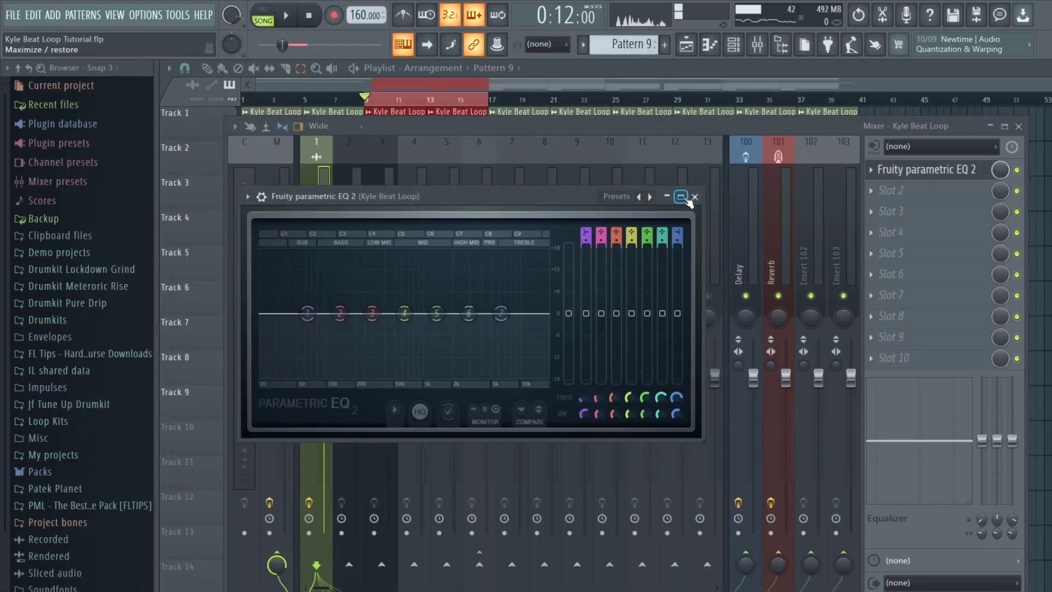
# Maximize the loop's EQ and drag band 1 into a high-pass low cut
pyautogui.click(681, 196)
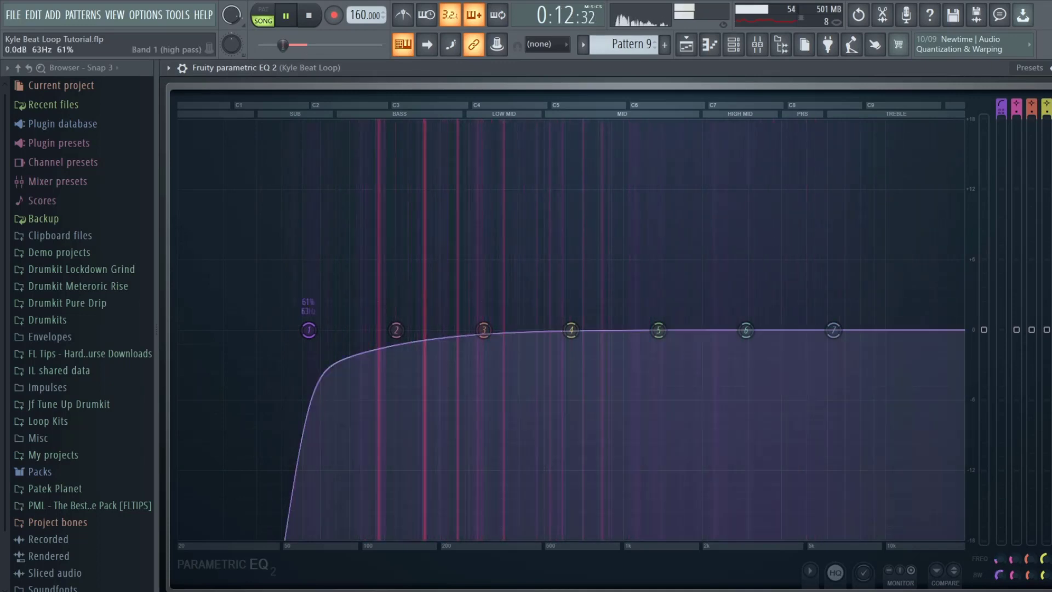
pyautogui.moveTo(308, 329); pyautogui.dragTo(443, 329)
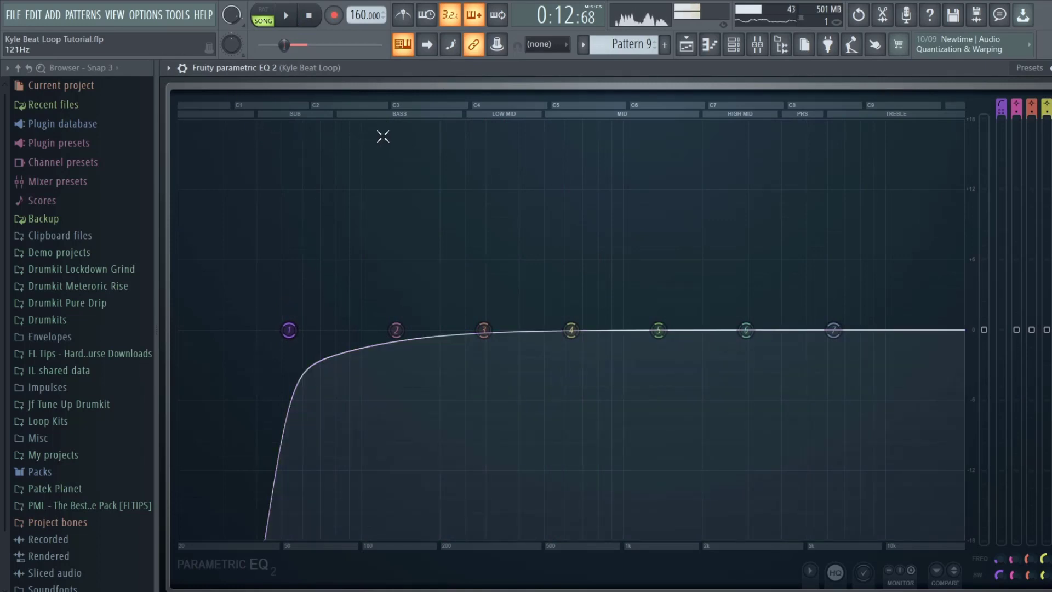
pyautogui.moveTo(288, 329); pyautogui.dragTo(410, 329)
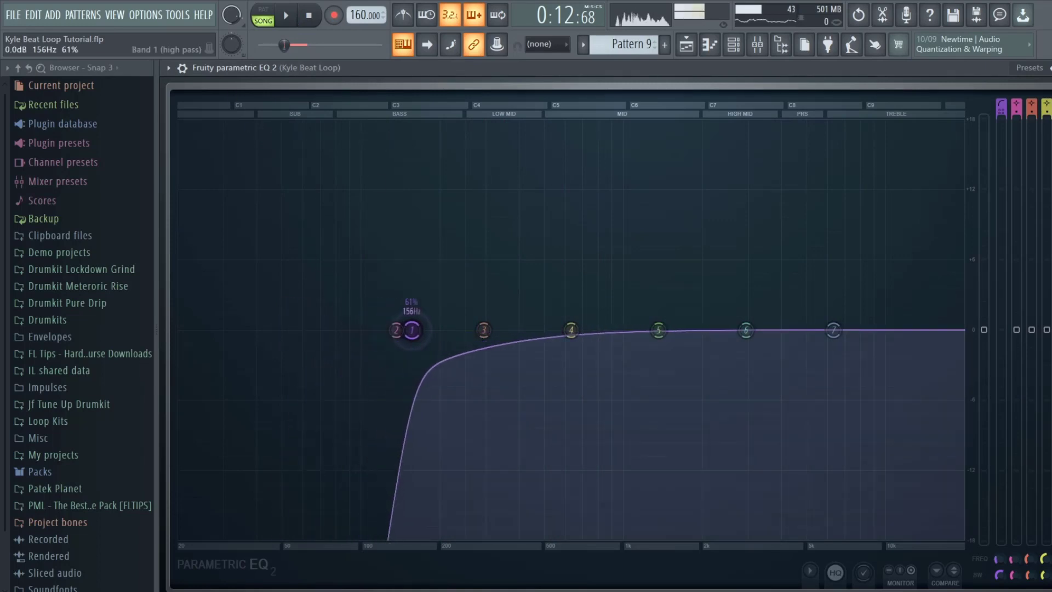
pyautogui.moveTo(406, 329); pyautogui.dragTo(297, 328)
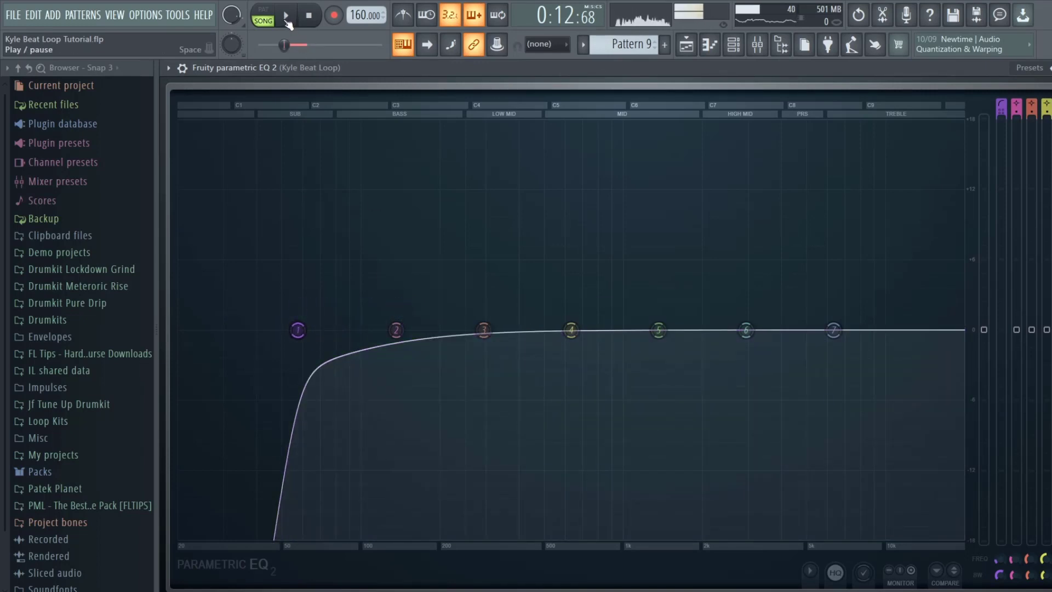
# Play the beat and sweep band 1's low cut by ear, leaving it just under 100 Hz
pyautogui.click(284, 15)
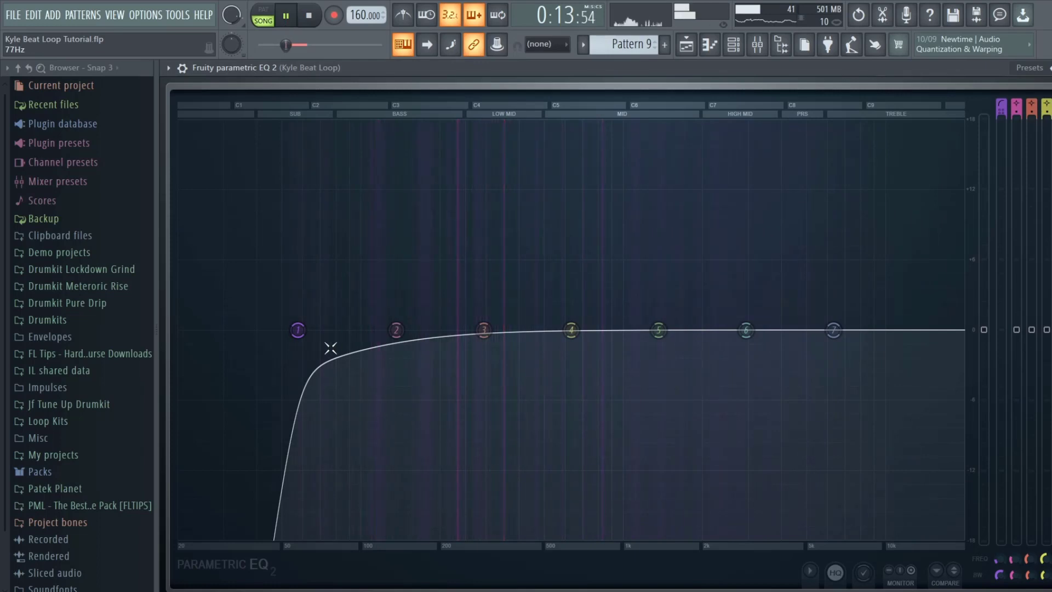
pyautogui.moveTo(297, 330); pyautogui.dragTo(465, 329)
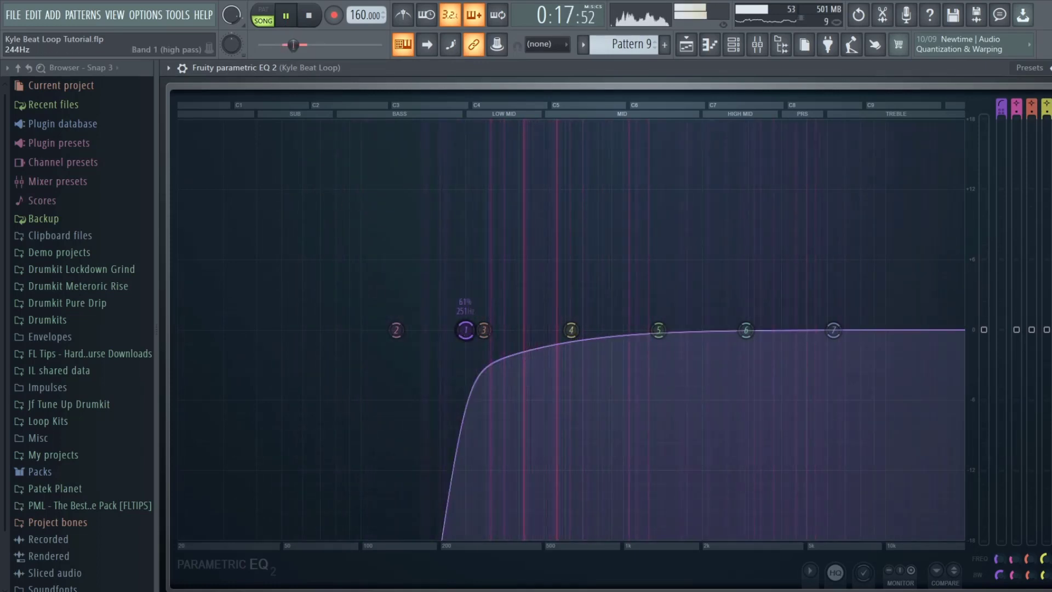
pyautogui.moveTo(463, 329); pyautogui.dragTo(446, 330)
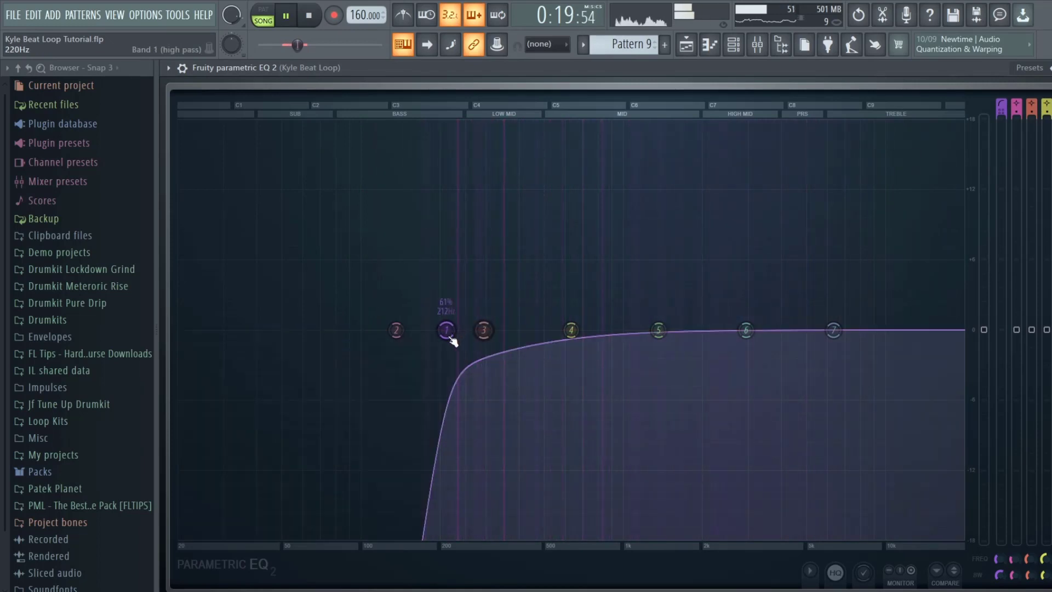
pyautogui.moveTo(446, 329); pyautogui.dragTo(437, 329)
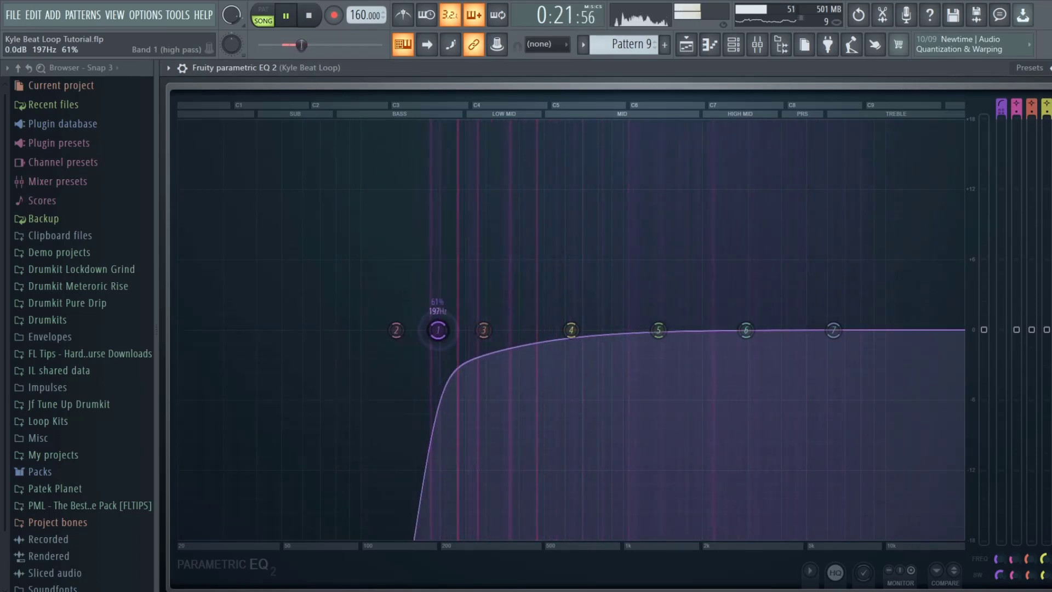
pyautogui.moveTo(436, 329); pyautogui.dragTo(419, 330)
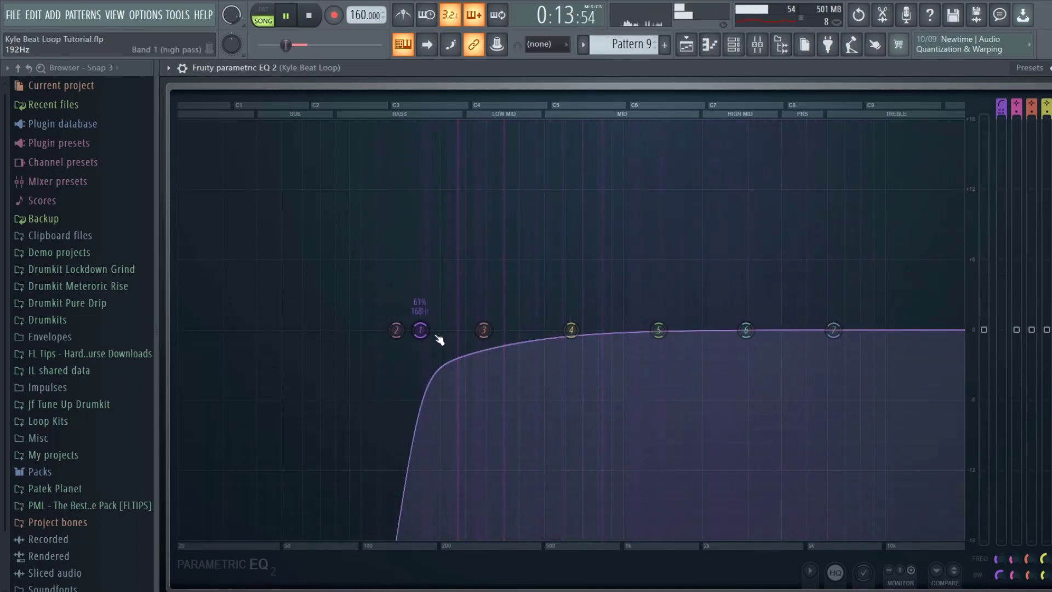
pyautogui.moveTo(420, 330); pyautogui.dragTo(422, 329)
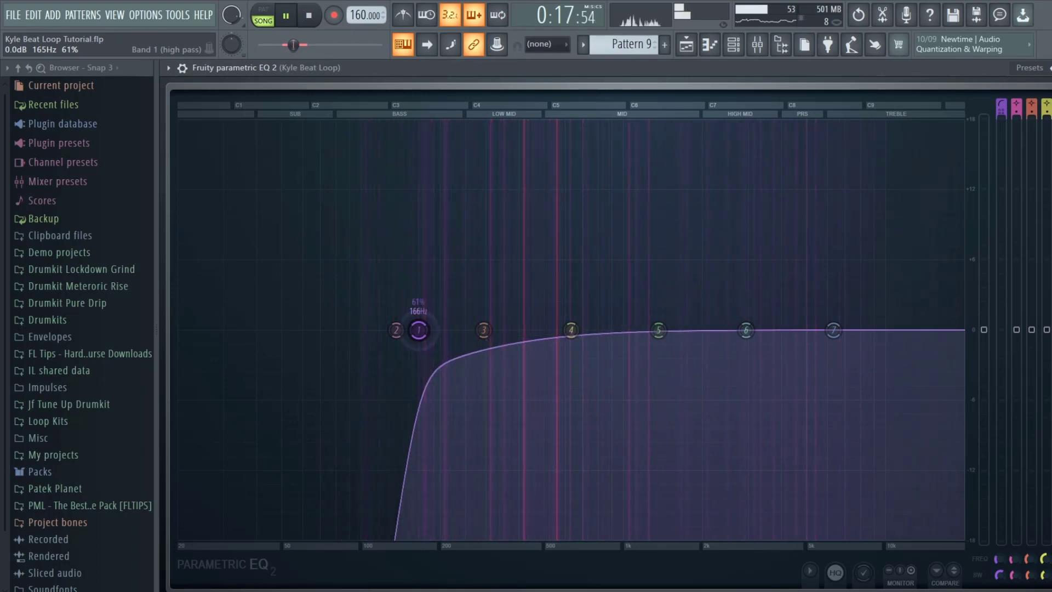
pyautogui.moveTo(418, 330); pyautogui.dragTo(357, 329)
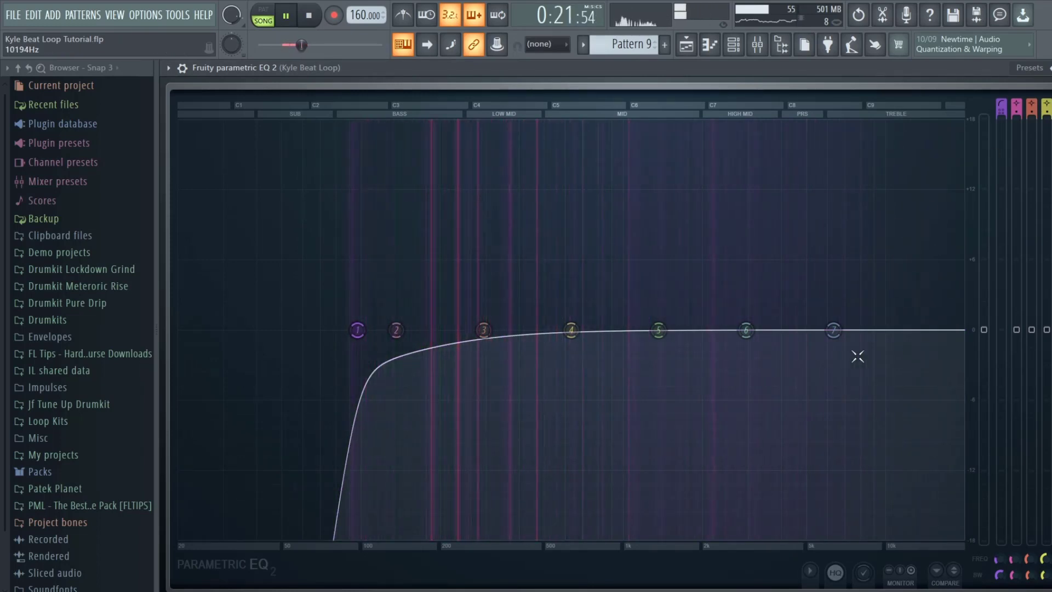
# Turn EQ band 7 into a steep high cut near 20 kHz and close the EQ
pyautogui.moveTo(832, 330); pyautogui.dragTo(833, 329)
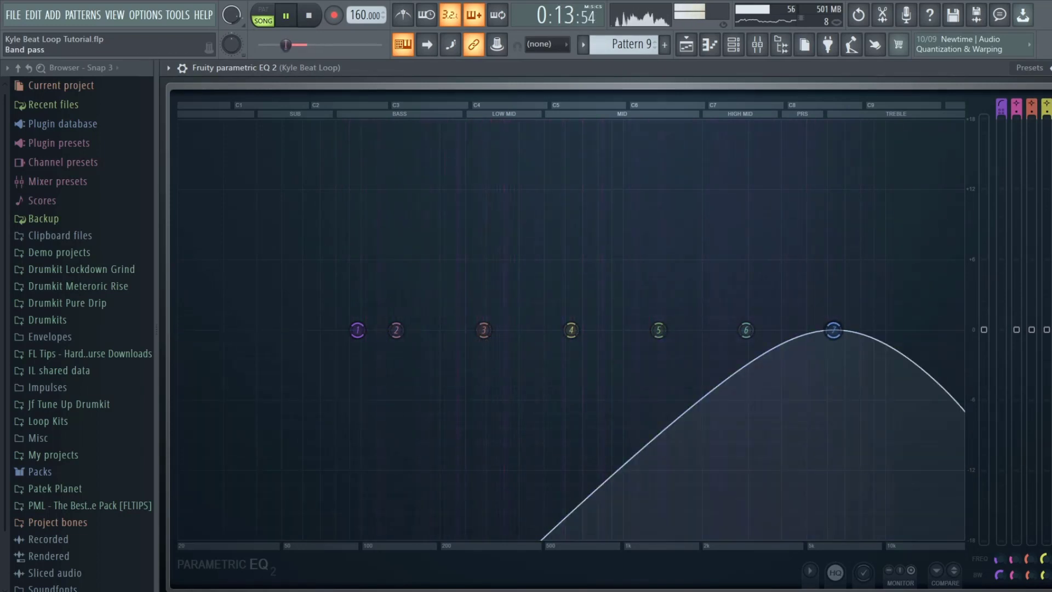
pyautogui.moveTo(833, 330); pyautogui.dragTo(833, 330)
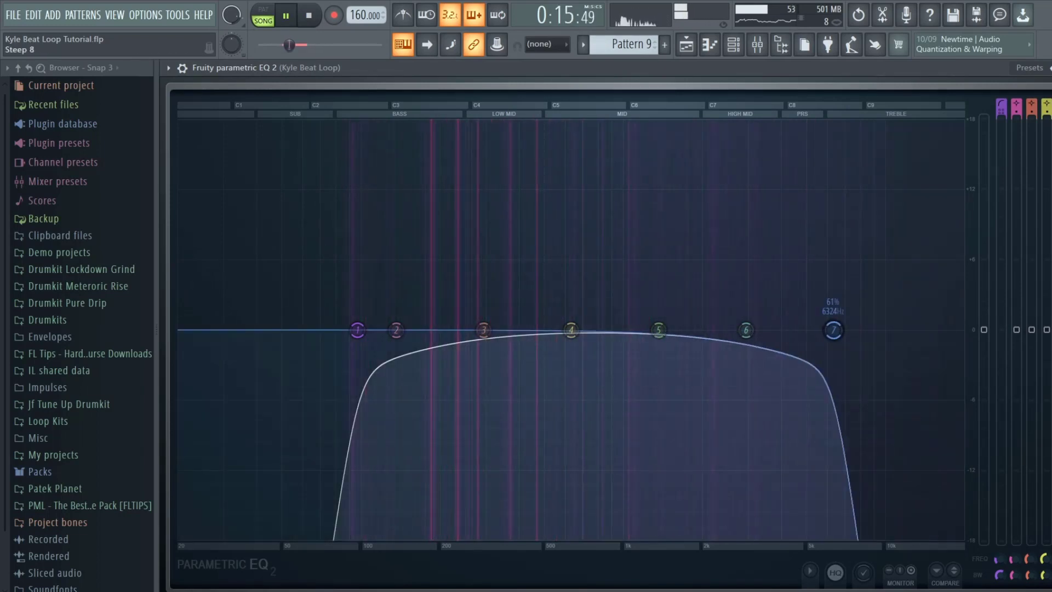
pyautogui.moveTo(833, 329); pyautogui.dragTo(900, 330)
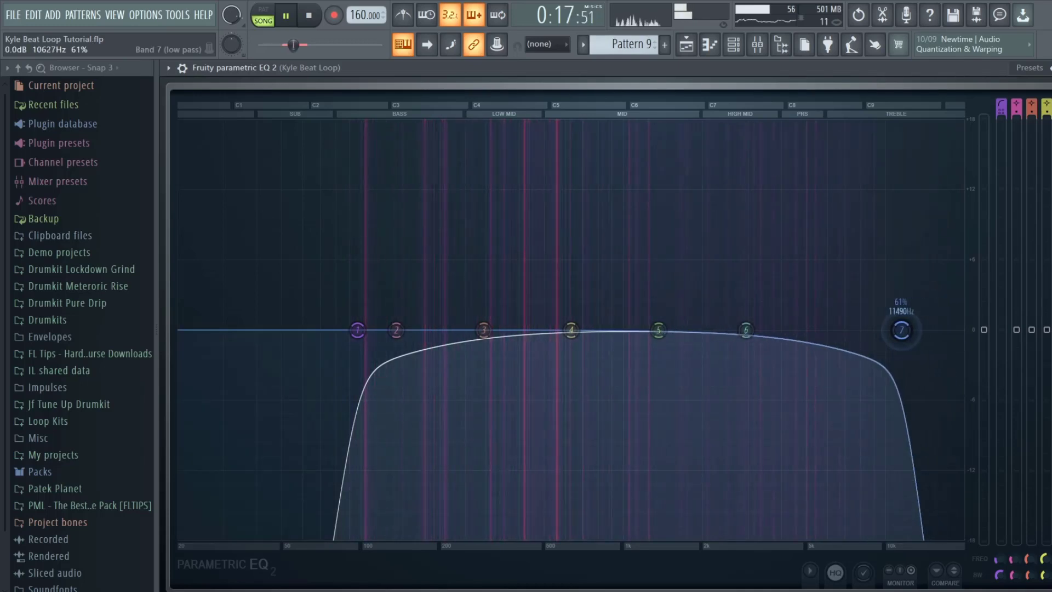
pyautogui.moveTo(900, 329); pyautogui.dragTo(962, 329)
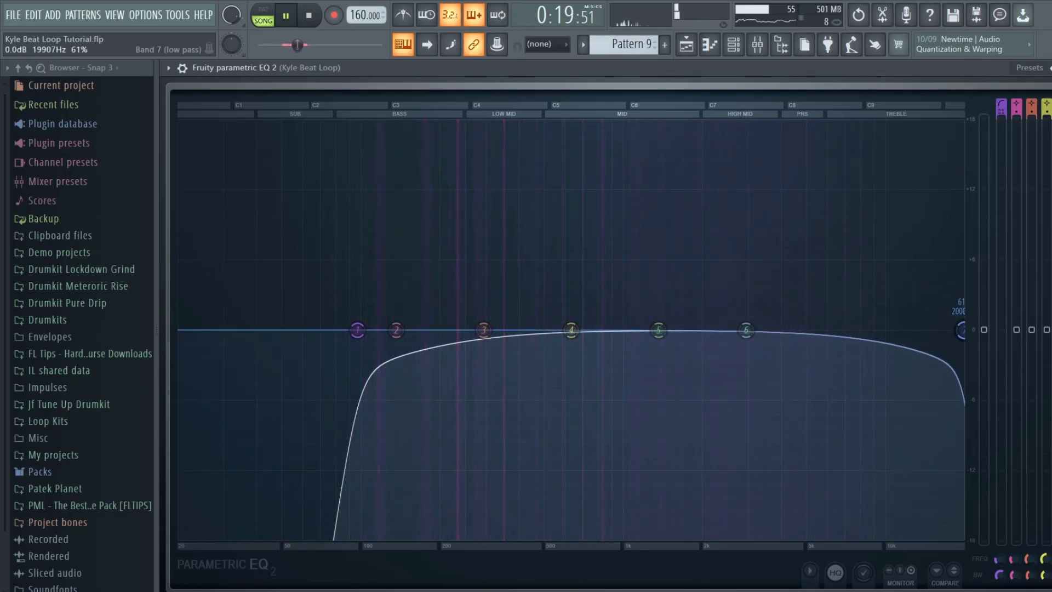
pyautogui.moveTo(962, 330); pyautogui.dragTo(881, 330)
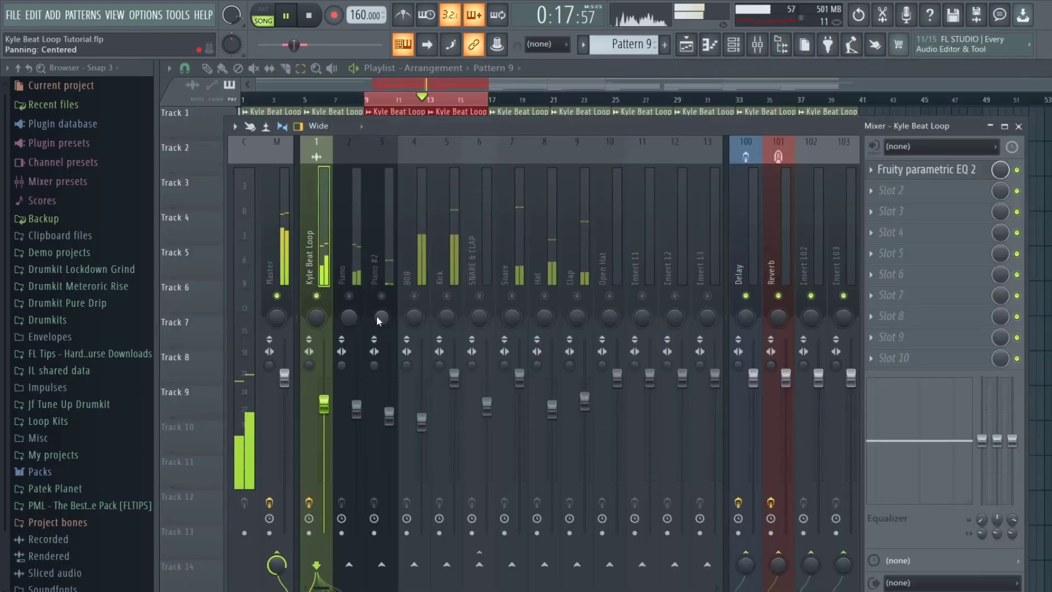
# Select the Piano track and load Fruity Parametric EQ 2 into its first slot
pyautogui.click(349, 262)
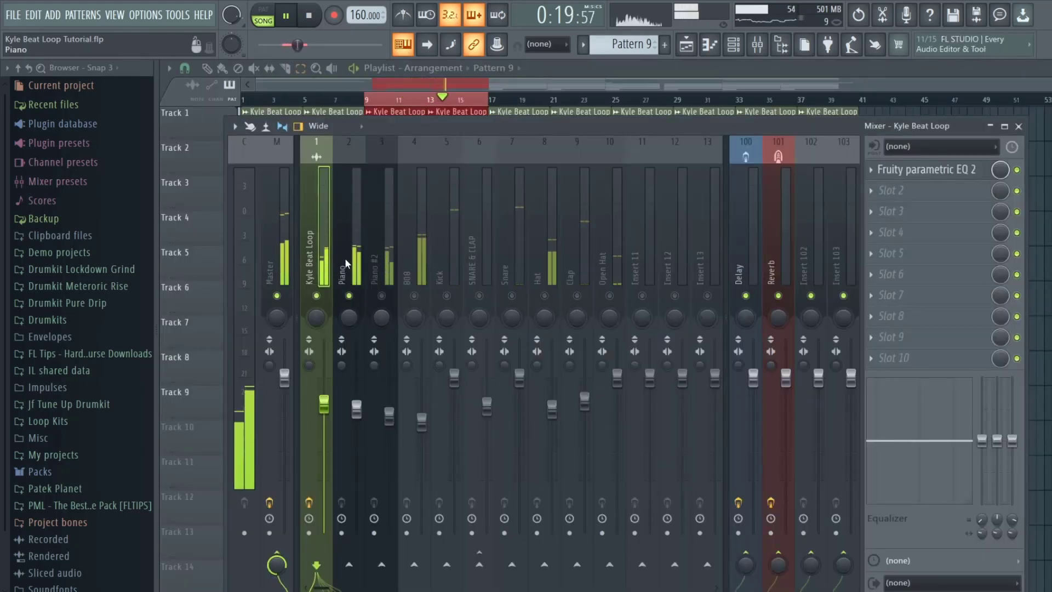
pyautogui.click(348, 255)
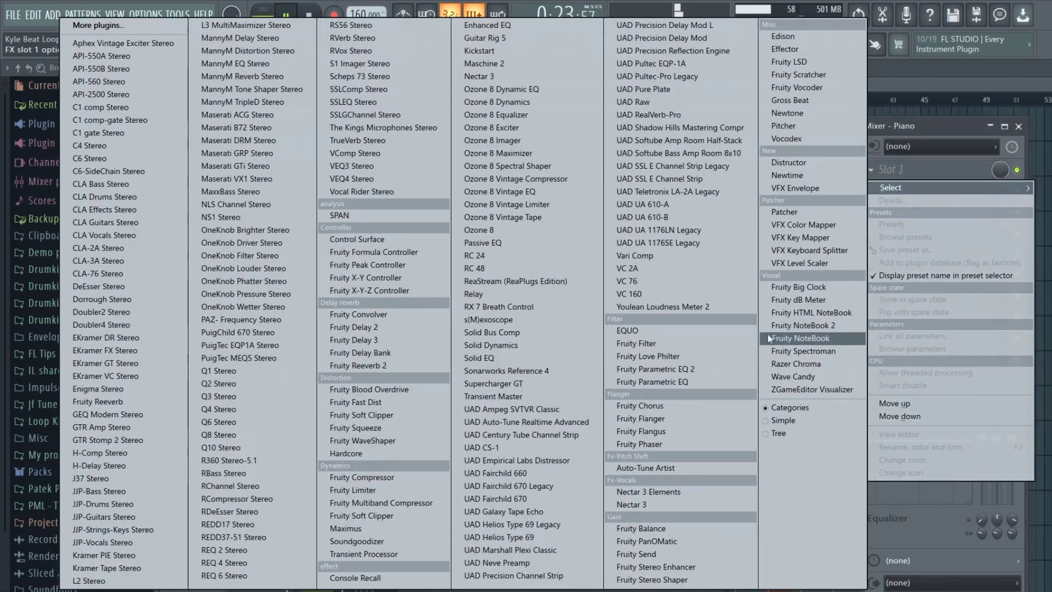
pyautogui.click(655, 368)
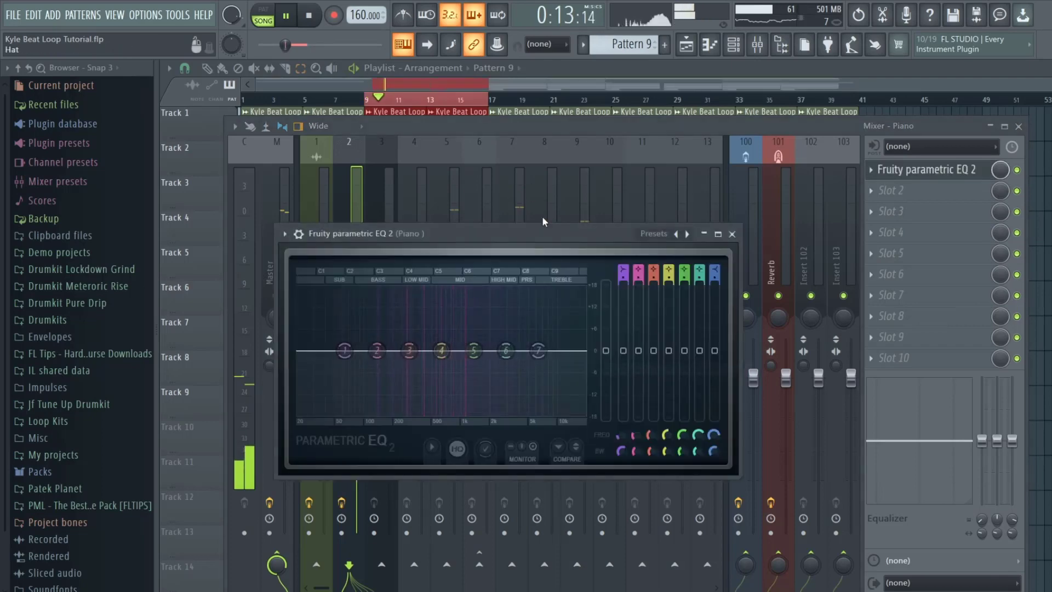
# Maximize the Piano EQ and set a steep band-1 low cut just above 100 Hz
pyautogui.click(717, 233)
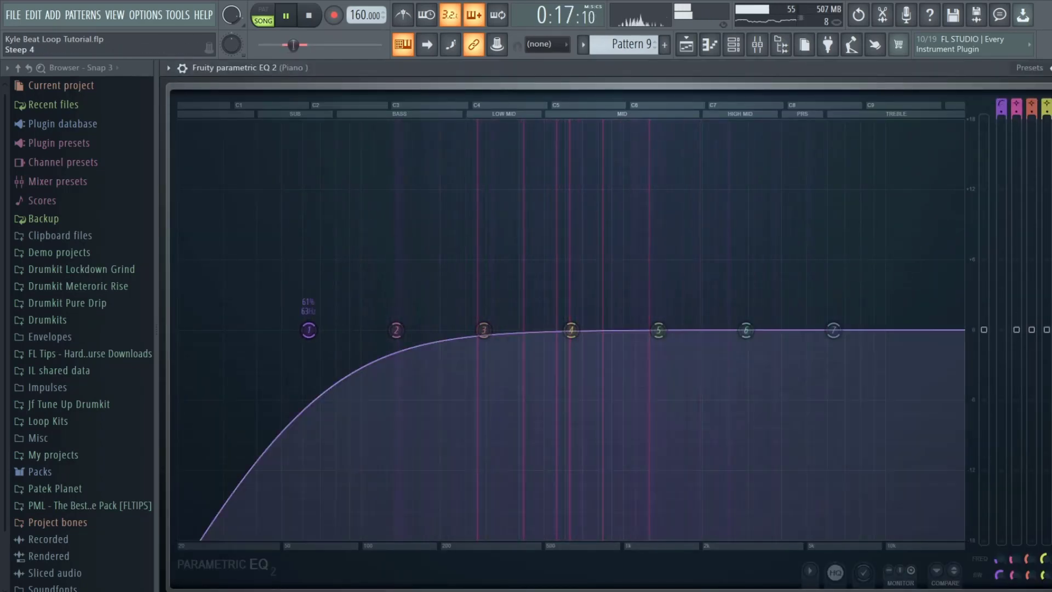
pyautogui.moveTo(308, 330); pyautogui.dragTo(416, 330)
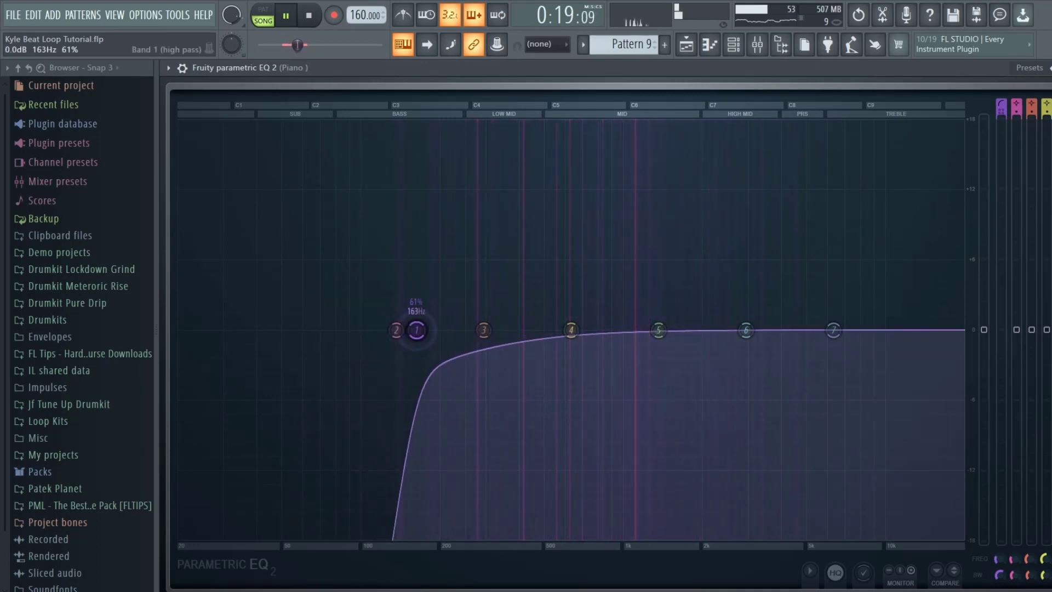
pyautogui.moveTo(416, 329); pyautogui.dragTo(544, 329)
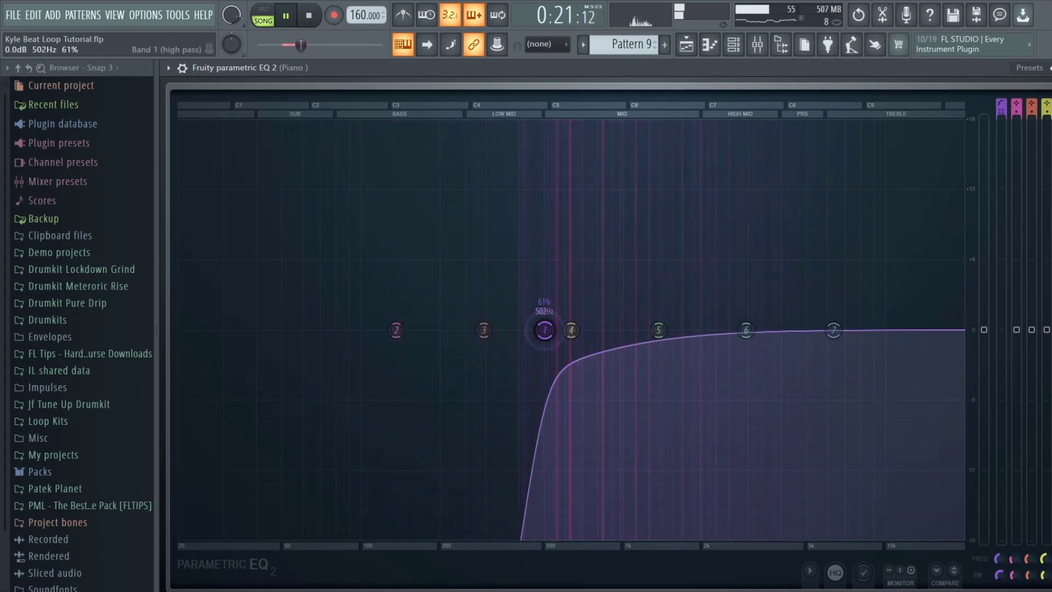
pyautogui.moveTo(544, 329); pyautogui.dragTo(466, 329)
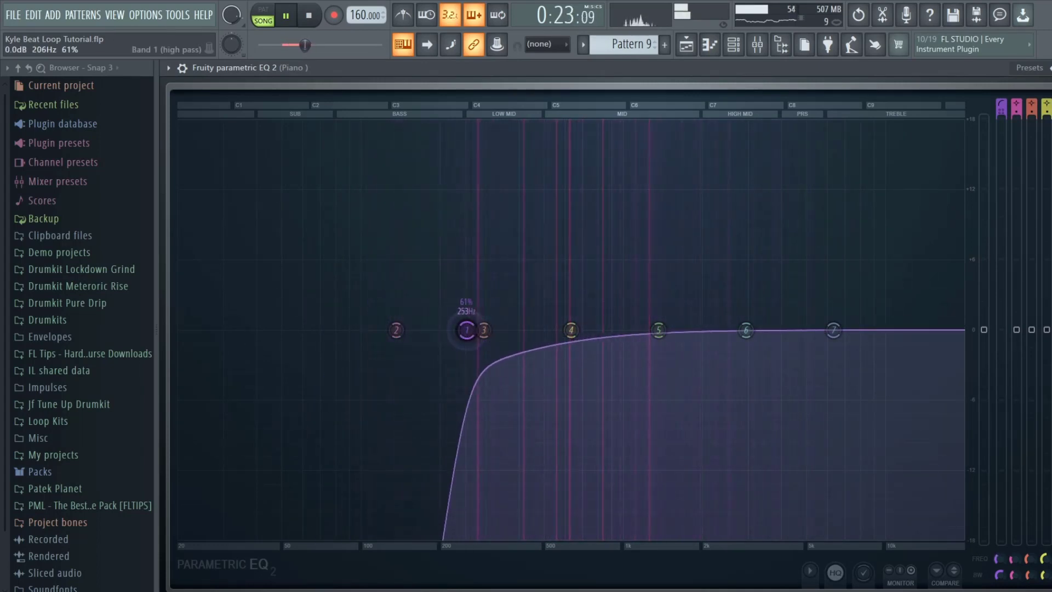
pyautogui.moveTo(467, 329); pyautogui.dragTo(470, 329)
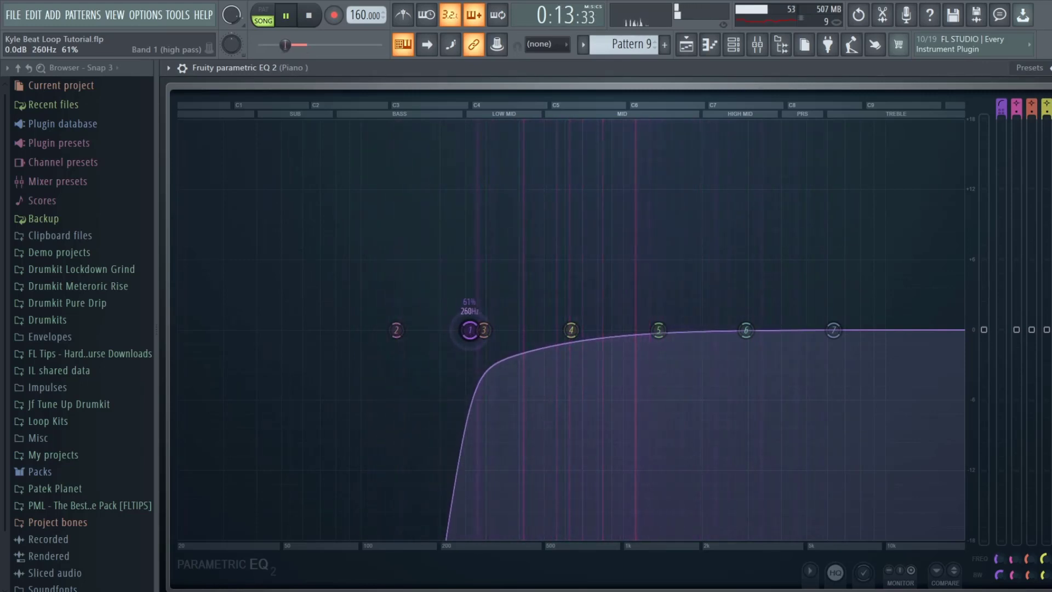
pyautogui.moveTo(469, 329); pyautogui.dragTo(440, 329)
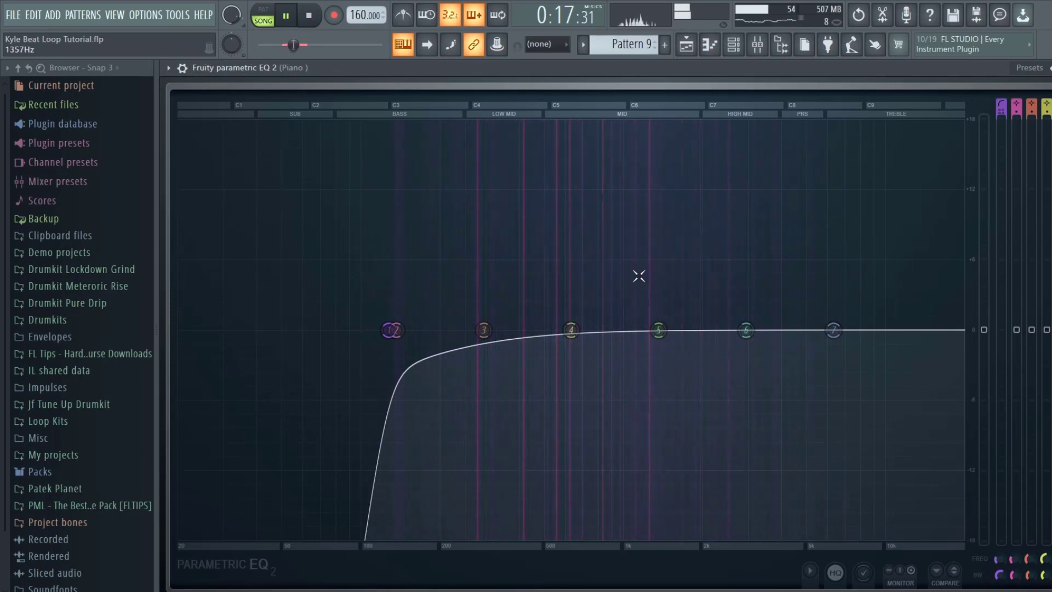
# Dip the Piano's mids near 1.2 kHz and set the low-pass cutoff to about 12.6 kHz
pyautogui.moveTo(658, 330); pyautogui.dragTo(649, 338)
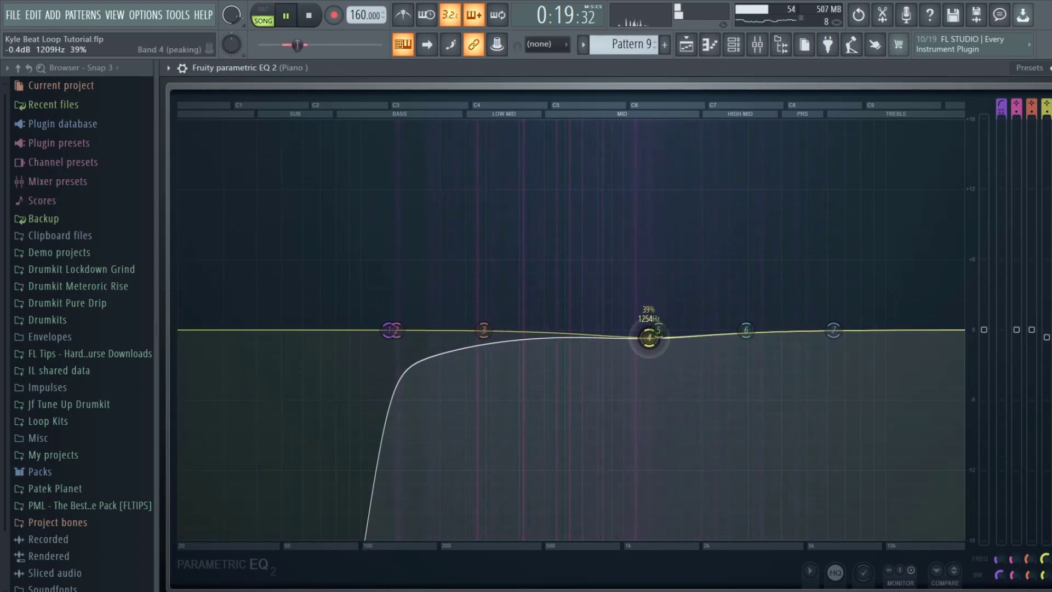
pyautogui.moveTo(648, 338); pyautogui.dragTo(640, 348)
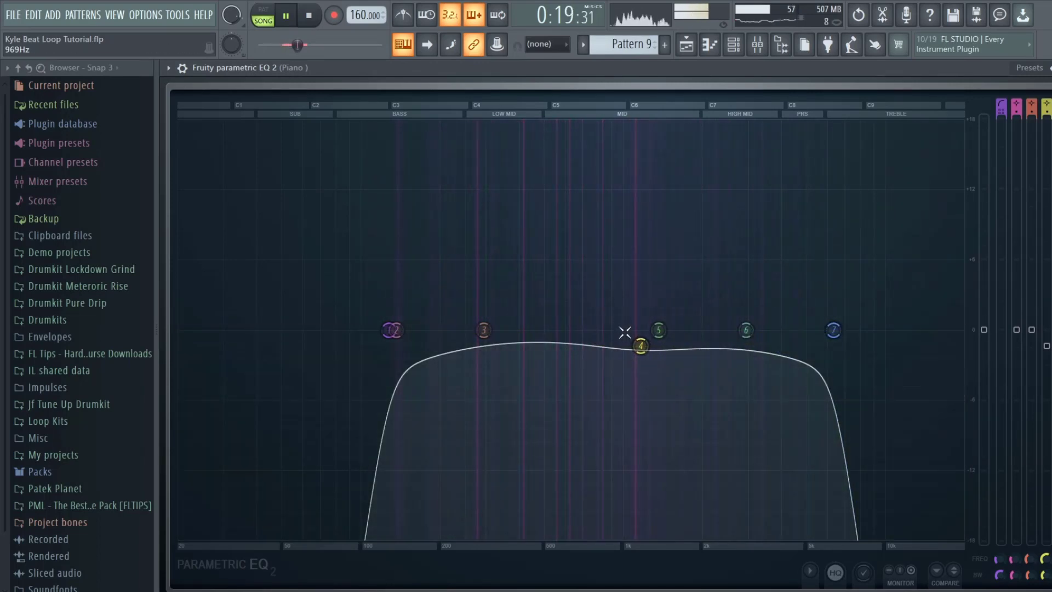
pyautogui.moveTo(640, 344); pyautogui.dragTo(651, 337)
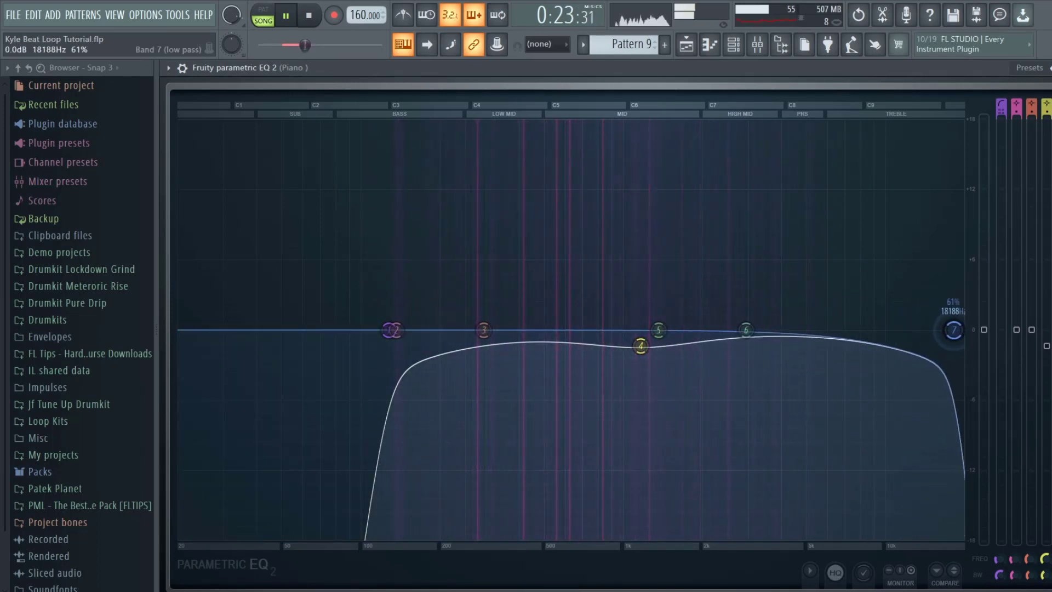
pyautogui.moveTo(952, 329); pyautogui.dragTo(877, 329)
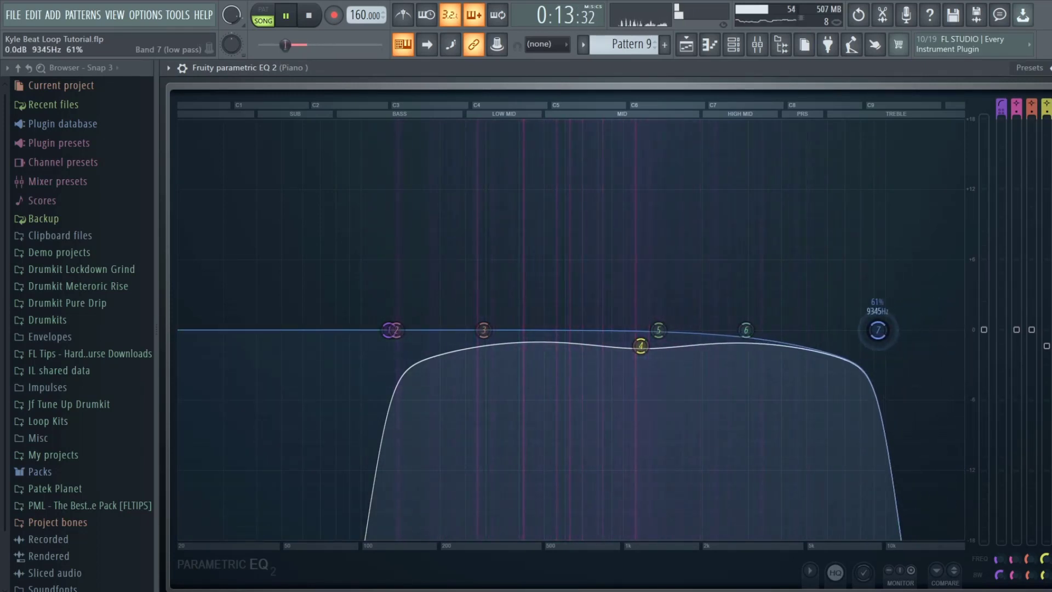
pyautogui.moveTo(876, 329); pyautogui.dragTo(899, 329)
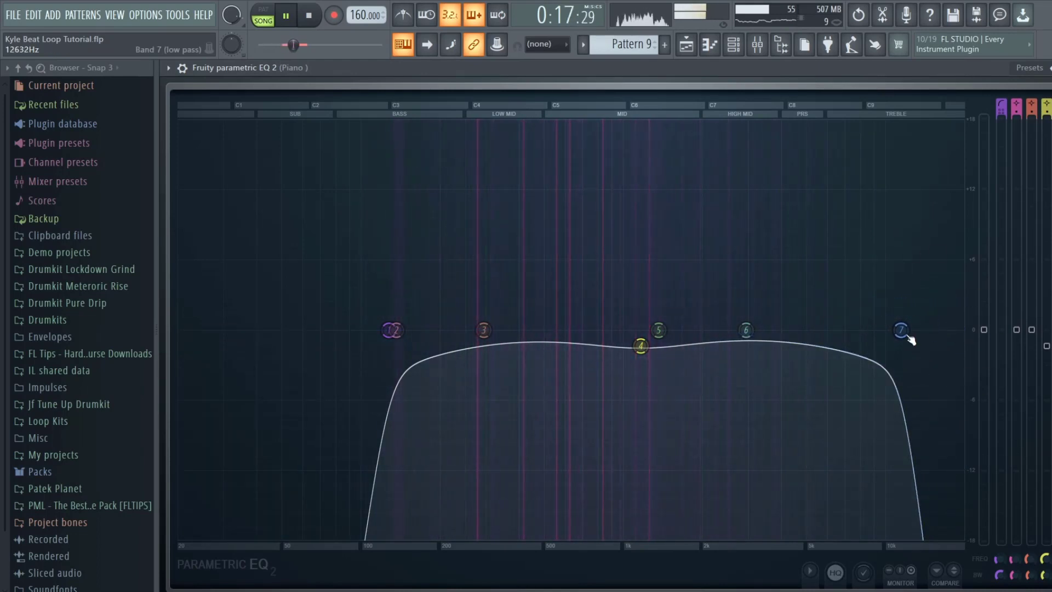
pyautogui.moveTo(905, 335); pyautogui.dragTo(886, 330)
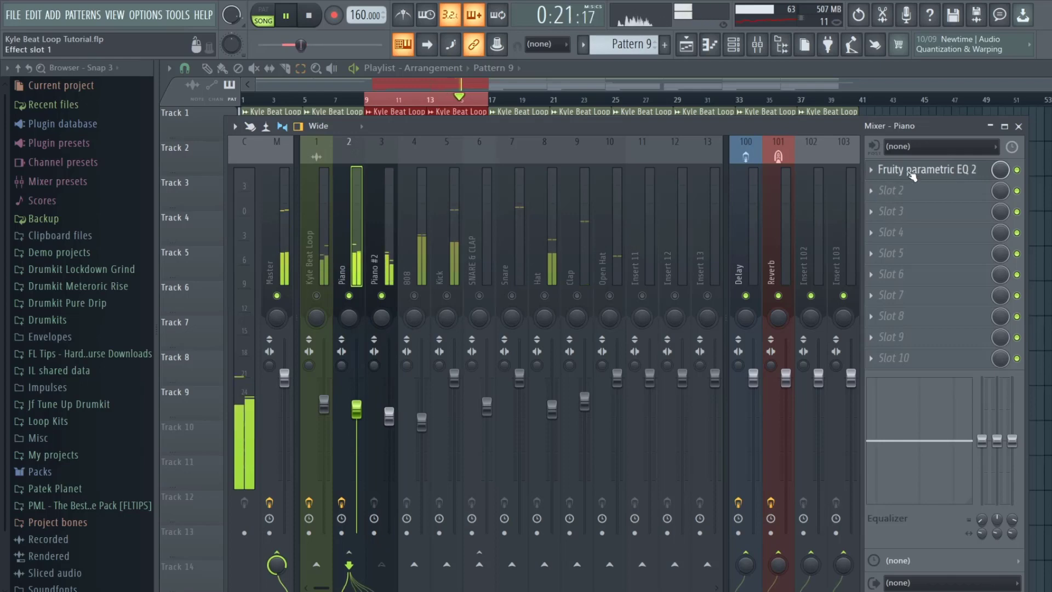
pyautogui.click(928, 169)
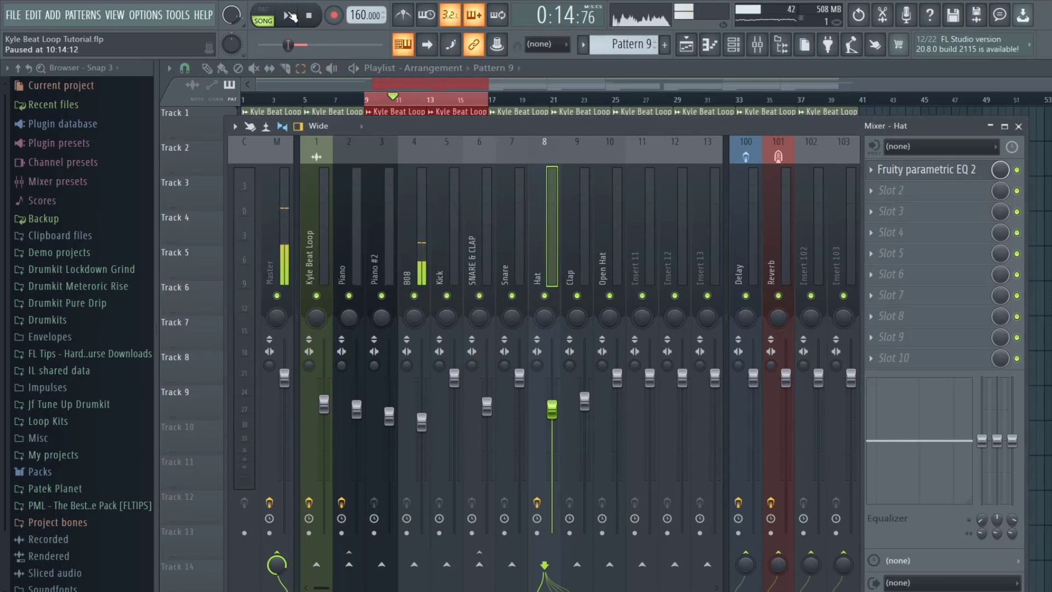
# Play the beat, lower the Hat fader to 64%, then settle it at about 80% (-4.6 dB)
pyautogui.click(283, 15)
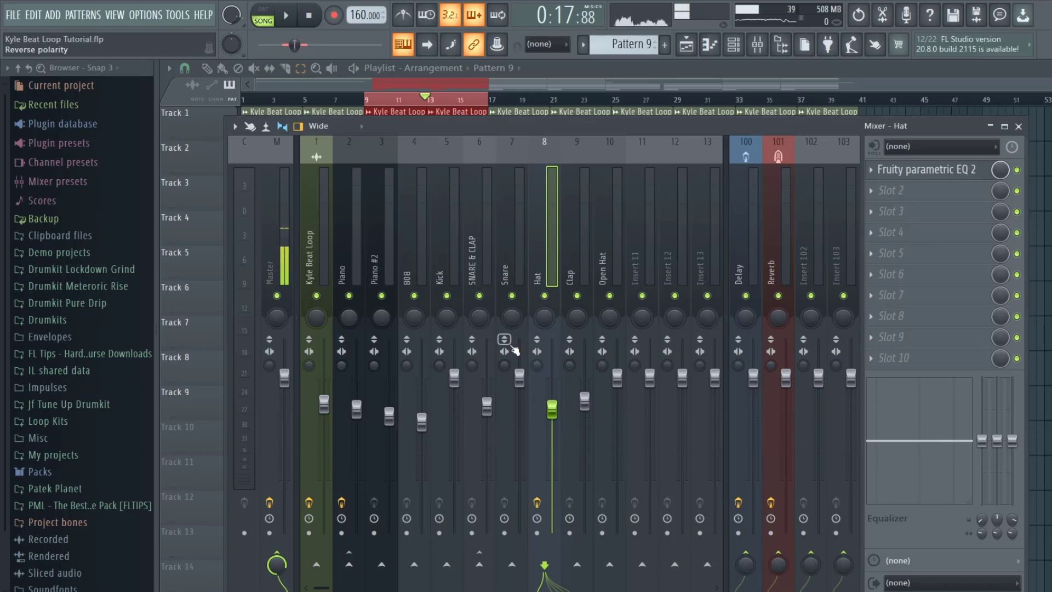
pyautogui.click(284, 15)
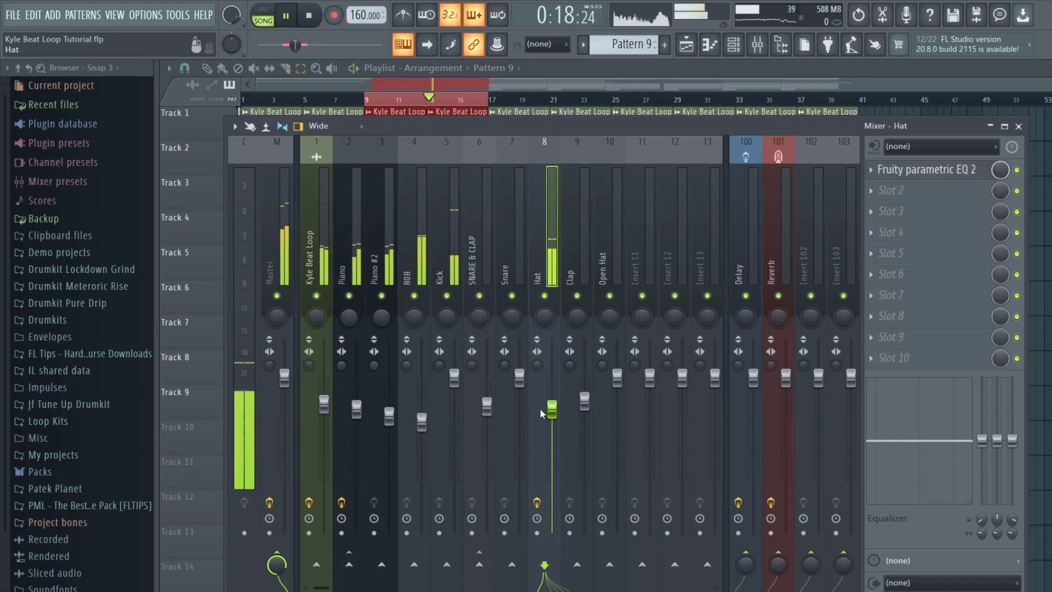
pyautogui.moveTo(550, 403); pyautogui.dragTo(550, 429)
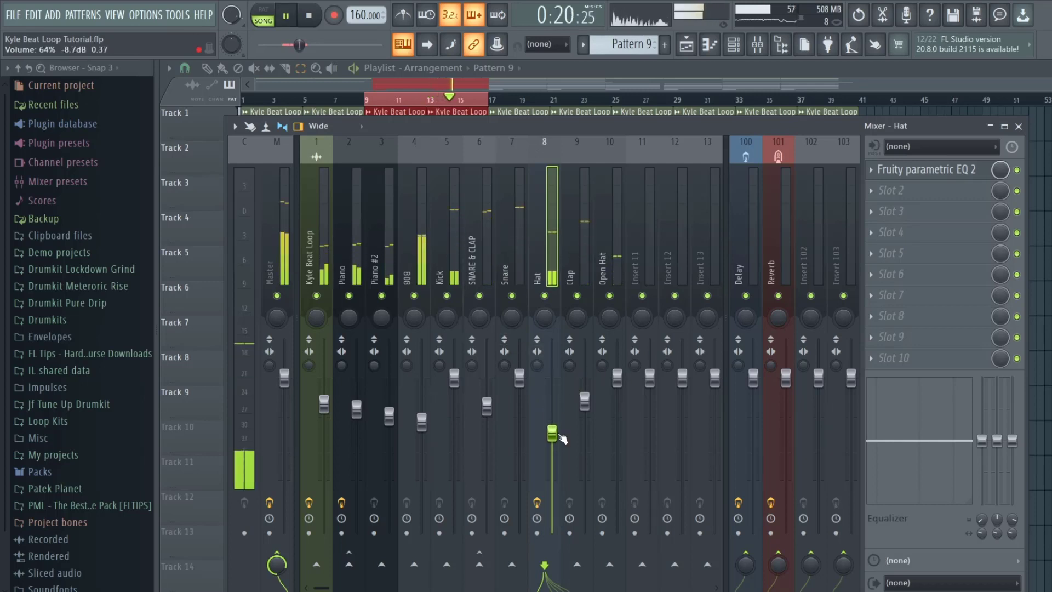
pyautogui.moveTo(550, 429); pyautogui.dragTo(550, 402)
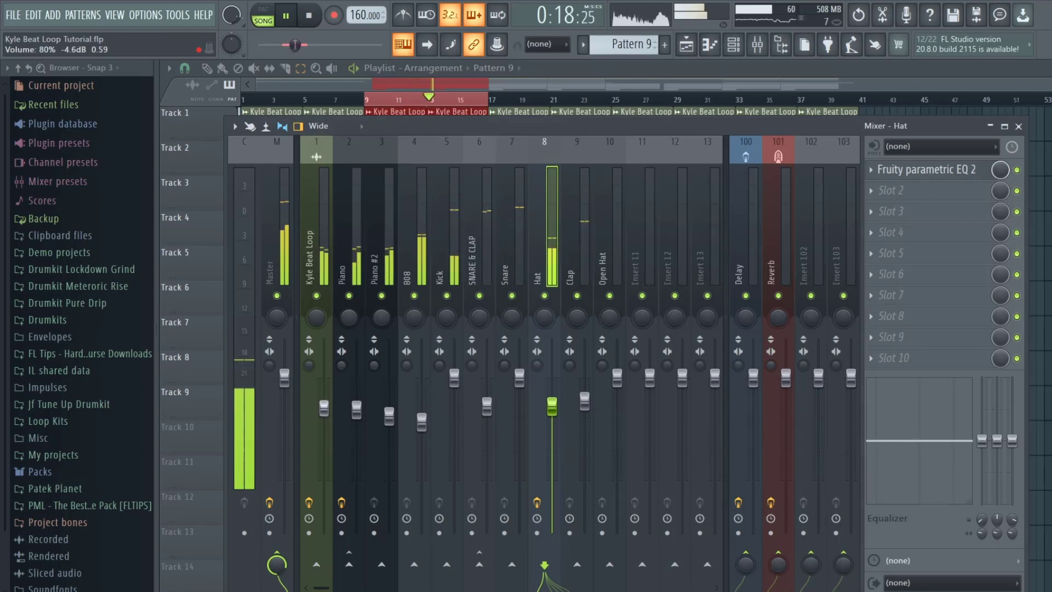
pyautogui.moveTo(326, 406); pyautogui.dragTo(325, 433)
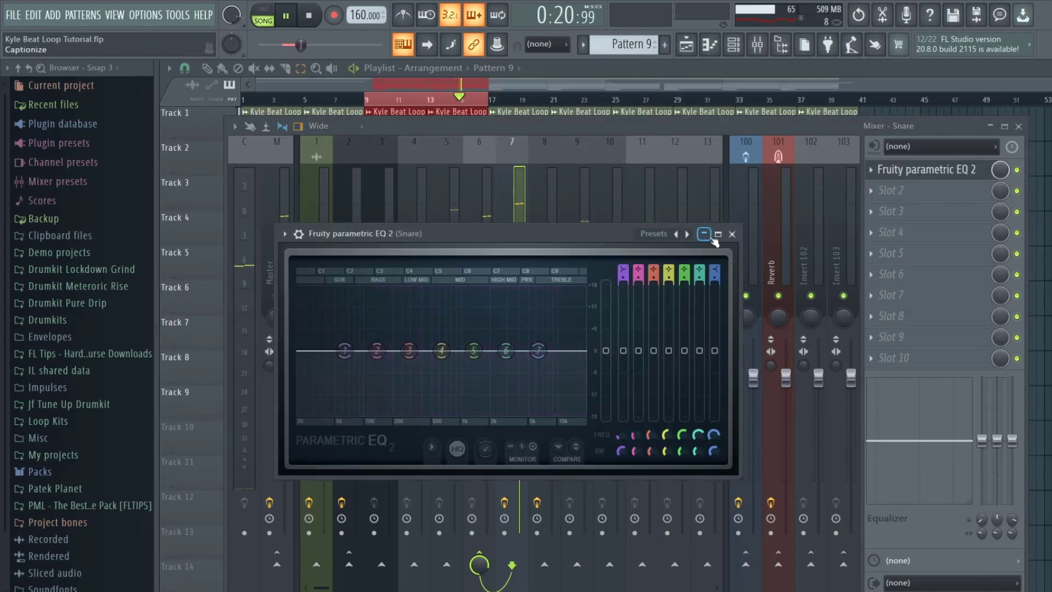
# Maximize the Snare EQ and sweep its band-1 high-pass cutoff, settling near 120 Hz
pyautogui.click(716, 234)
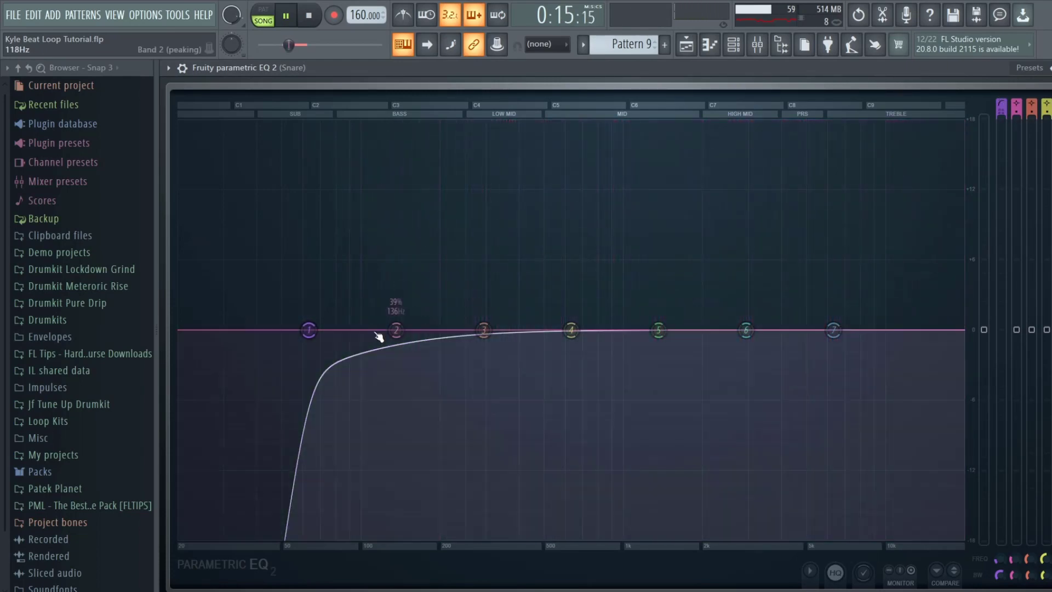
pyautogui.moveTo(396, 330); pyautogui.dragTo(488, 330)
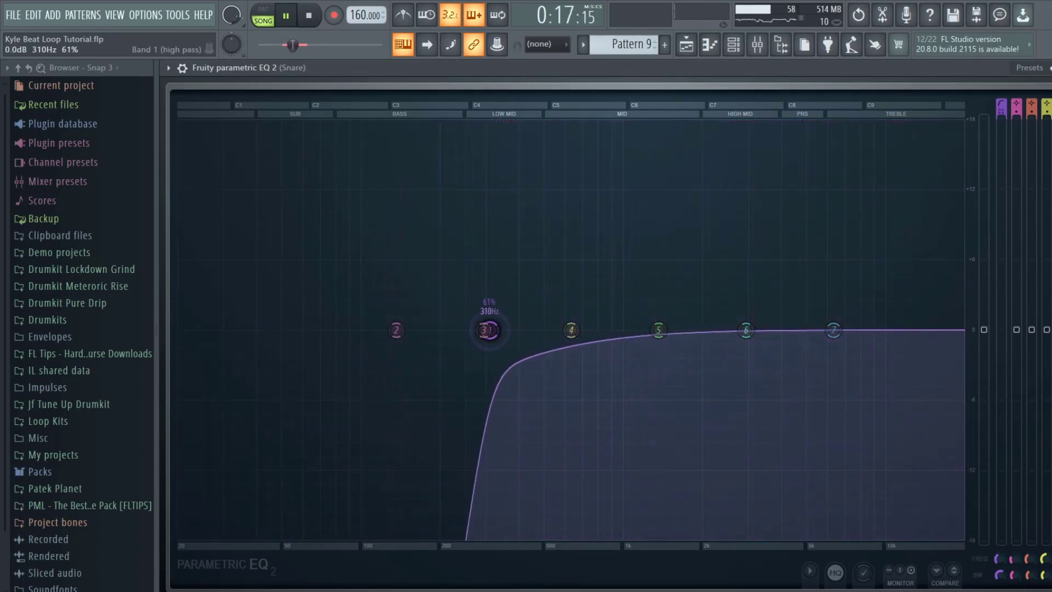
pyautogui.moveTo(488, 329); pyautogui.dragTo(406, 329)
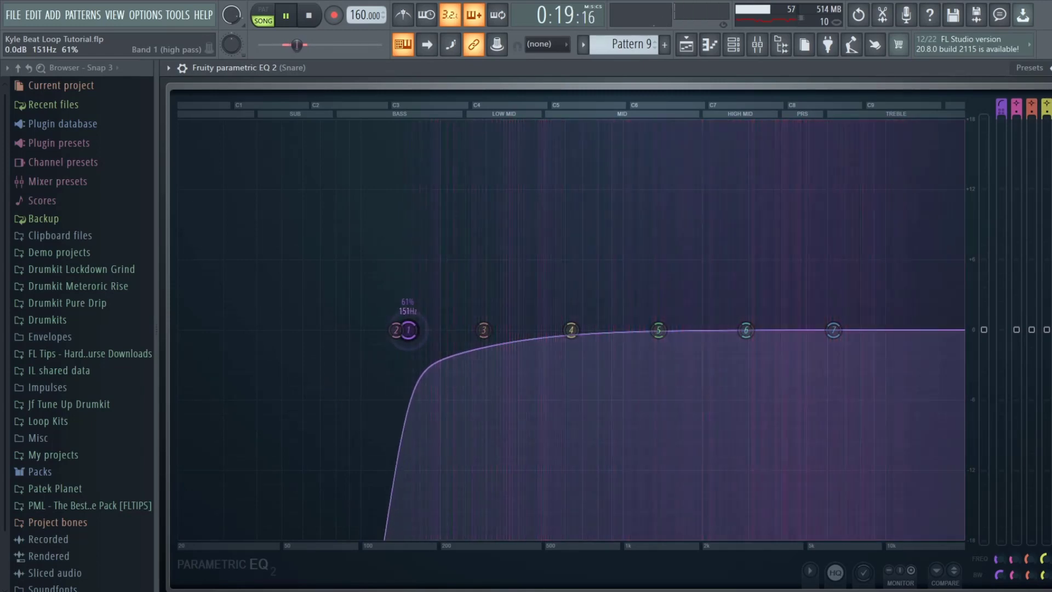
pyautogui.moveTo(408, 330); pyautogui.dragTo(436, 329)
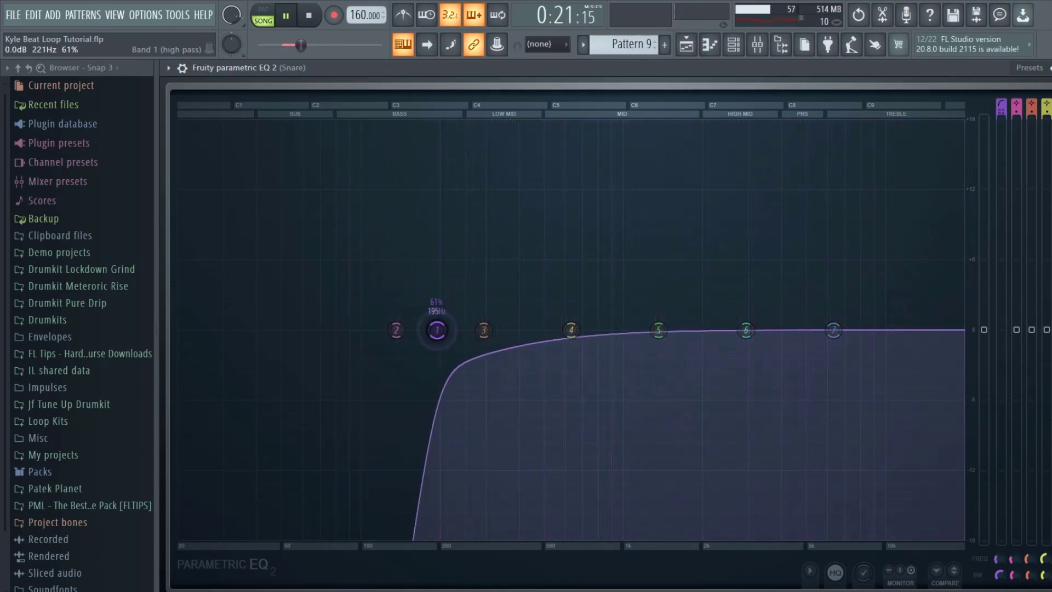
pyautogui.moveTo(436, 330); pyautogui.dragTo(382, 330)
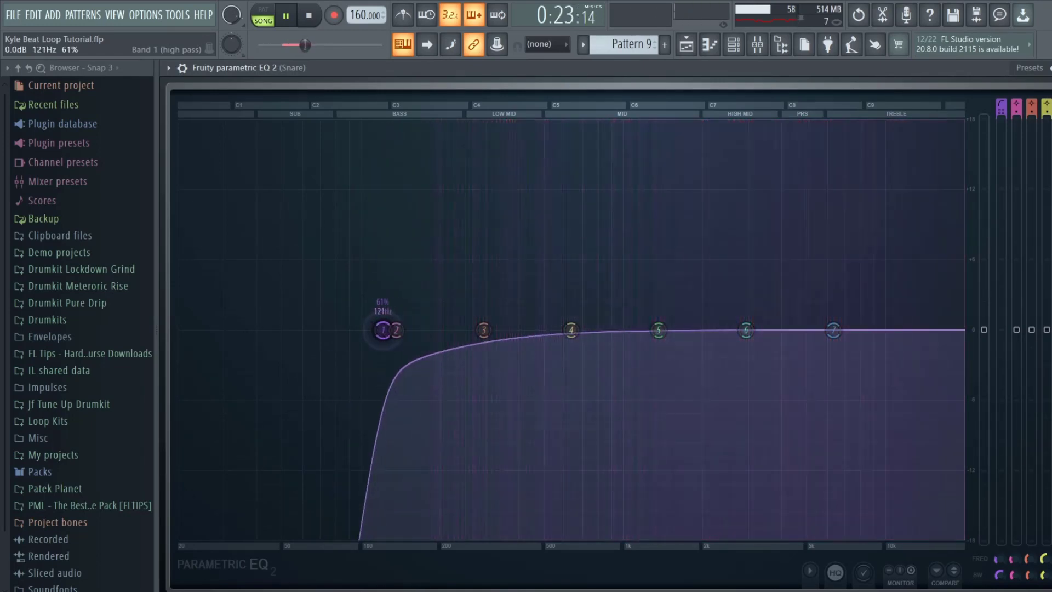
pyautogui.moveTo(383, 330); pyautogui.dragTo(376, 329)
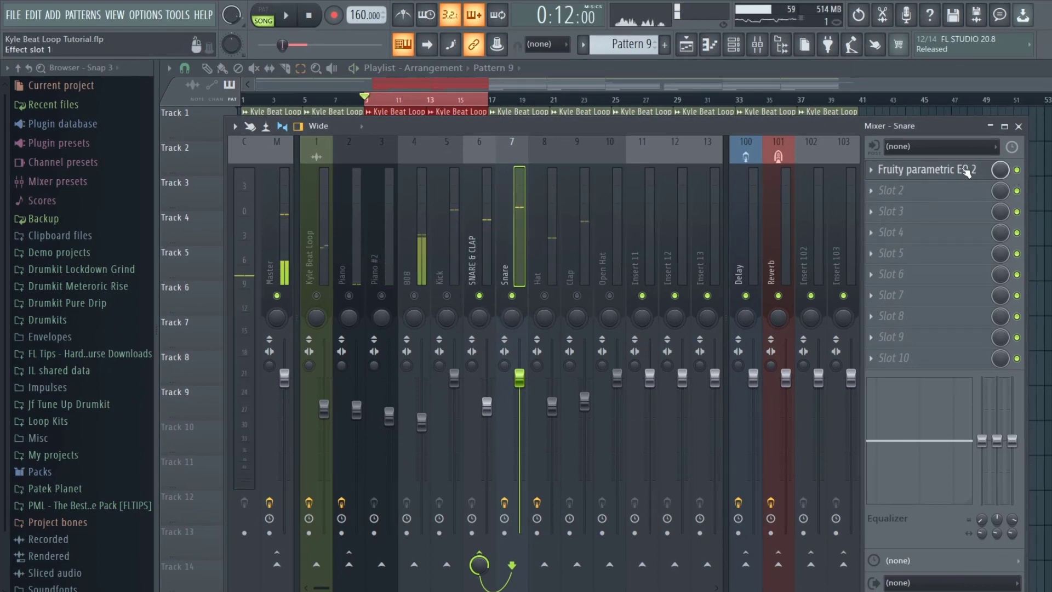
# Restore the mixer, toggle playback, and open the Snare's Parametric EQ in a floating window
pyautogui.click(926, 169)
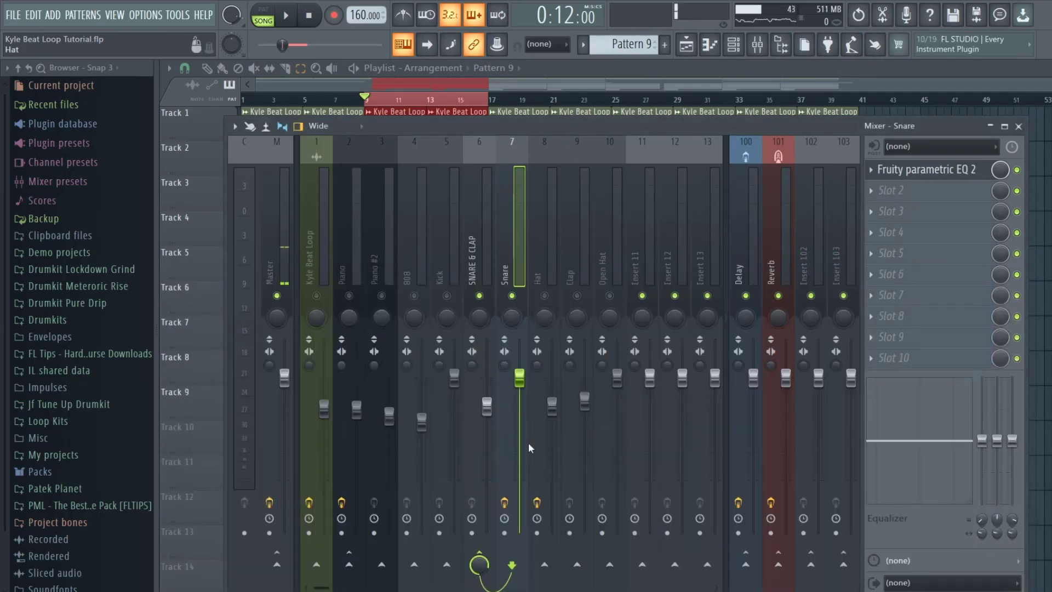
pyautogui.click(929, 169)
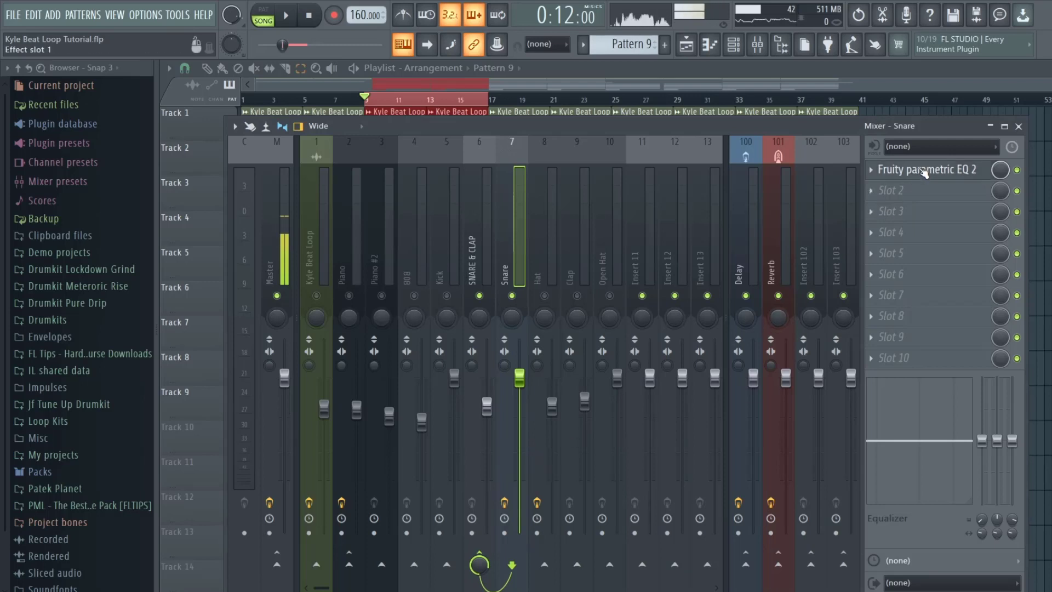
pyautogui.click(926, 169)
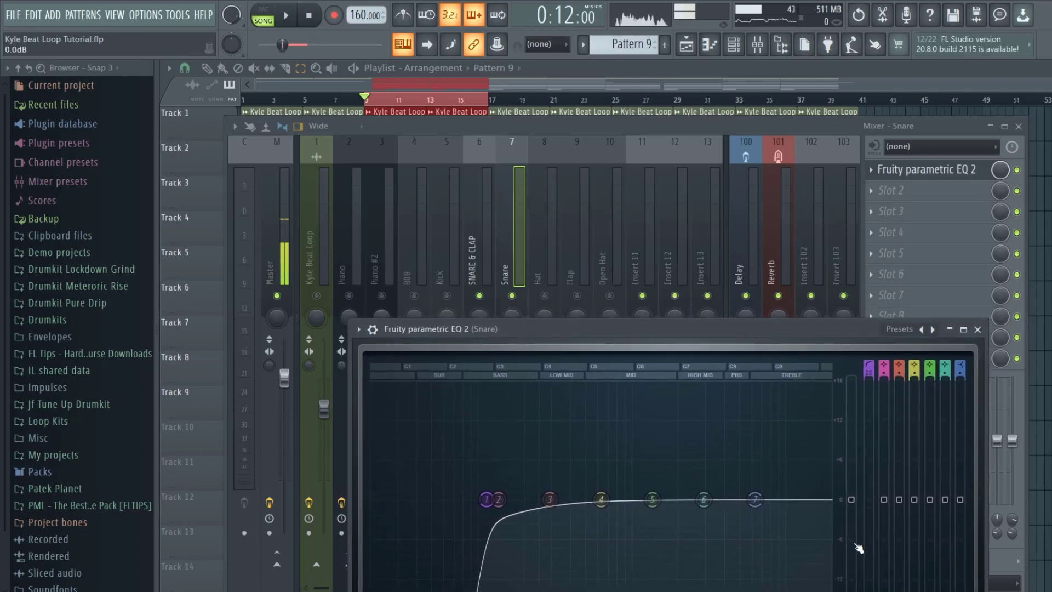
pyautogui.click(284, 15)
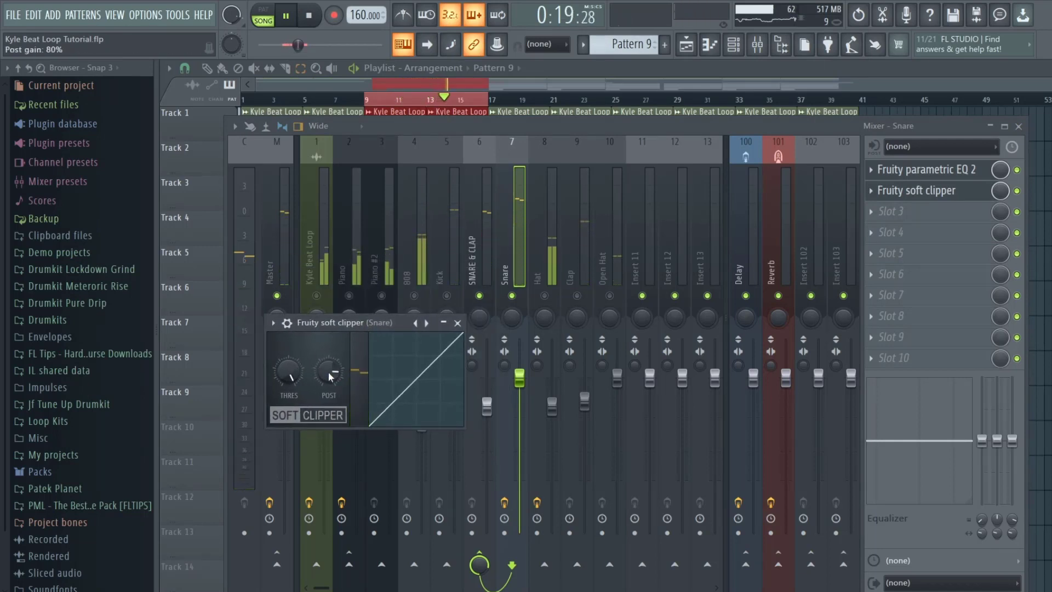
# Lower the Snare soft clipper's post gain to about 68% and close its window
pyautogui.moveTo(328, 373); pyautogui.dragTo(328, 382)
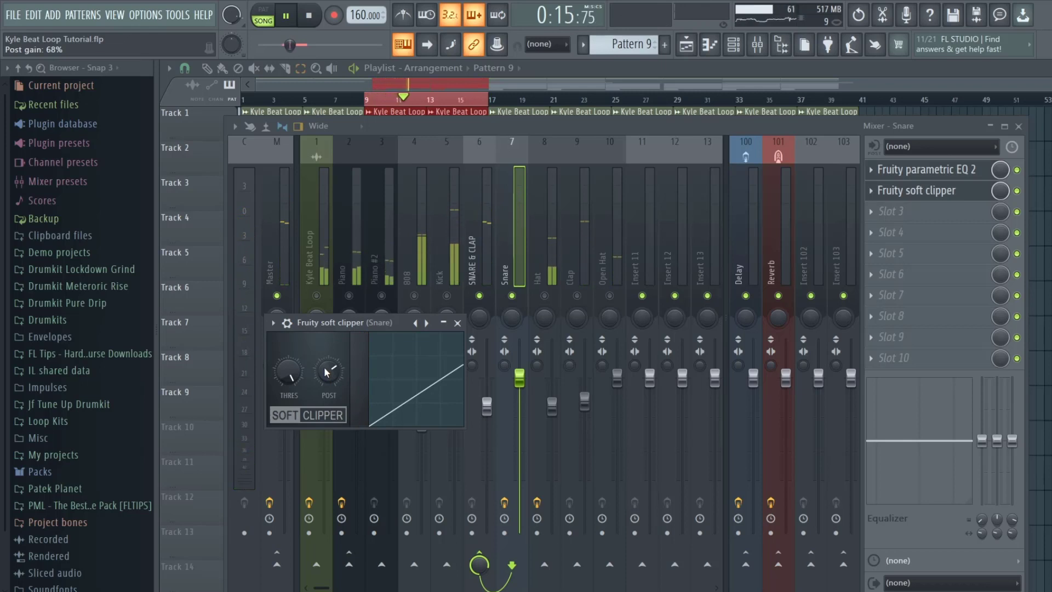
pyautogui.moveTo(458, 322)
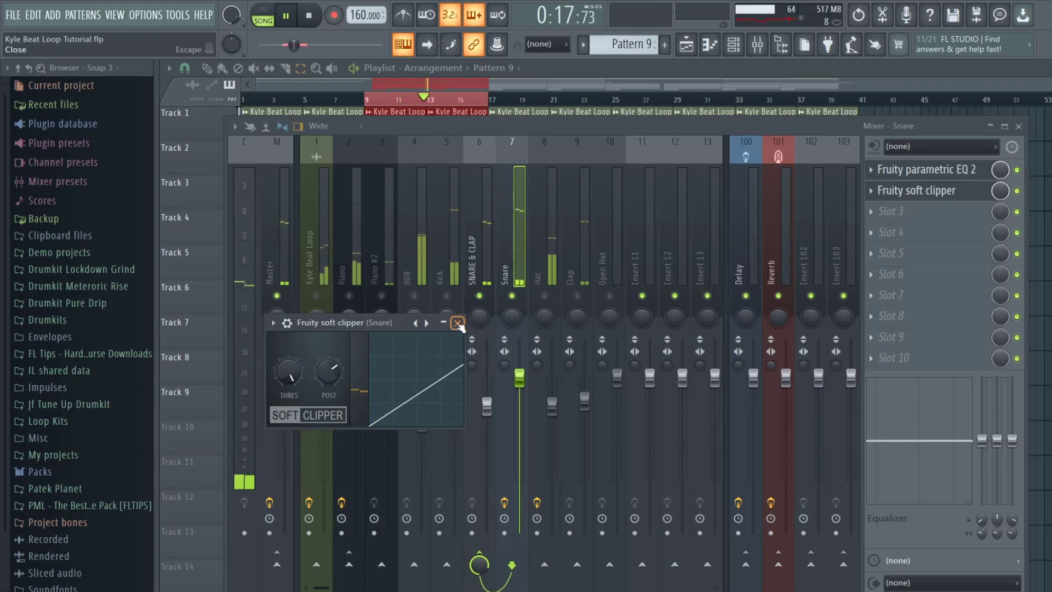
pyautogui.click(457, 323)
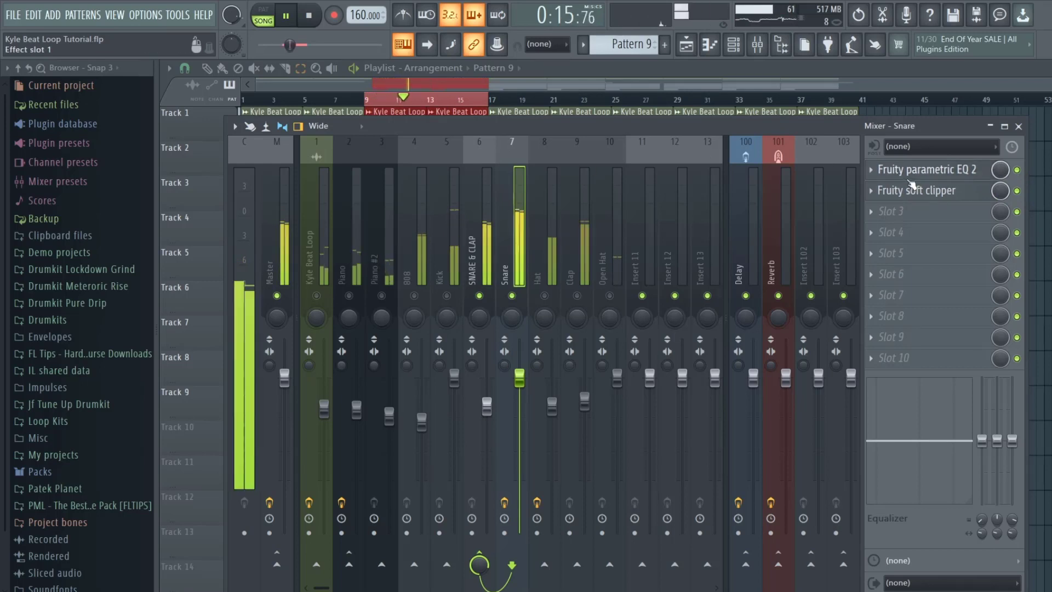
pyautogui.click(927, 170)
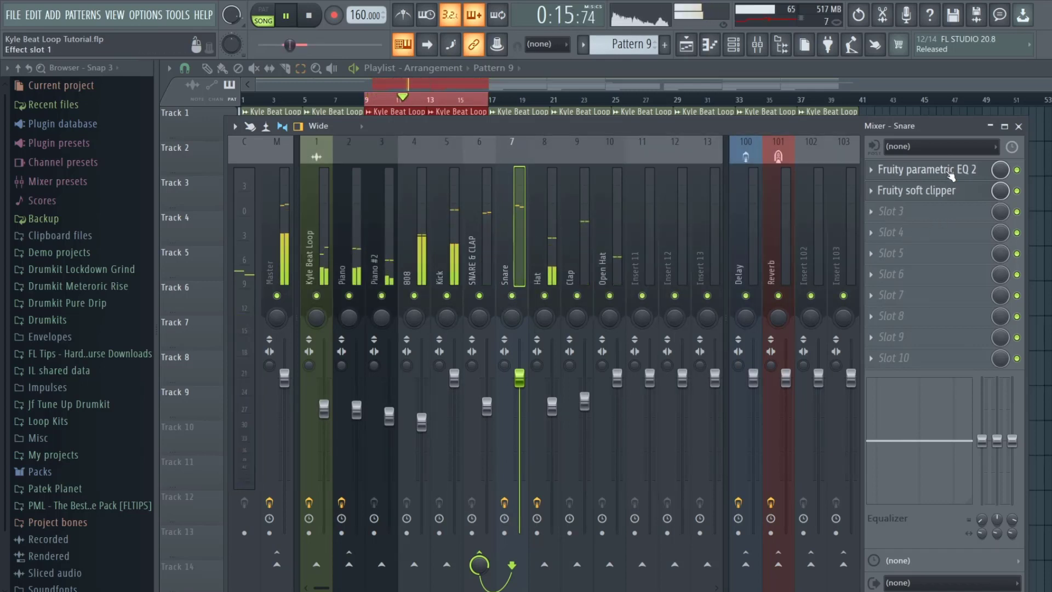
pyautogui.click(928, 170)
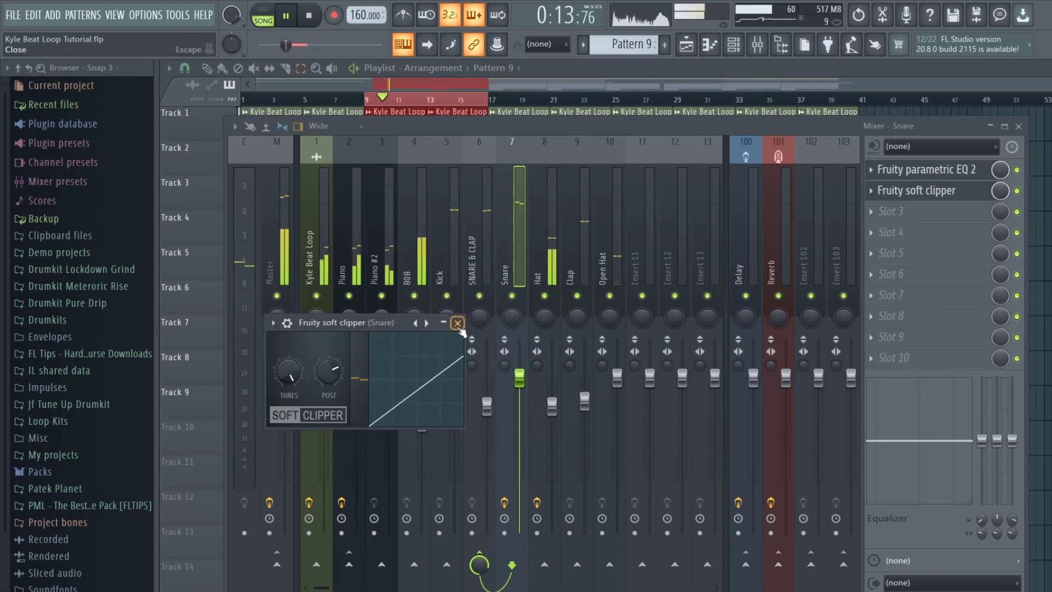
pyautogui.click(457, 323)
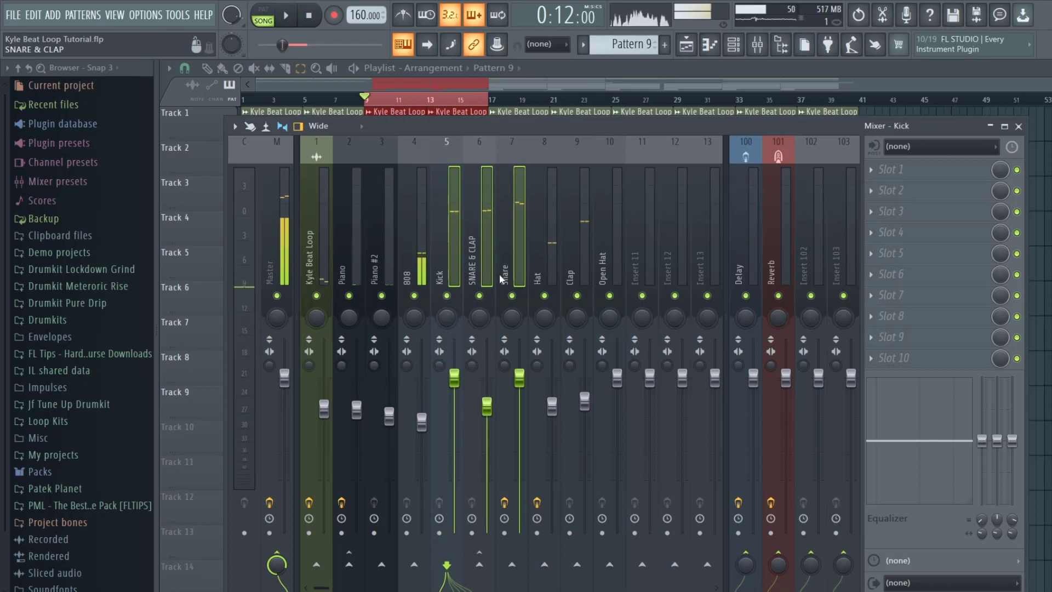
# Ctrl-select the Kick, SNARE & CLAP and Snare mixer tracks together
pyautogui.click(446, 268)
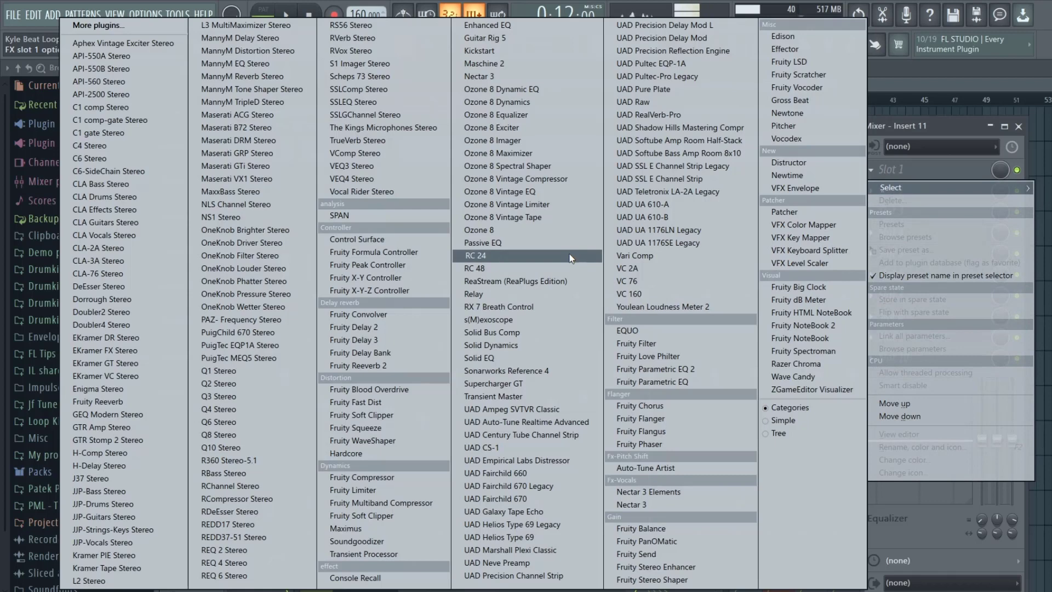
pyautogui.moveTo(362, 477)
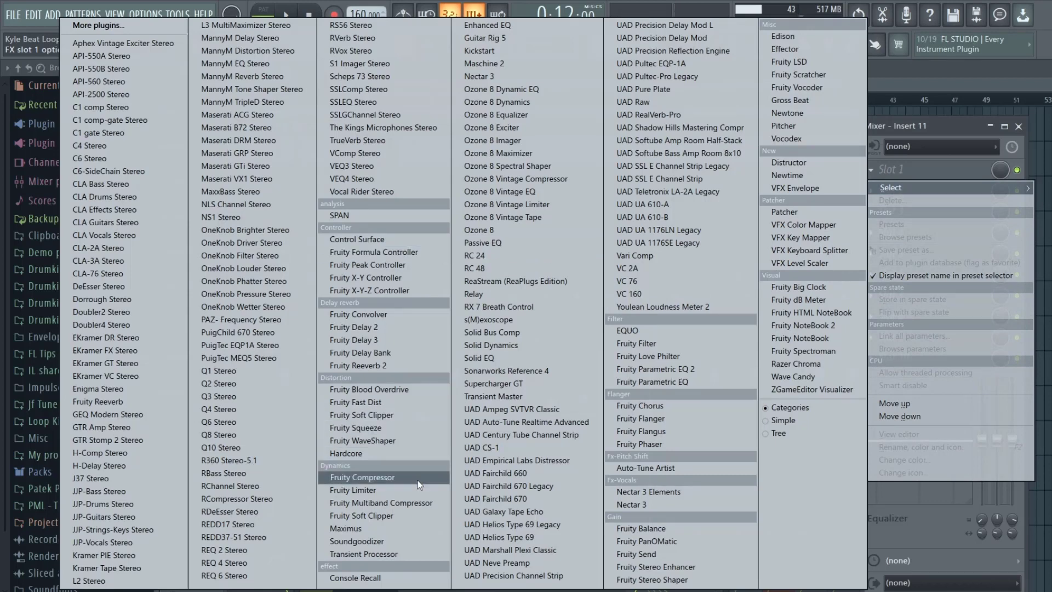
pyautogui.moveTo(409, 492)
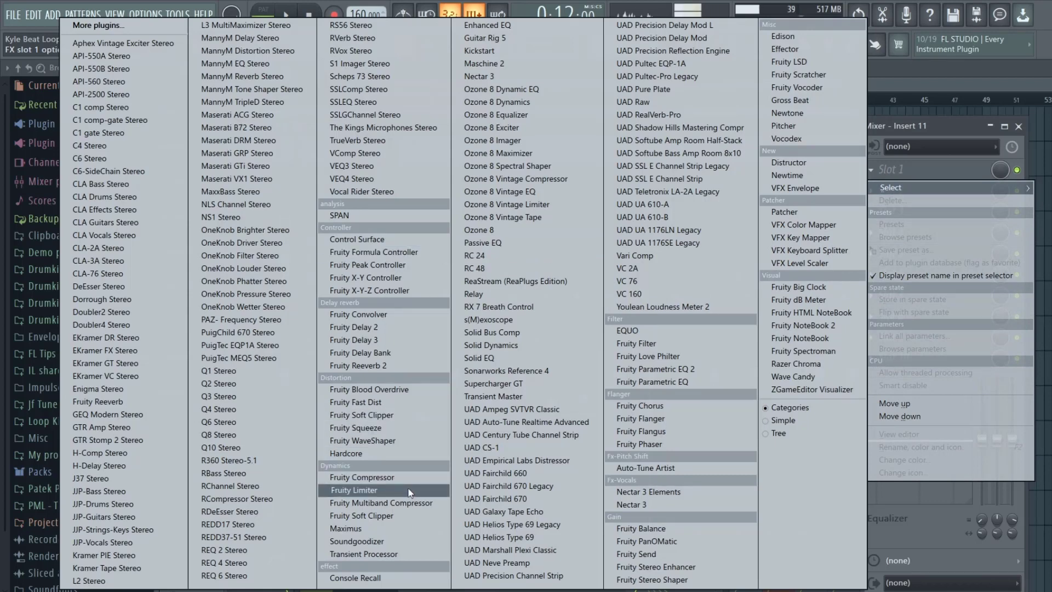
# Add Fruity Limiter to Insert 11 slot 1 and switch it to COMP mode
pyautogui.click(353, 491)
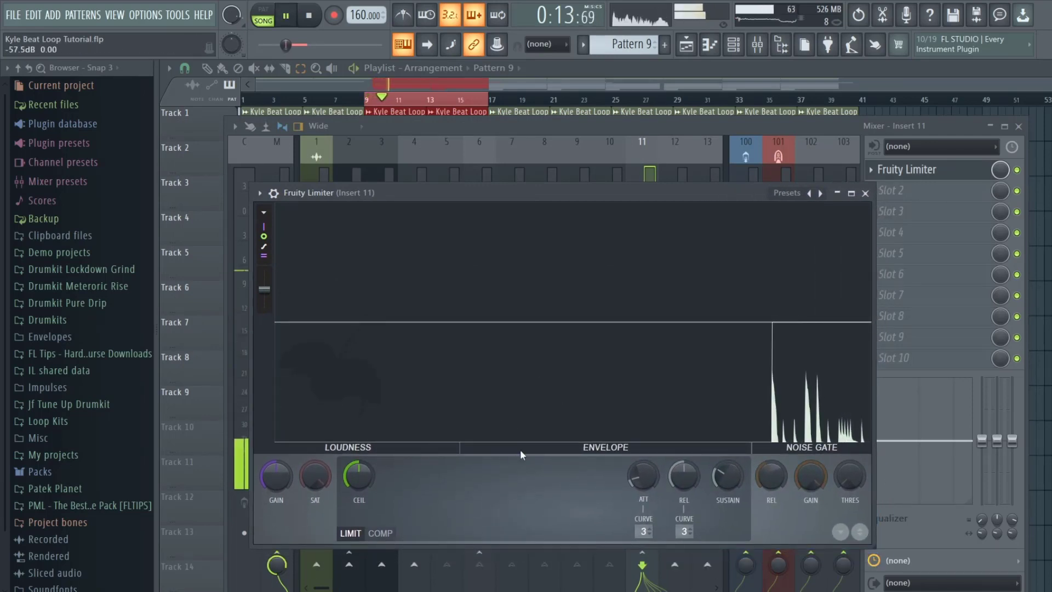
pyautogui.click(379, 532)
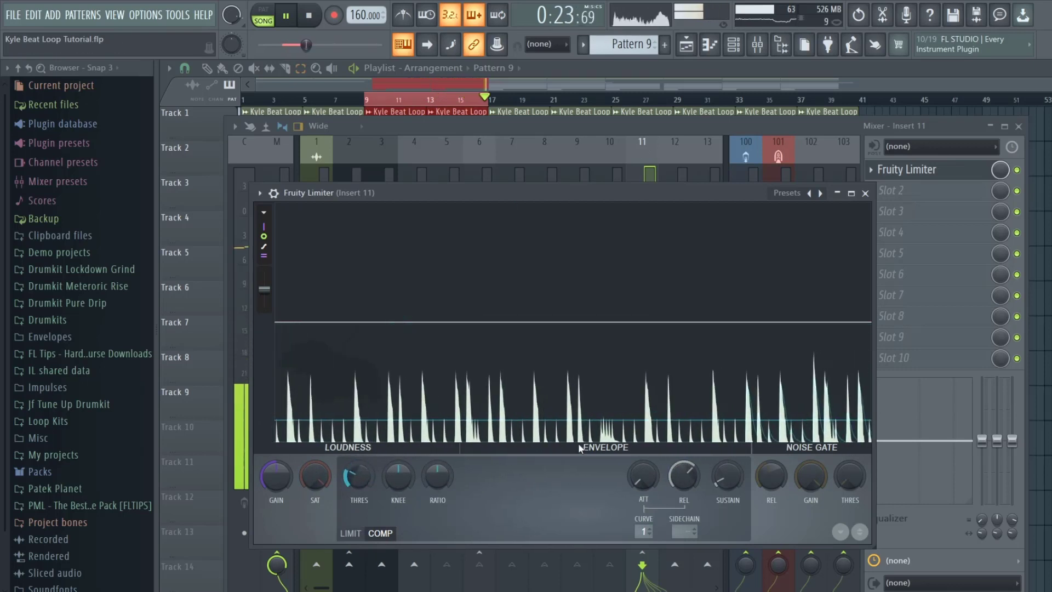
# Set the Insert 11 compressor attack near 2 ms and release to about 8 ms
pyautogui.moveTo(437, 476); pyautogui.dragTo(437, 463)
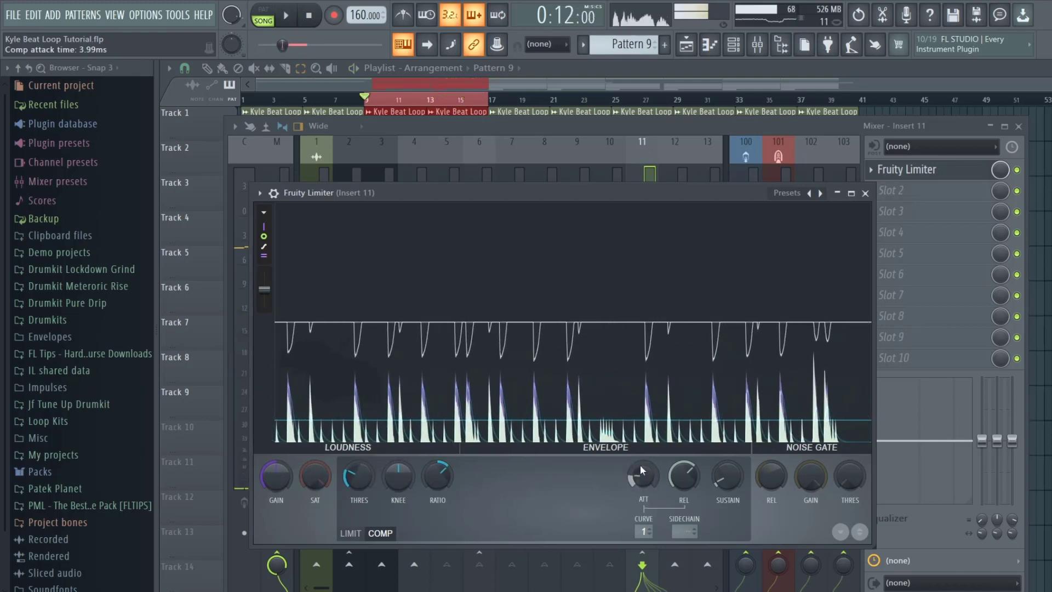
pyautogui.moveTo(642, 472); pyautogui.dragTo(641, 483)
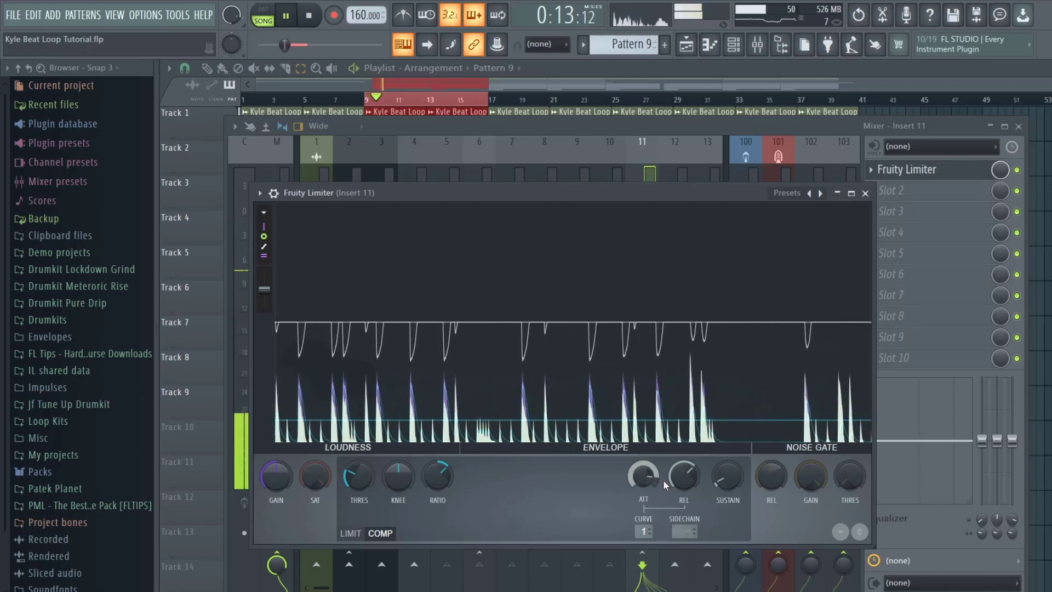
pyautogui.moveTo(683, 476); pyautogui.dragTo(683, 469)
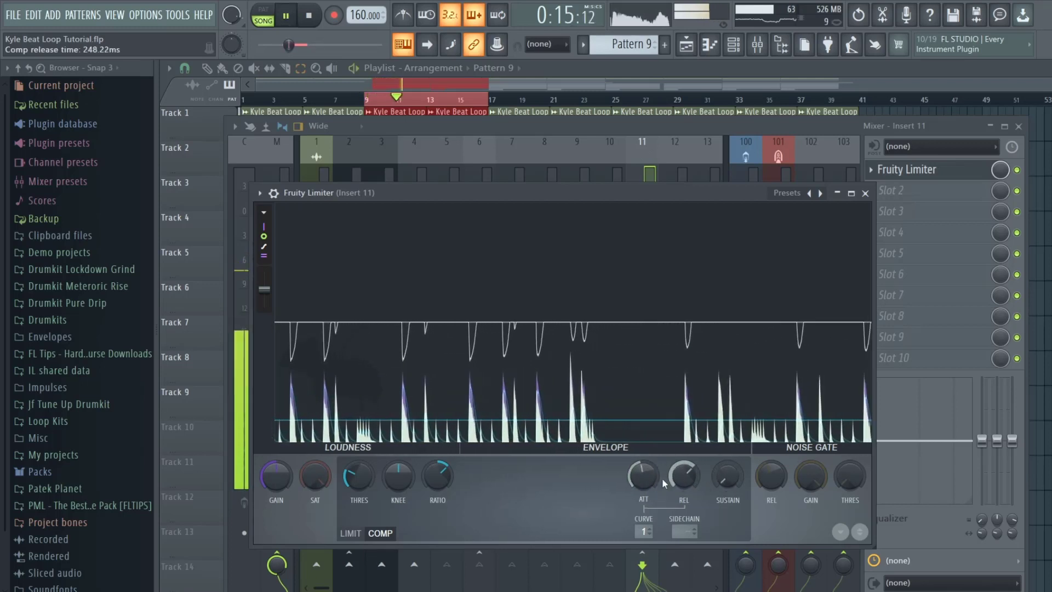
pyautogui.moveTo(642, 469); pyautogui.dragTo(642, 483)
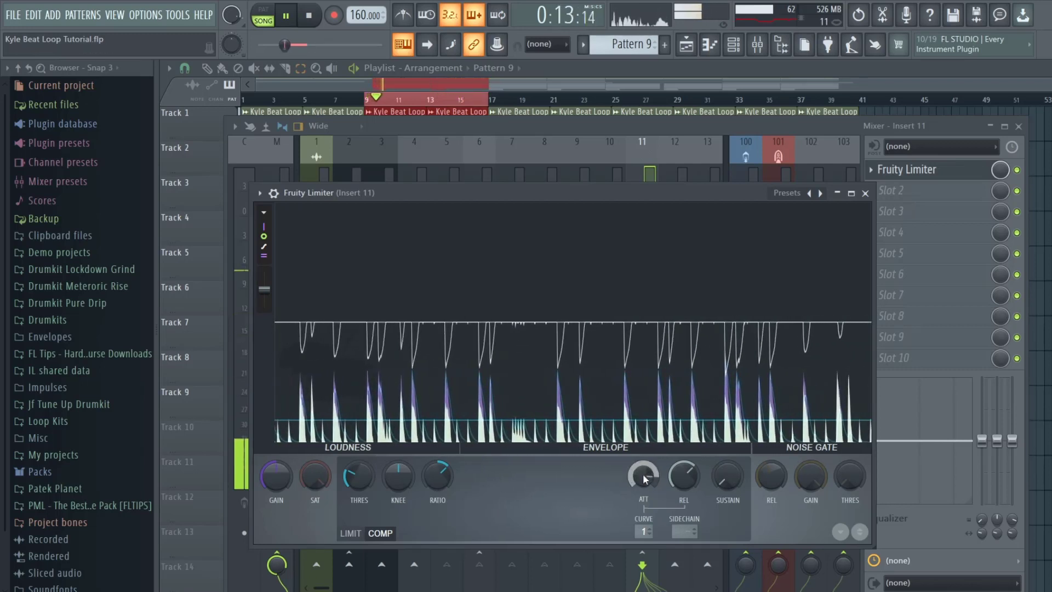
pyautogui.moveTo(643, 475); pyautogui.dragTo(643, 463)
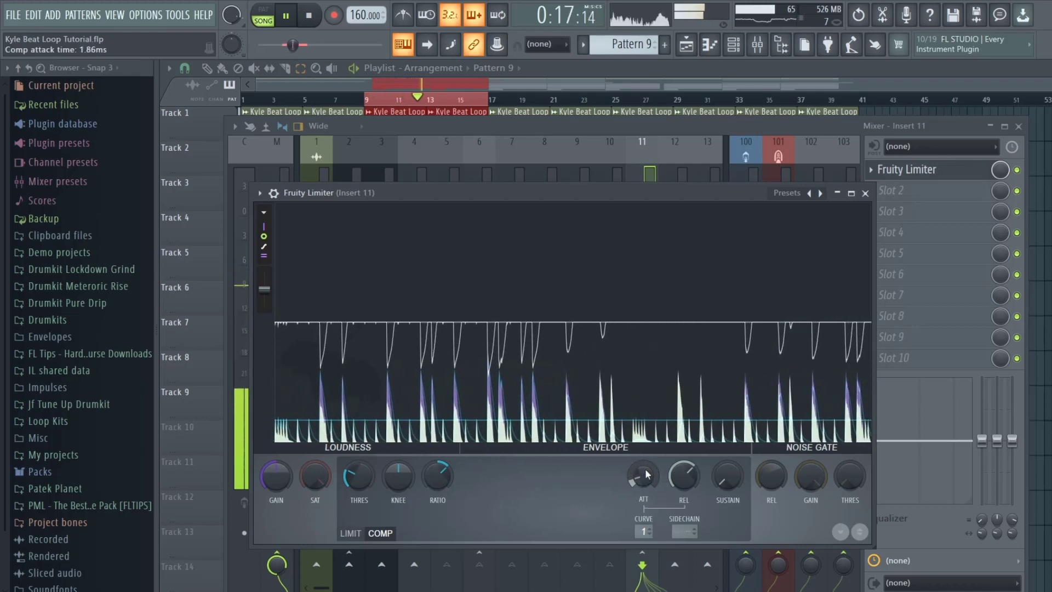
pyautogui.moveTo(642, 472); pyautogui.dragTo(642, 466)
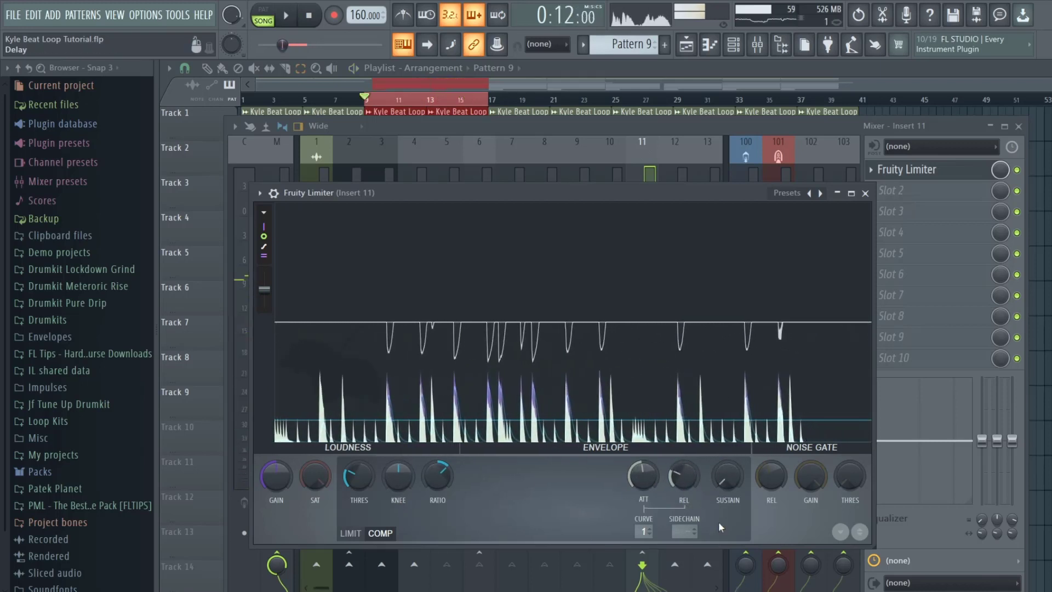
pyautogui.moveTo(684, 475); pyautogui.dragTo(684, 469)
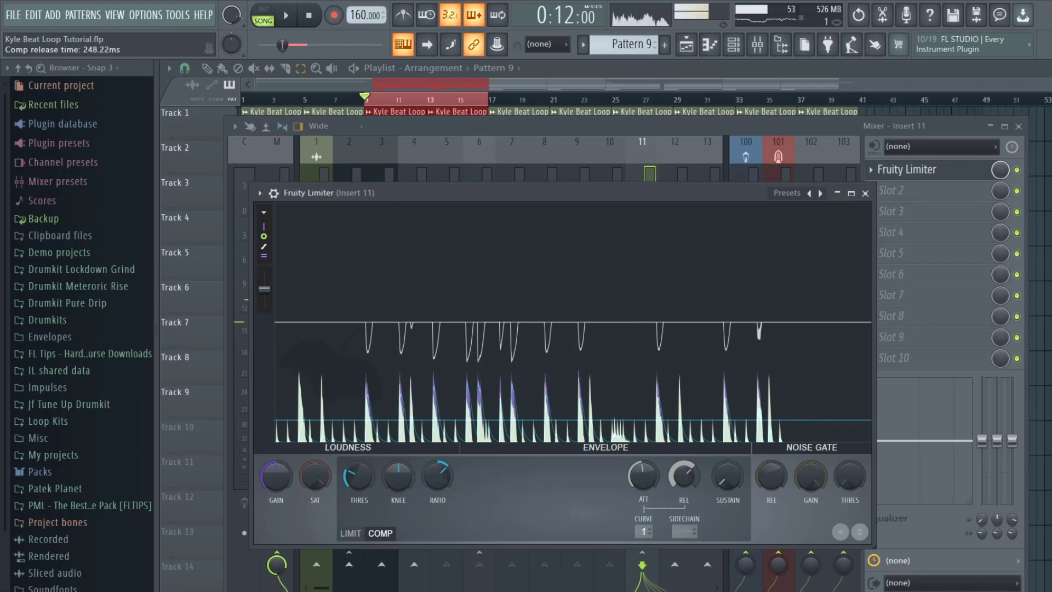
pyautogui.moveTo(683, 475); pyautogui.dragTo(684, 470)
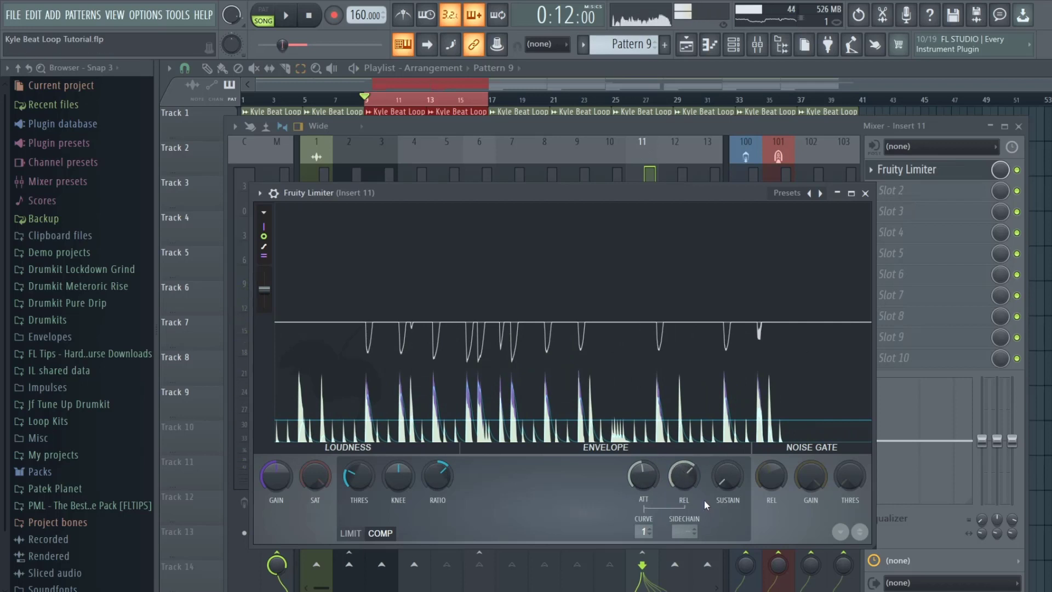
pyautogui.moveTo(683, 476); pyautogui.dragTo(684, 470)
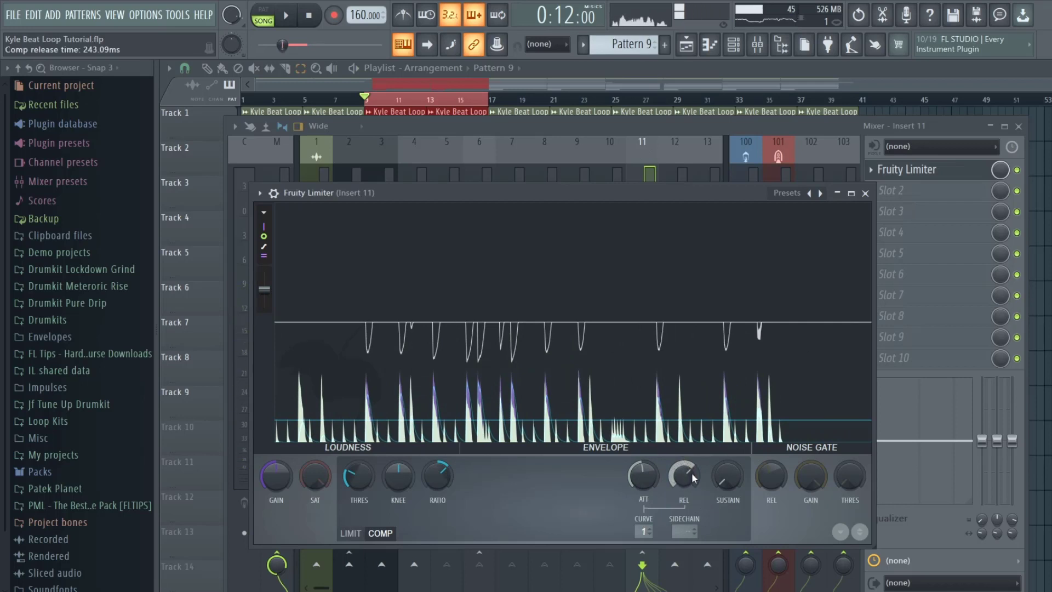
pyautogui.moveTo(683, 473); pyautogui.dragTo(683, 490)
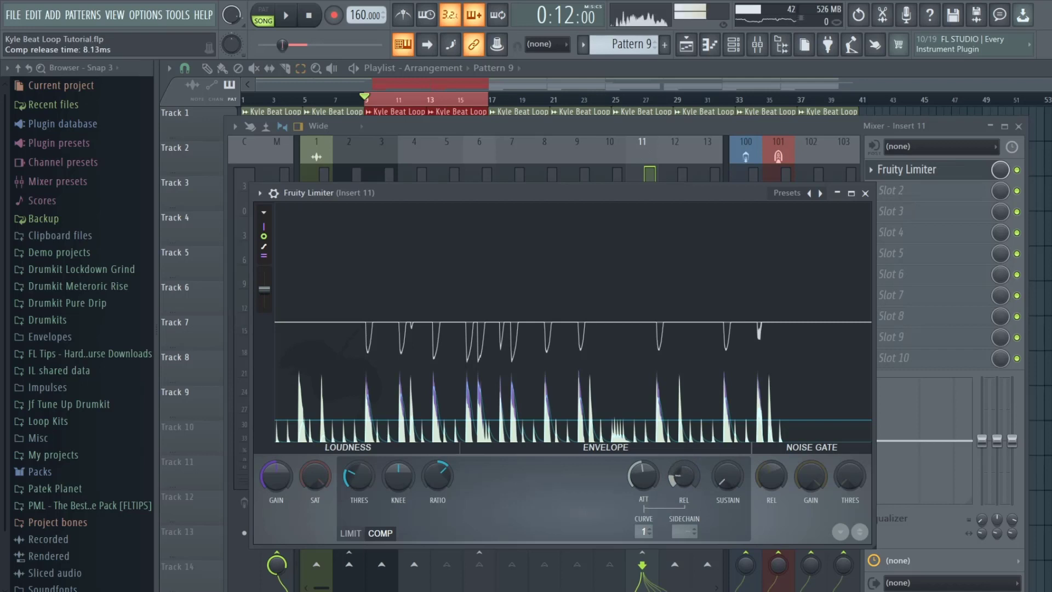
pyautogui.click(283, 15)
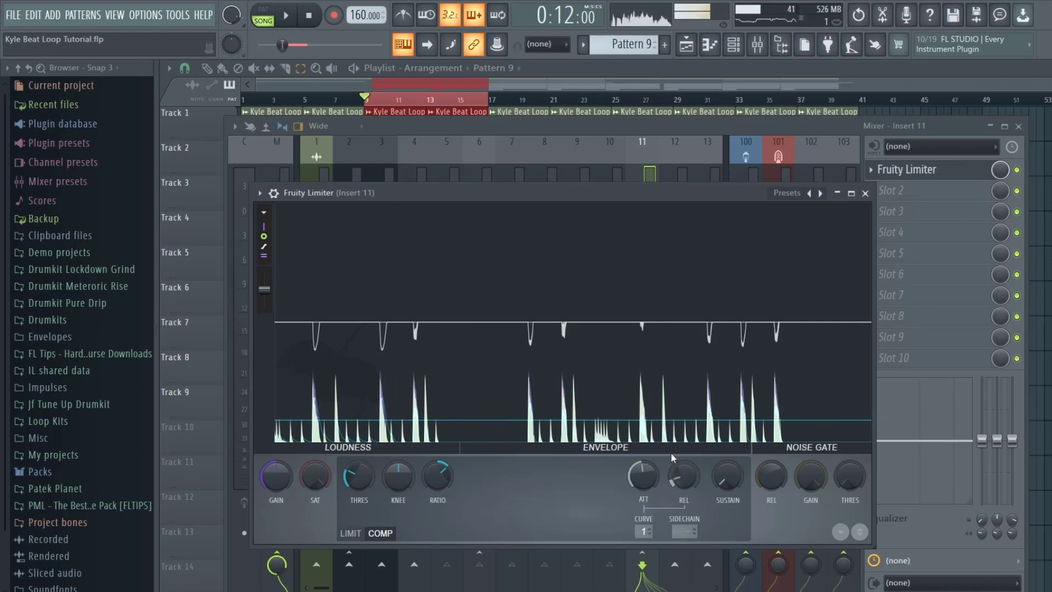
# Adjust the Fruity Limiter level knob, then minimize its window to reveal the mixer
pyautogui.moveTo(684, 473); pyautogui.dragTo(683, 483)
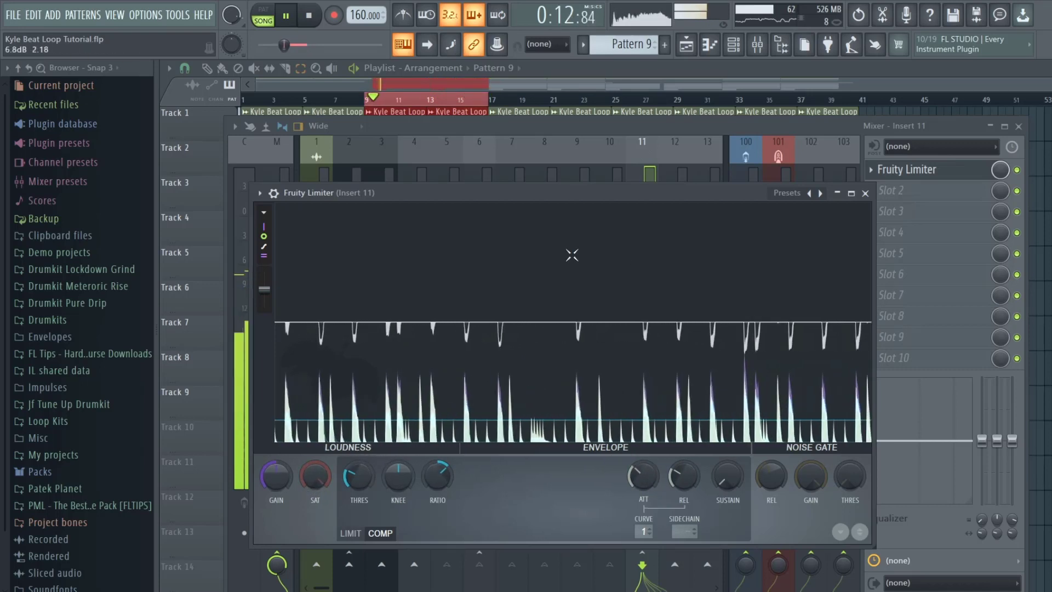
pyautogui.click(865, 194)
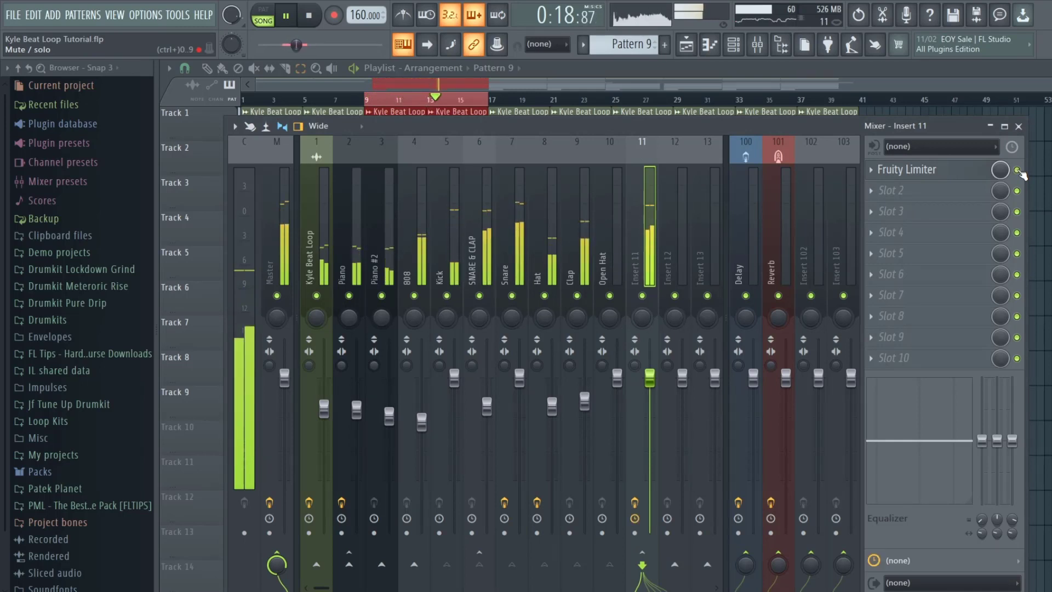
# A/B the drums with the Insert 11 limiter bypassed and enabled, ending with playback stopped
pyautogui.click(906, 170)
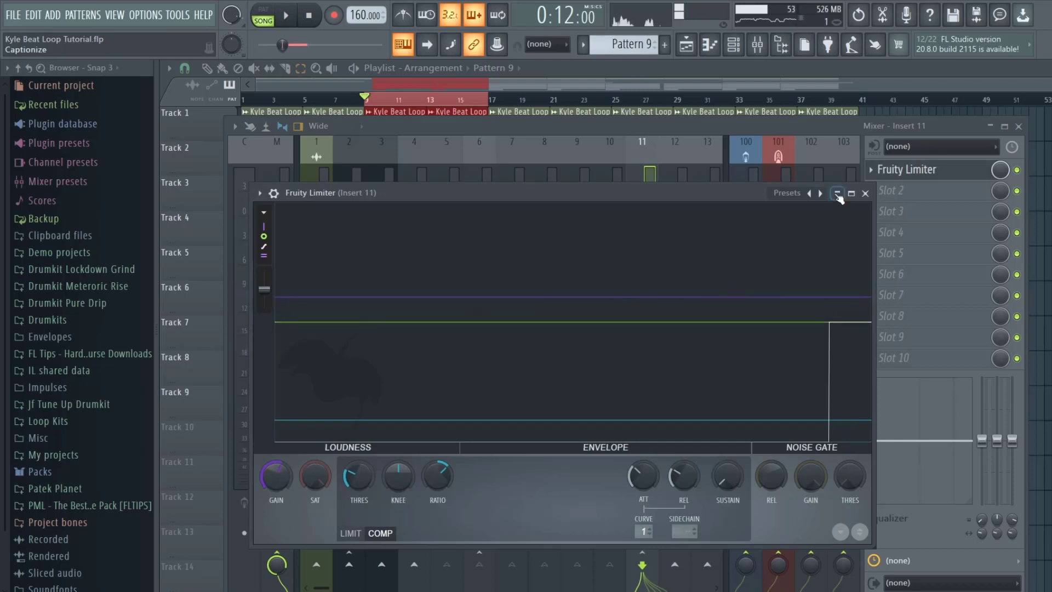
pyautogui.click(864, 193)
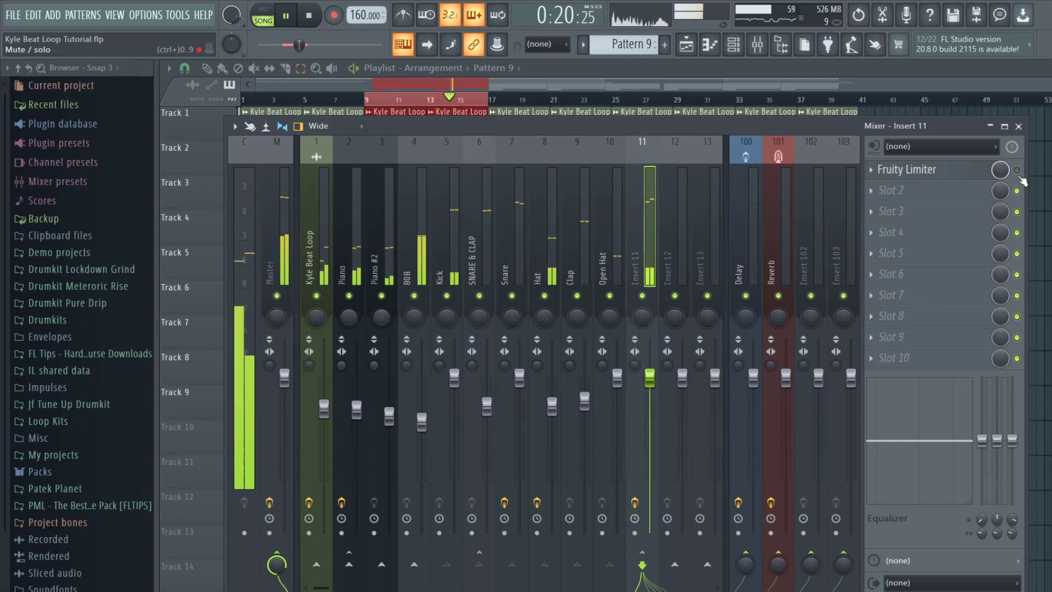
pyautogui.click(285, 15)
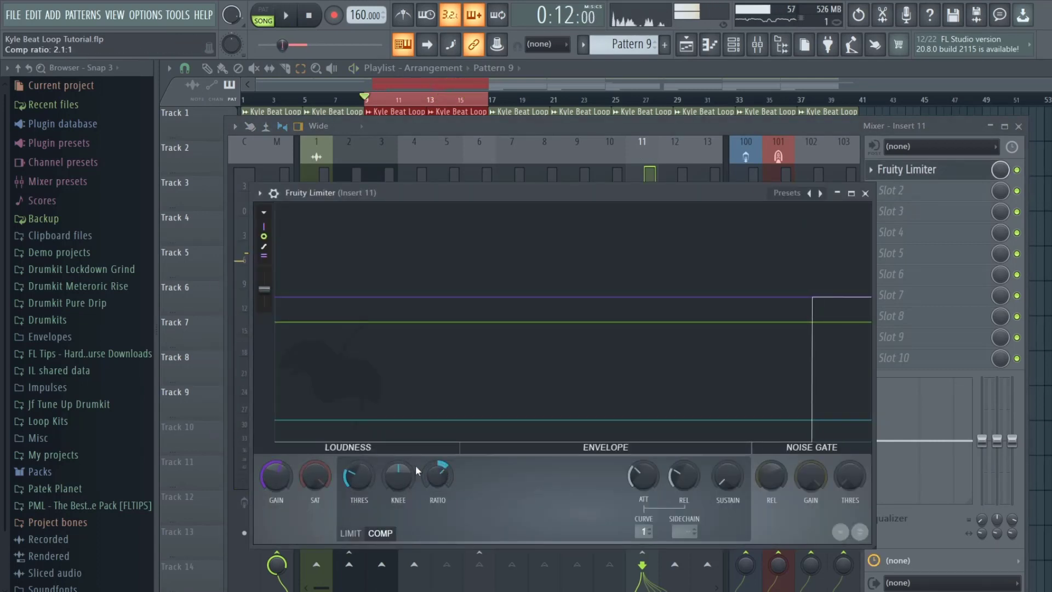
pyautogui.click(285, 15)
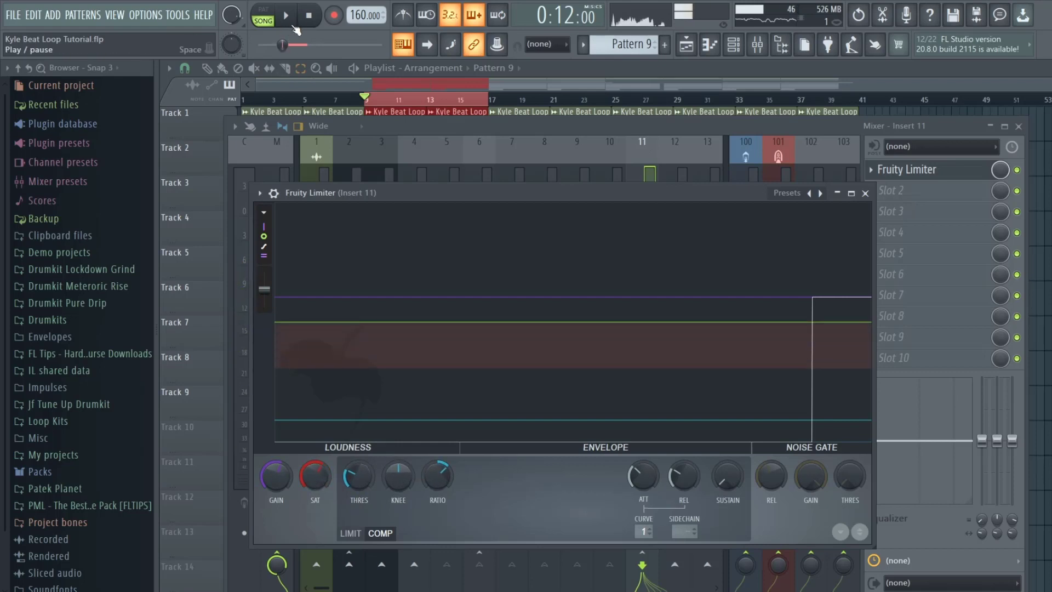
pyautogui.click(308, 15)
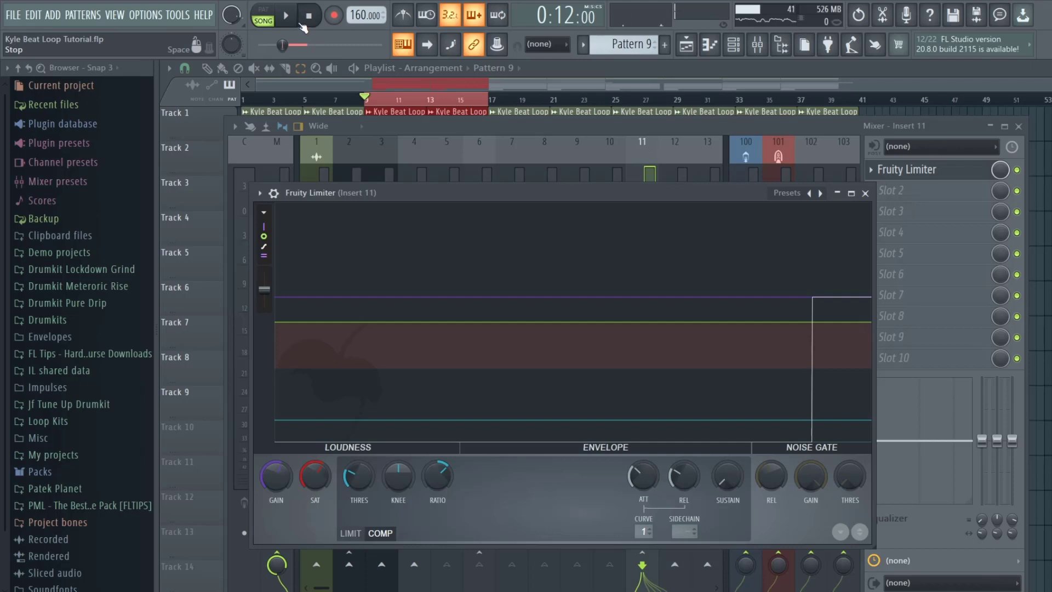
pyautogui.moveTo(314, 476); pyautogui.dragTo(314, 463)
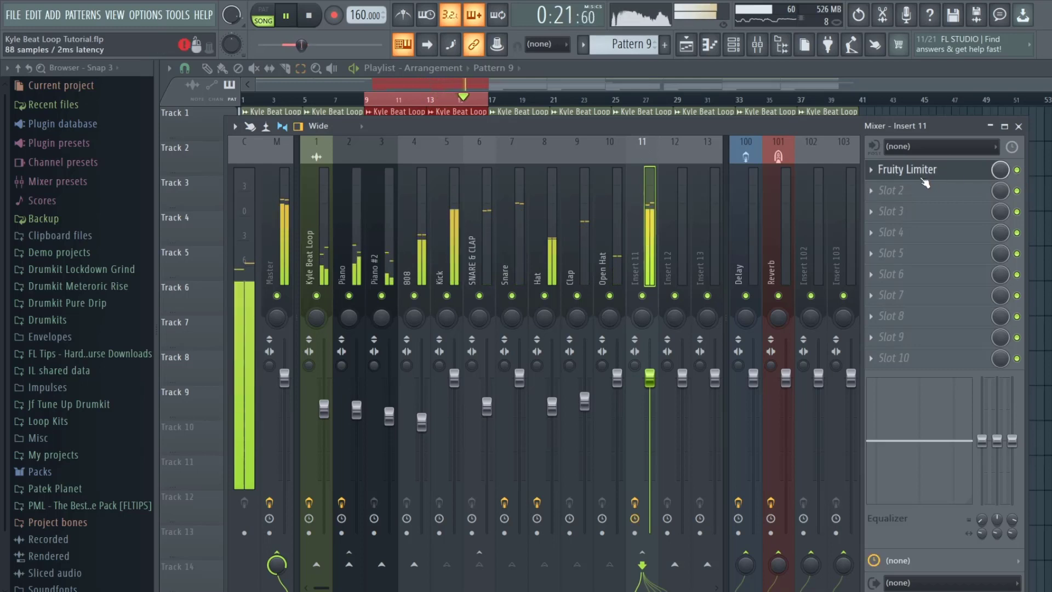
pyautogui.click(907, 169)
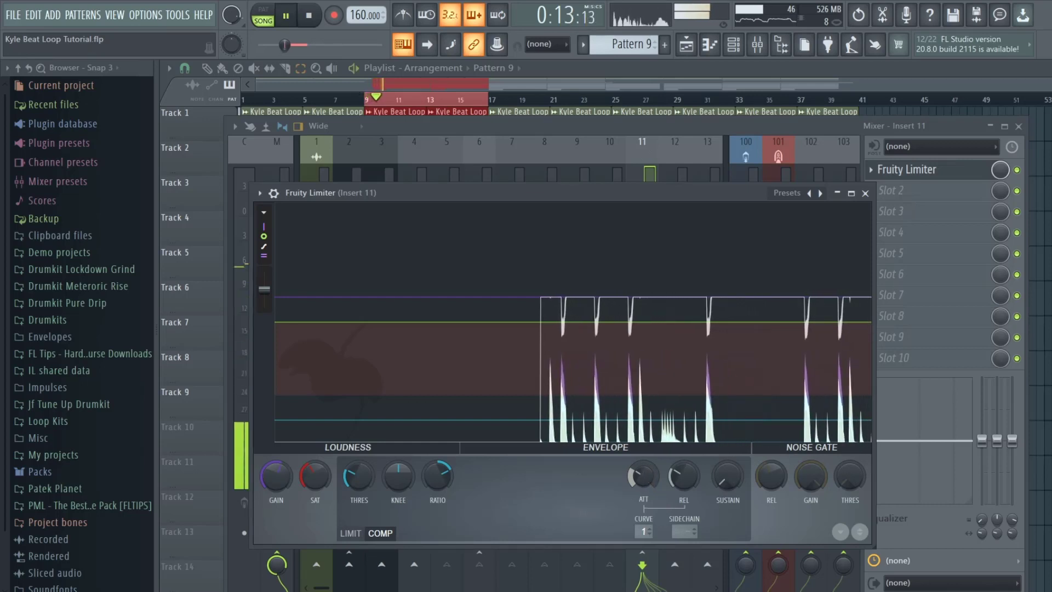
# Nudge the limiter's attack and mix knobs, then hide the limiter view
pyautogui.moveTo(643, 474); pyautogui.dragTo(643, 470)
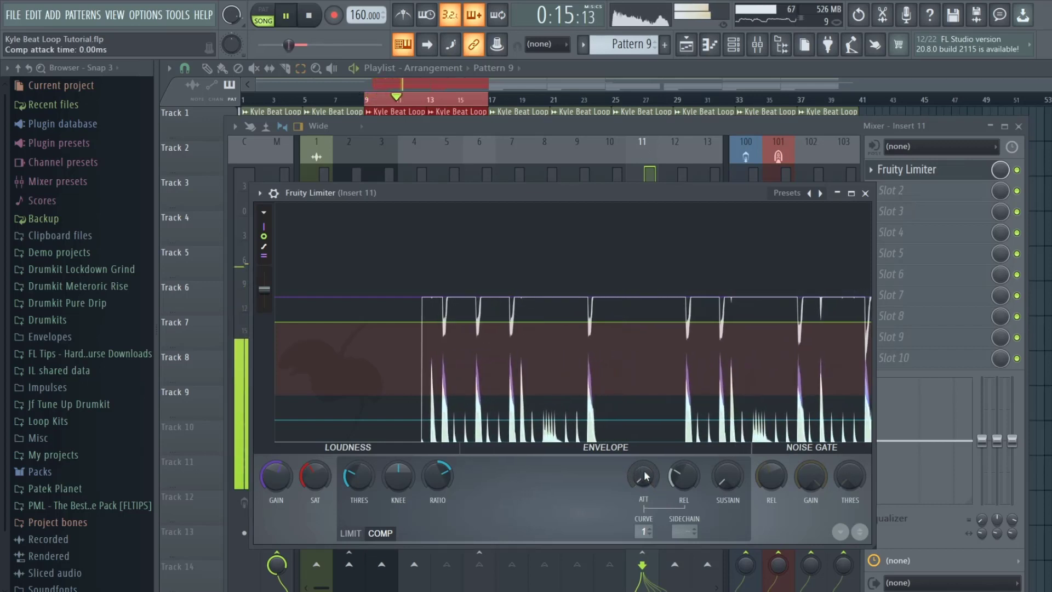
pyautogui.moveTo(642, 474); pyautogui.dragTo(642, 466)
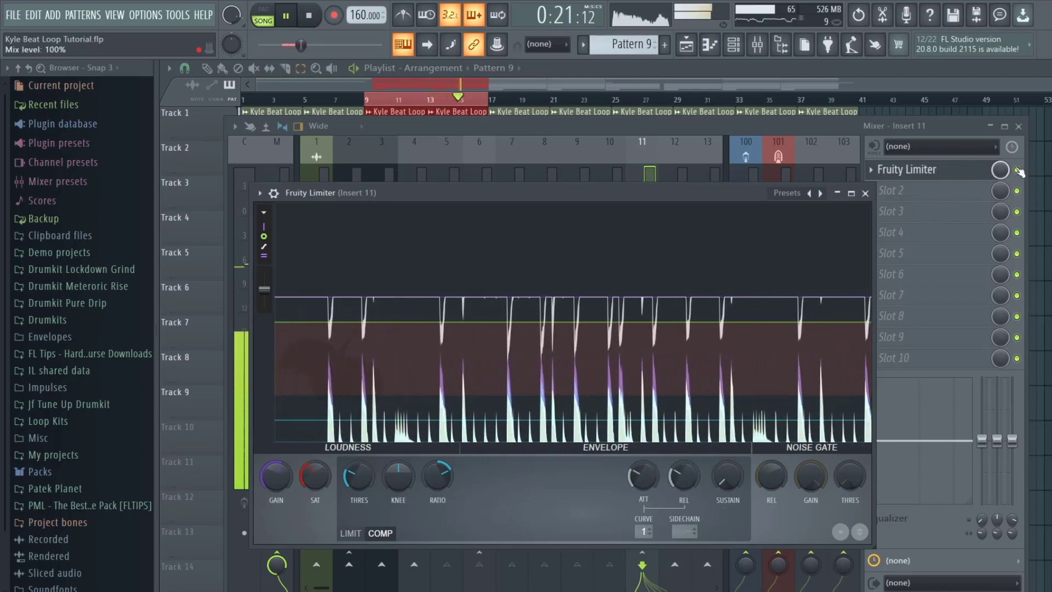
pyautogui.click(865, 193)
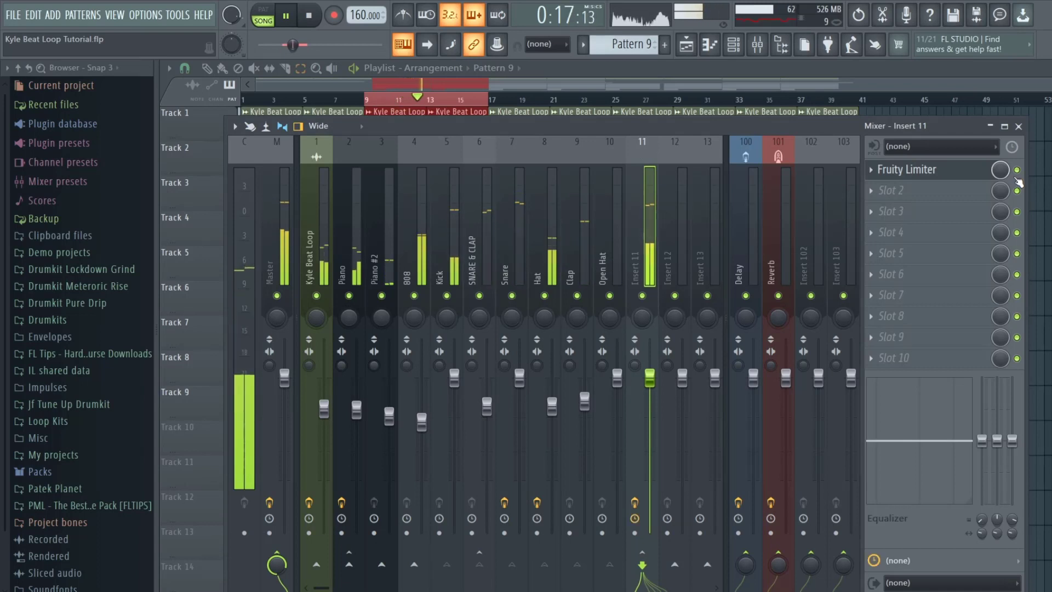
pyautogui.click(305, 14)
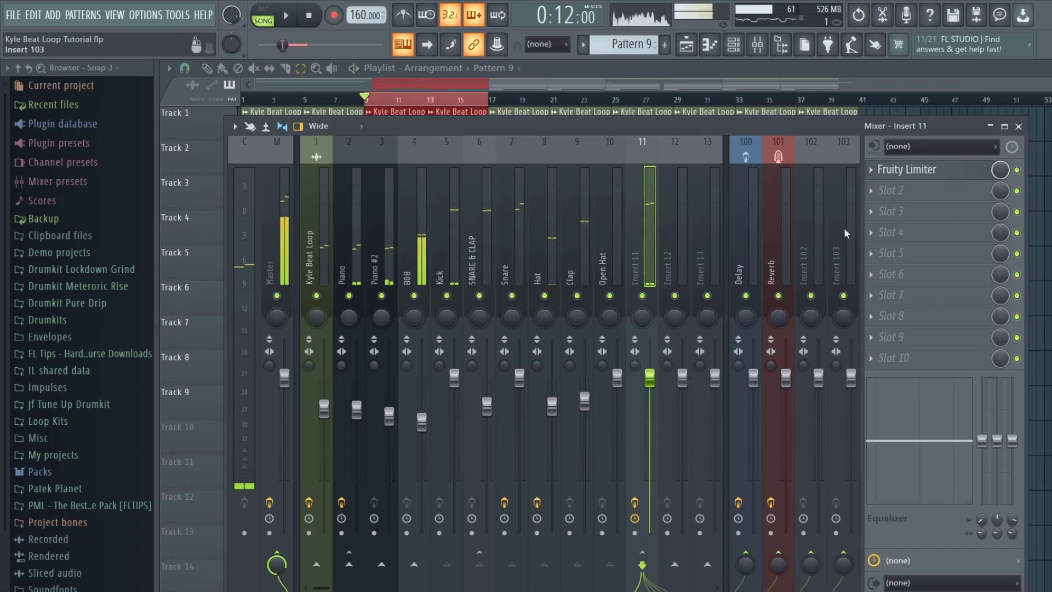
# Bring the limiter output gain to 1.5 dB, comparing it on and off while playing
pyautogui.click(906, 170)
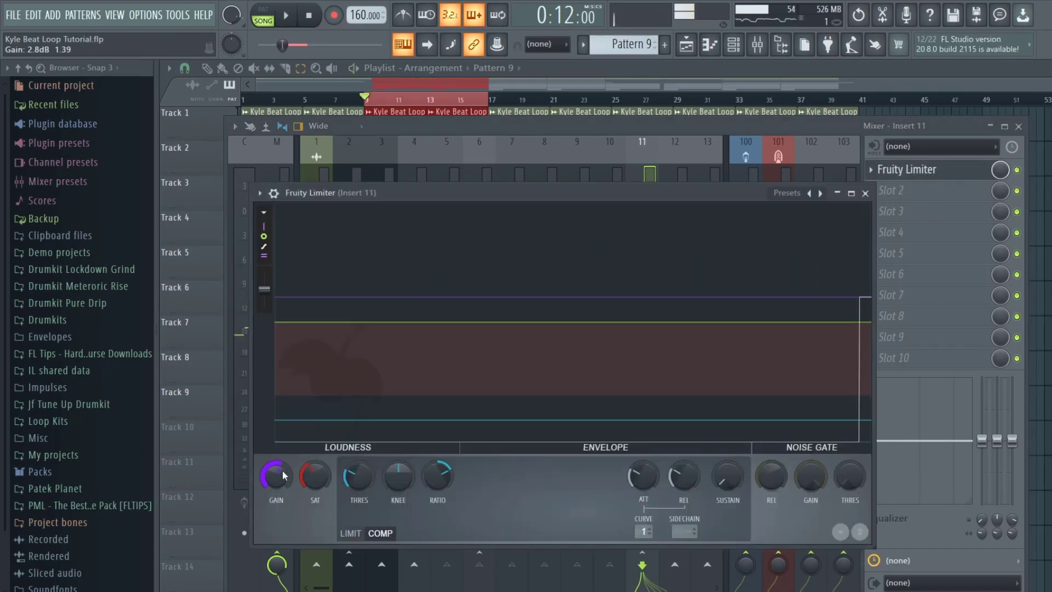
pyautogui.moveTo(276, 473); pyautogui.dragTo(276, 483)
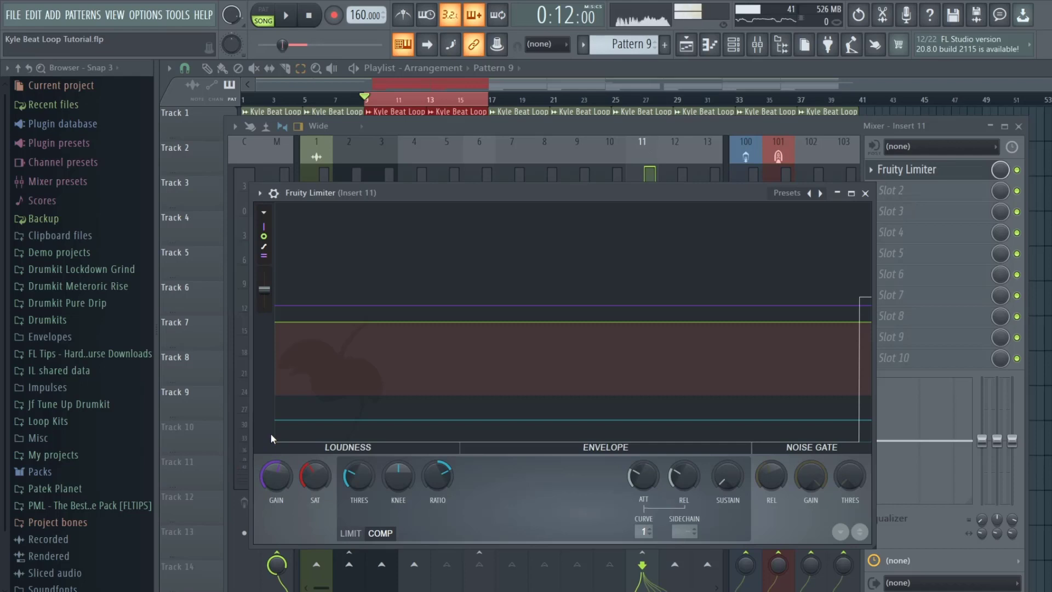
pyautogui.moveTo(276, 476); pyautogui.dragTo(276, 470)
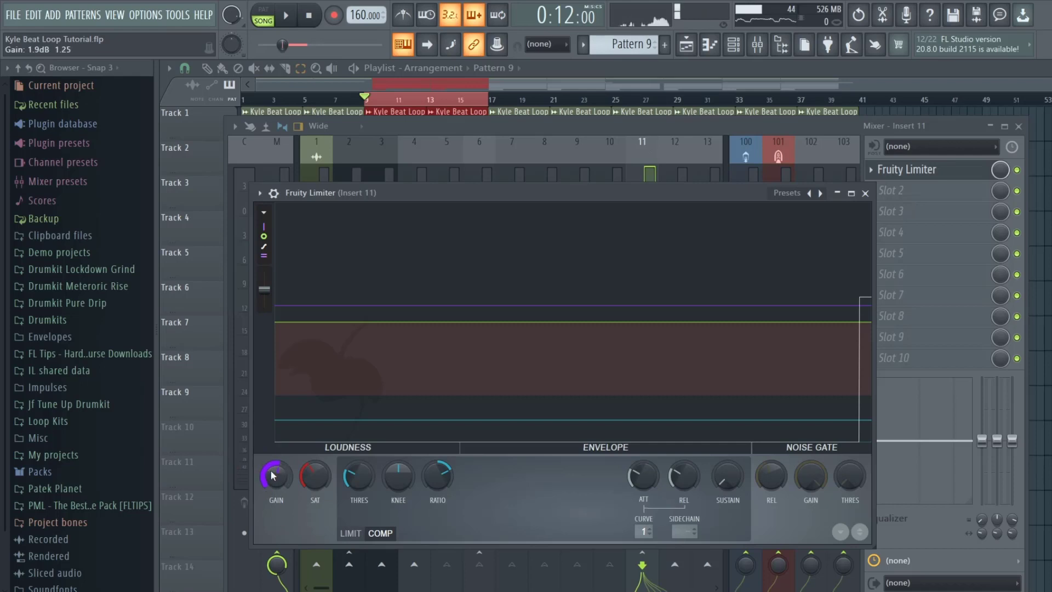
pyautogui.moveTo(275, 469); pyautogui.dragTo(275, 480)
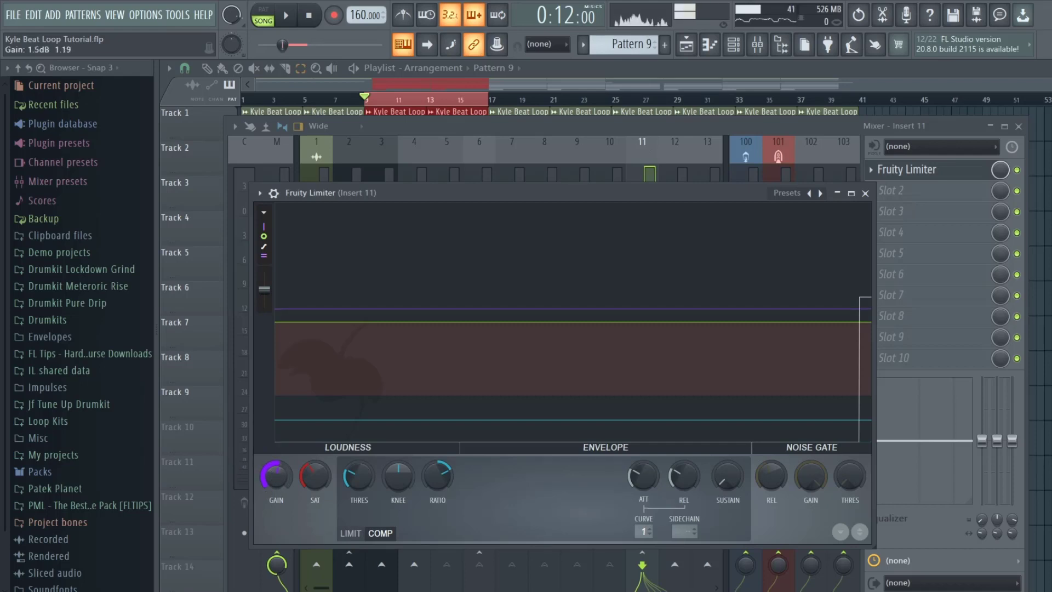
pyautogui.click(285, 15)
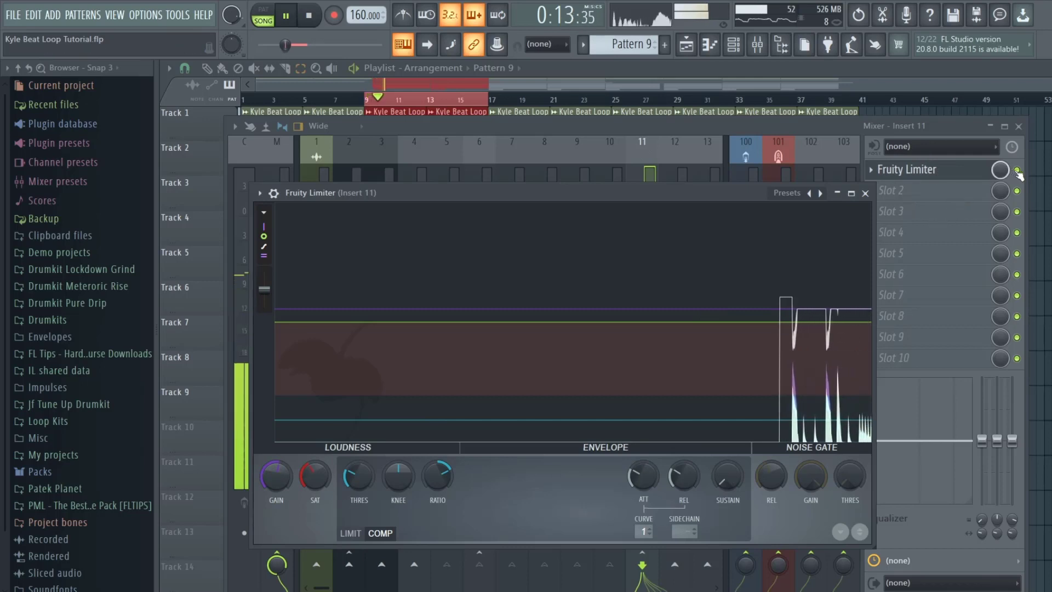
pyautogui.click(864, 193)
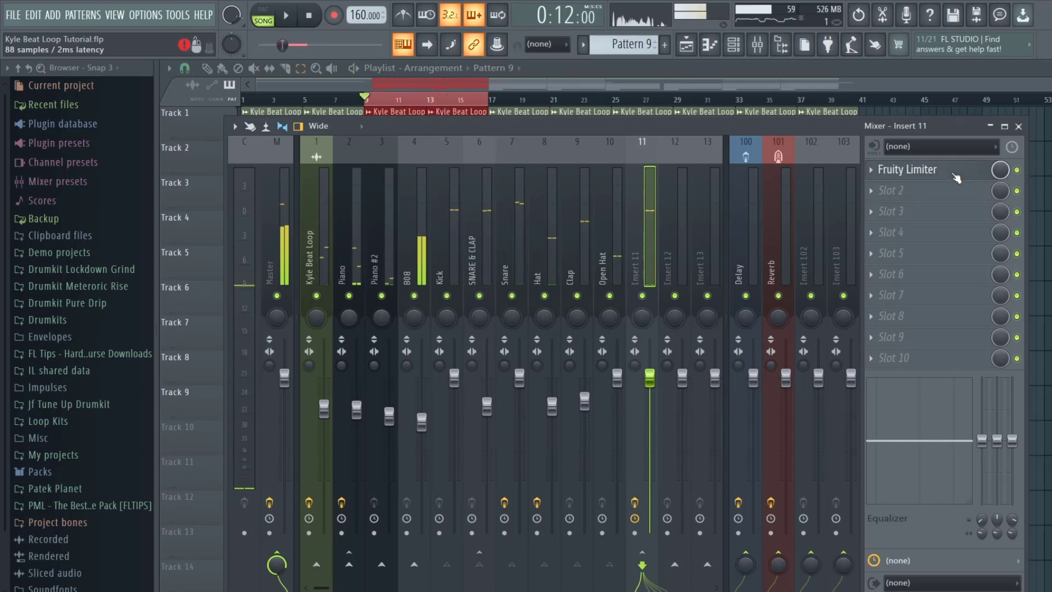
pyautogui.click(908, 169)
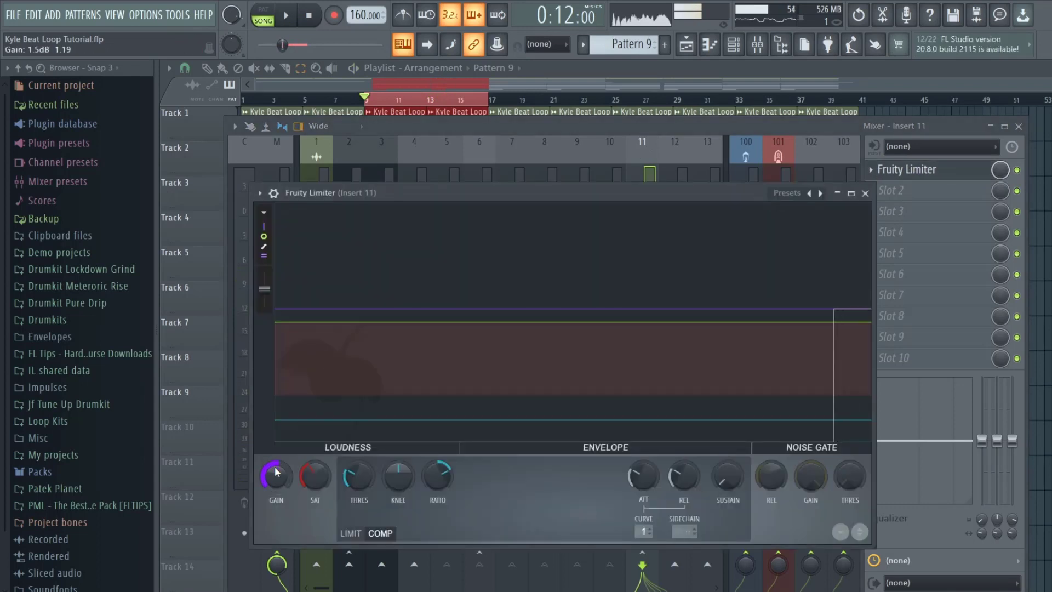
pyautogui.moveTo(276, 469); pyautogui.dragTo(276, 483)
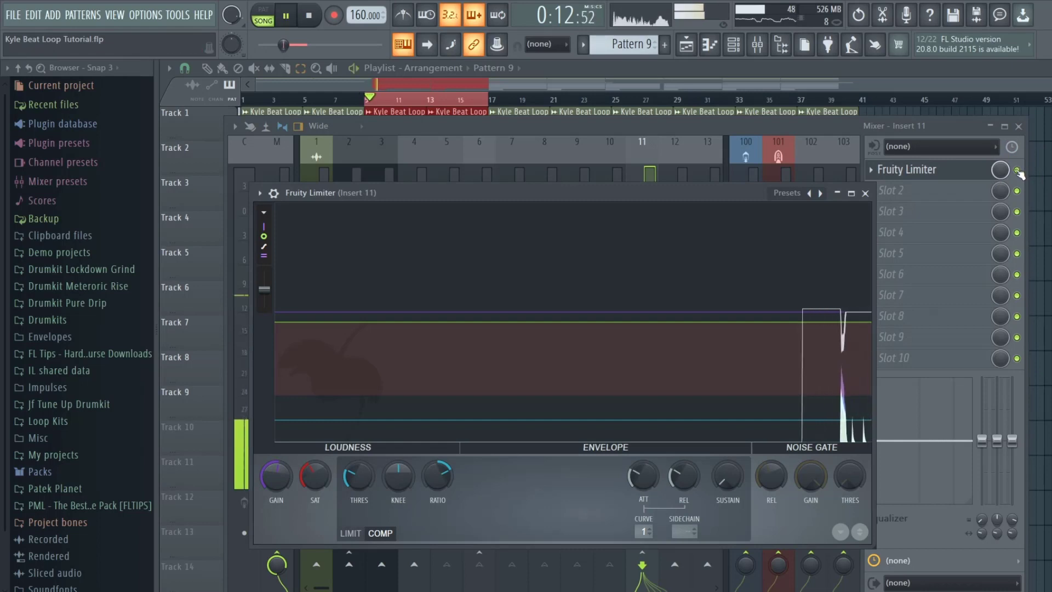
pyautogui.click(865, 193)
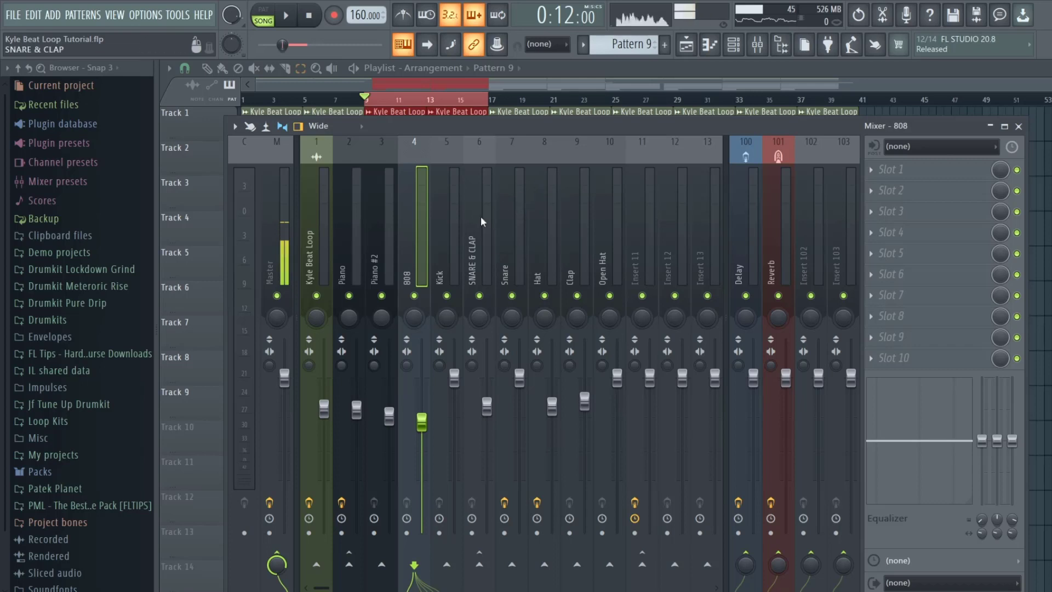
# Select the Hat mixer track, showing its Fruity Parametric EQ 2
pyautogui.click(544, 268)
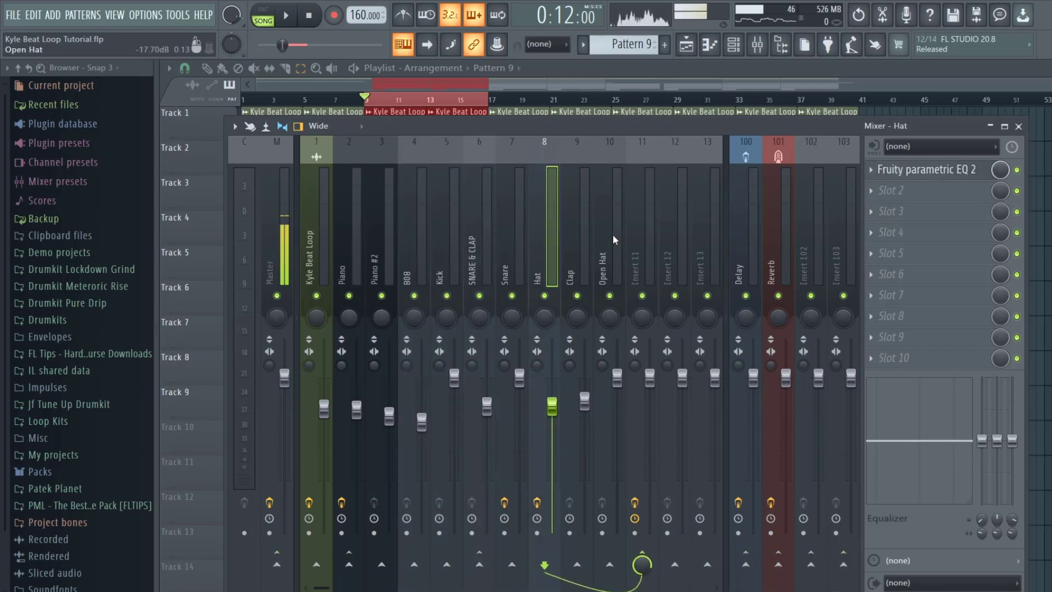
pyautogui.moveTo(603, 229)
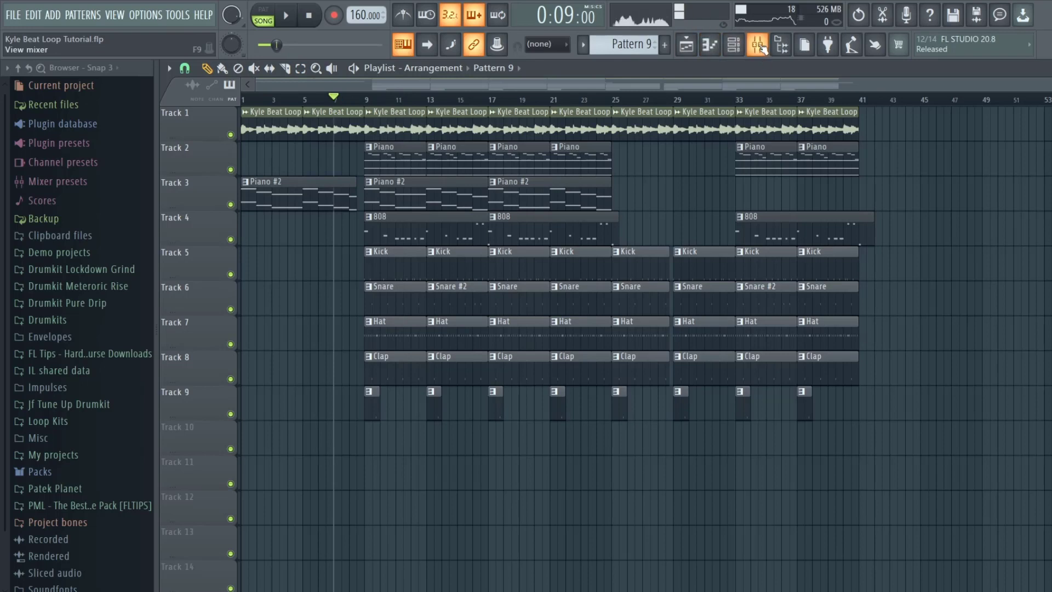
# Reopen the Mixer from the toolbar, landing on the Kyle Beat Loop track
pyautogui.click(756, 44)
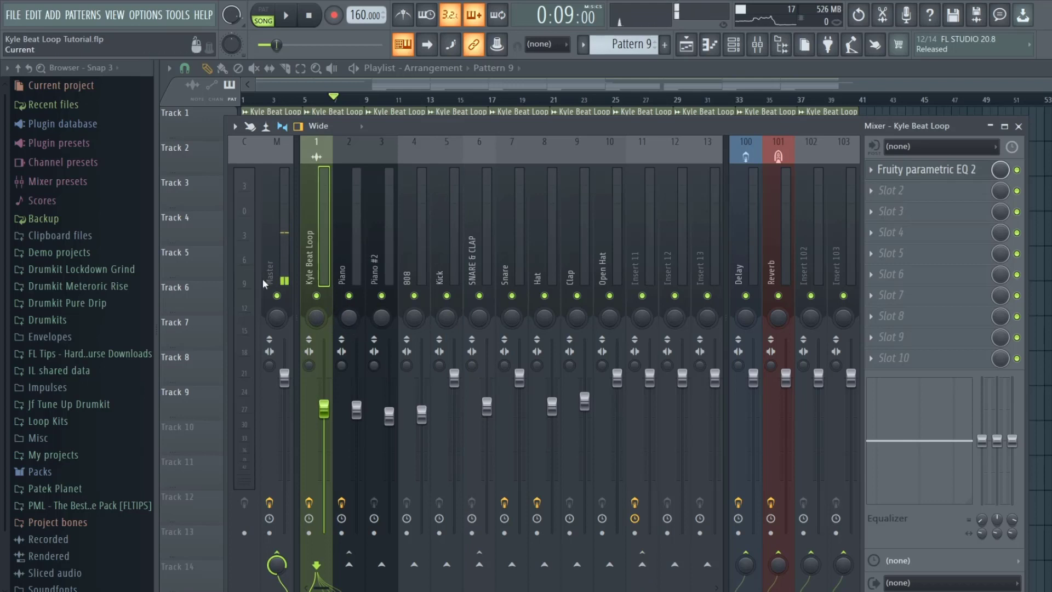
# Start playback and set the Kyle Beat Loop fader to about 83%
pyautogui.click(285, 15)
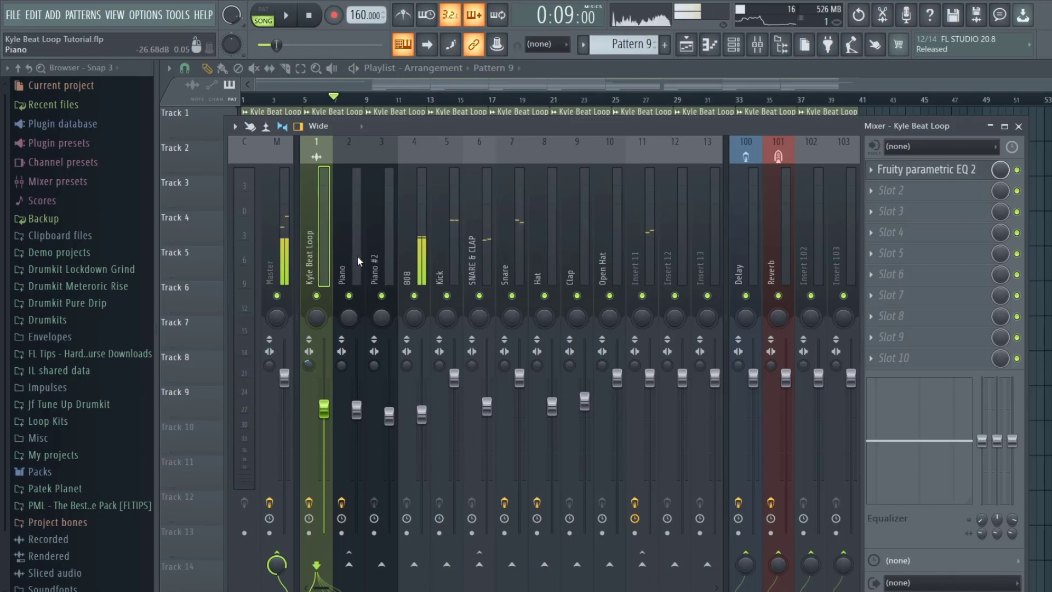
pyautogui.moveTo(324, 404); pyautogui.dragTo(324, 409)
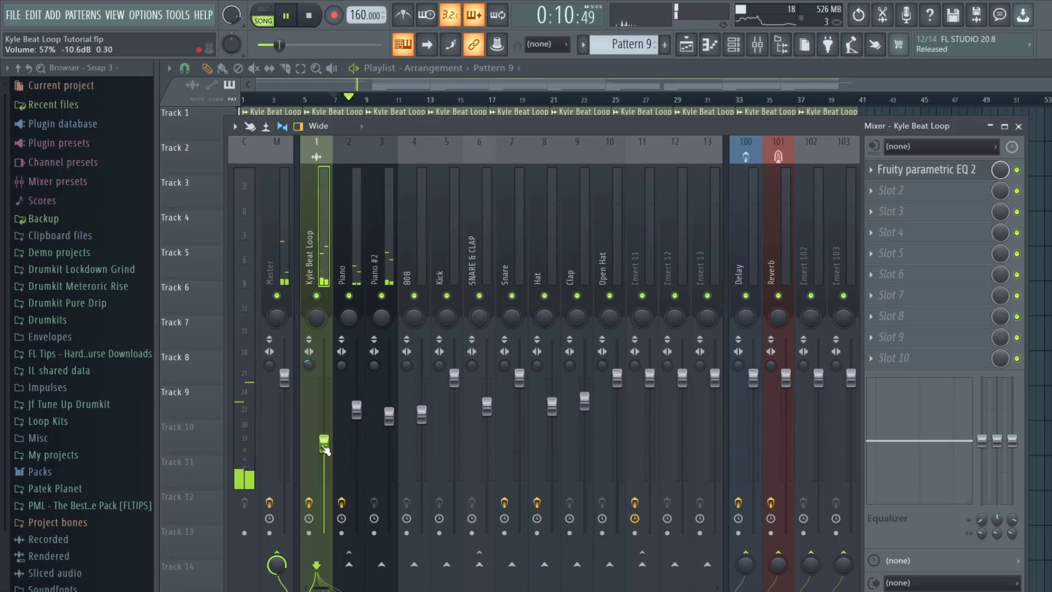
pyautogui.moveTo(324, 443); pyautogui.dragTo(323, 406)
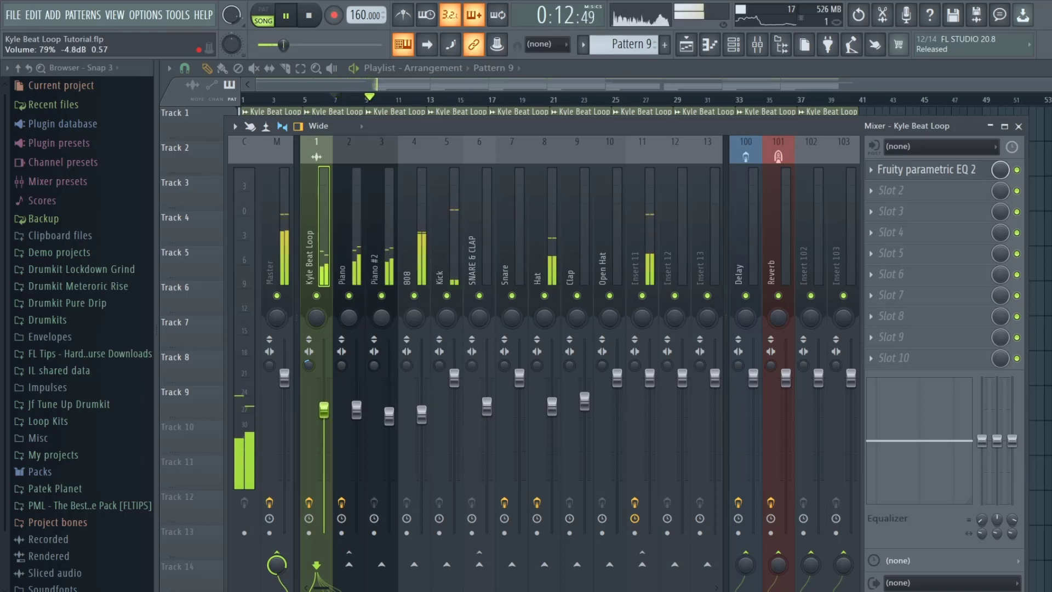
pyautogui.moveTo(325, 406); pyautogui.dragTo(325, 442)
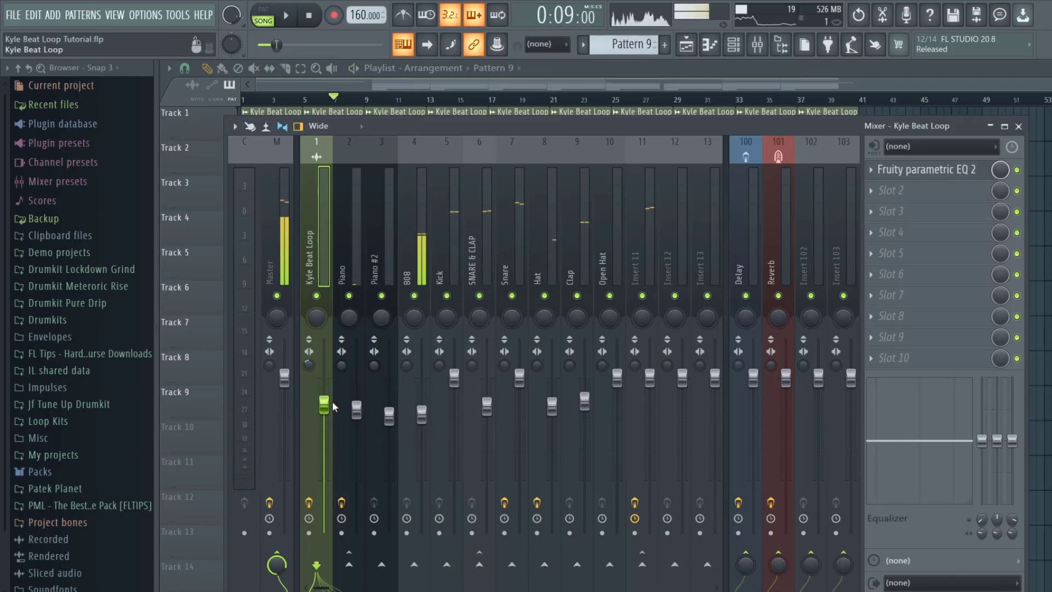
pyautogui.moveTo(325, 400); pyautogui.dragTo(328, 408)
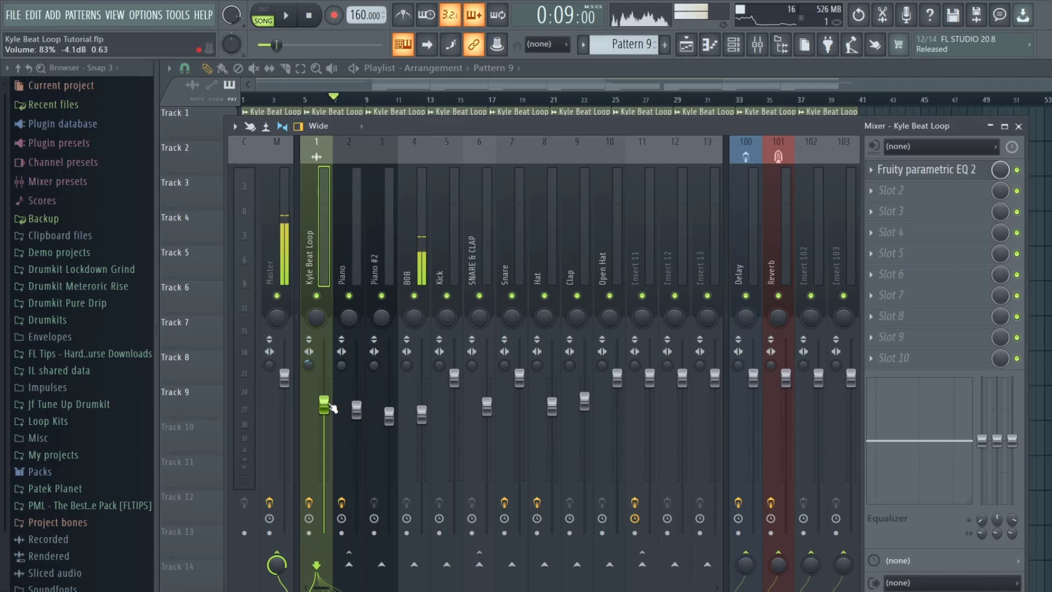
# Replay the beat, lower the Kyle Beat Loop level further while listening, then stop
pyautogui.click(284, 15)
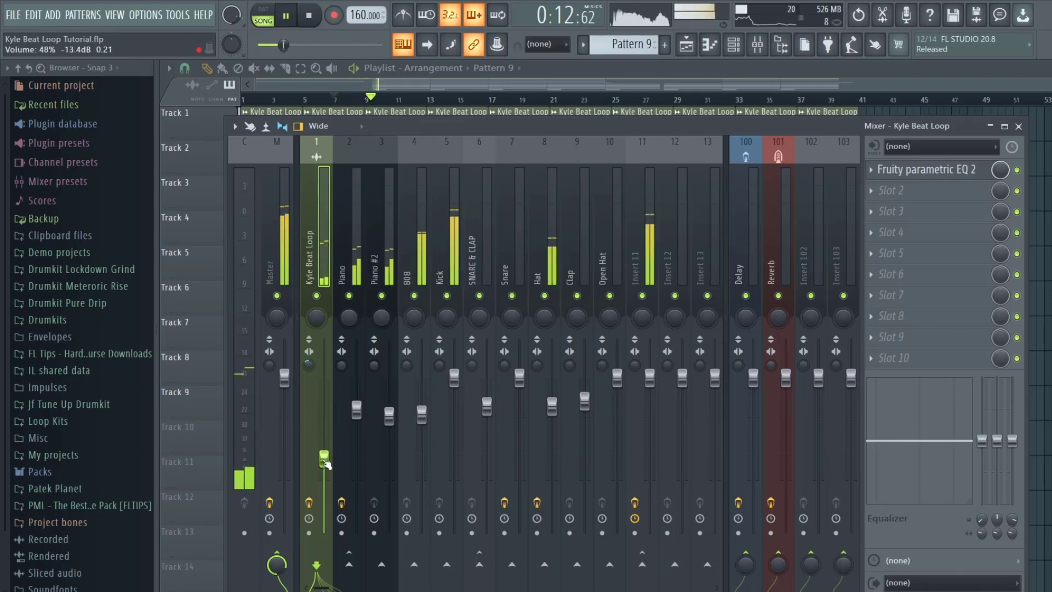
pyautogui.moveTo(324, 461); pyautogui.dragTo(324, 406)
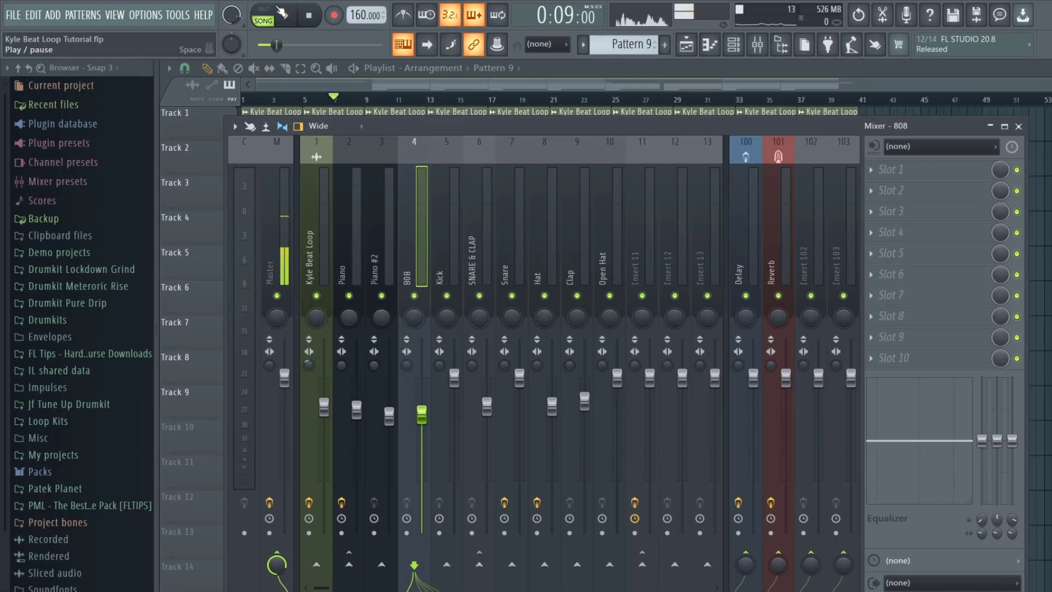
pyautogui.click(308, 15)
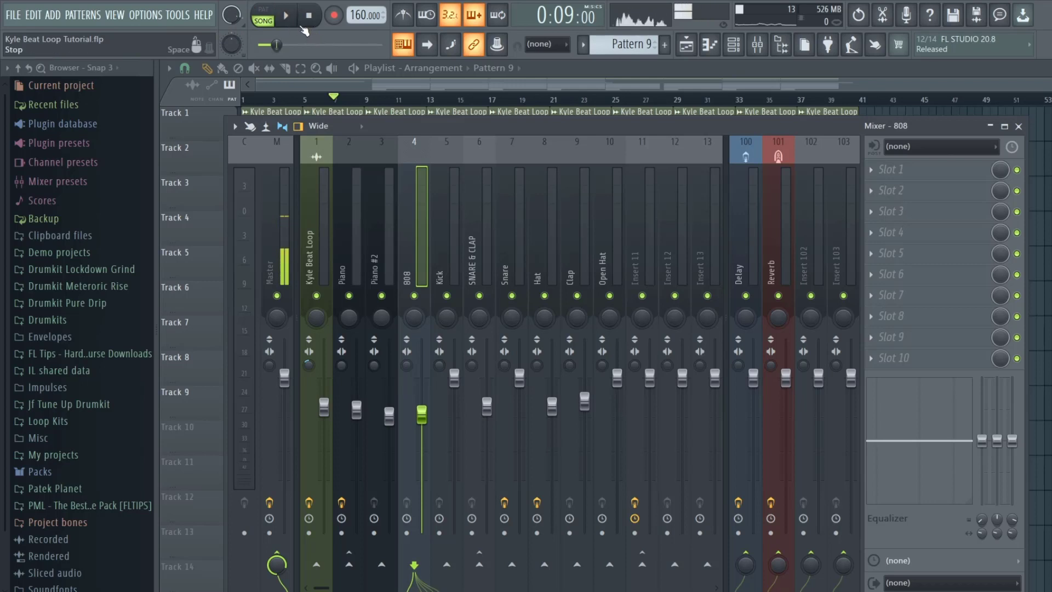
pyautogui.click(284, 15)
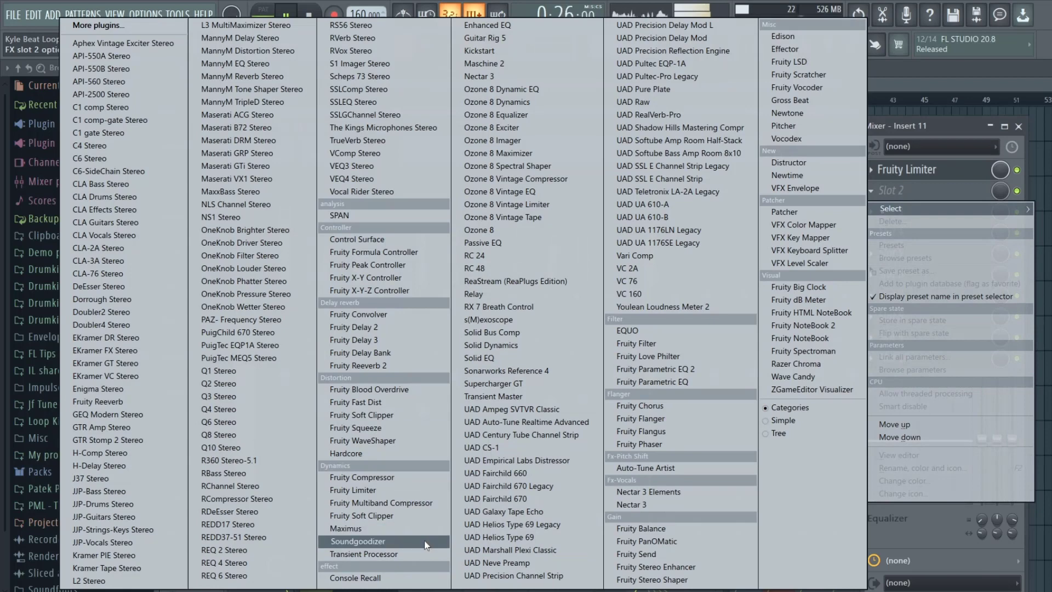
# Load Soundgoodizer into Insert 11's second effect slot, after Fruity Limiter
pyautogui.click(357, 541)
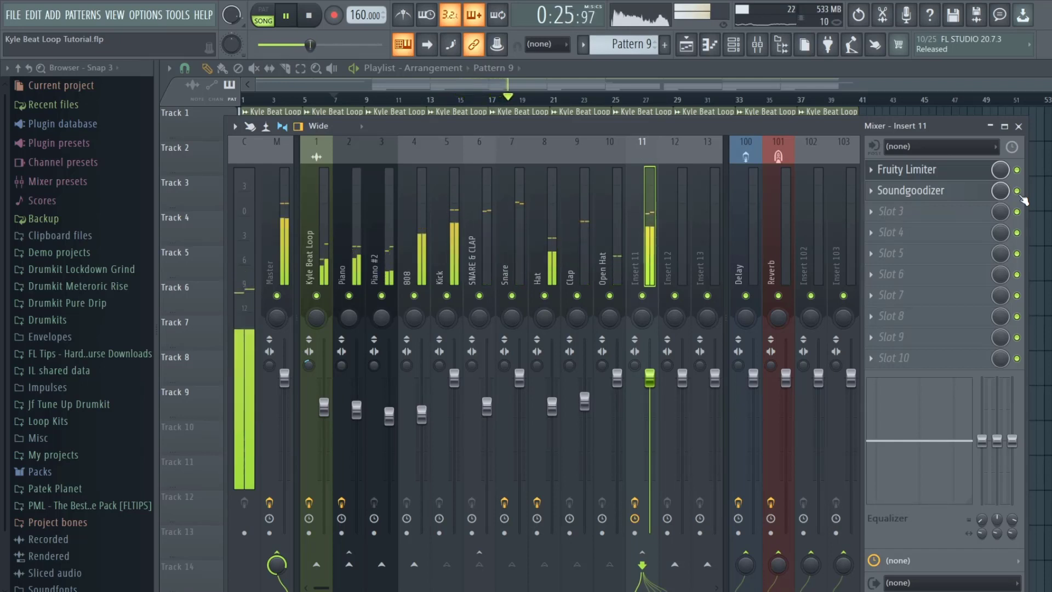
# Toggle the Soundgoodizer slot on and off to compare the drum sound
pyautogui.click(910, 190)
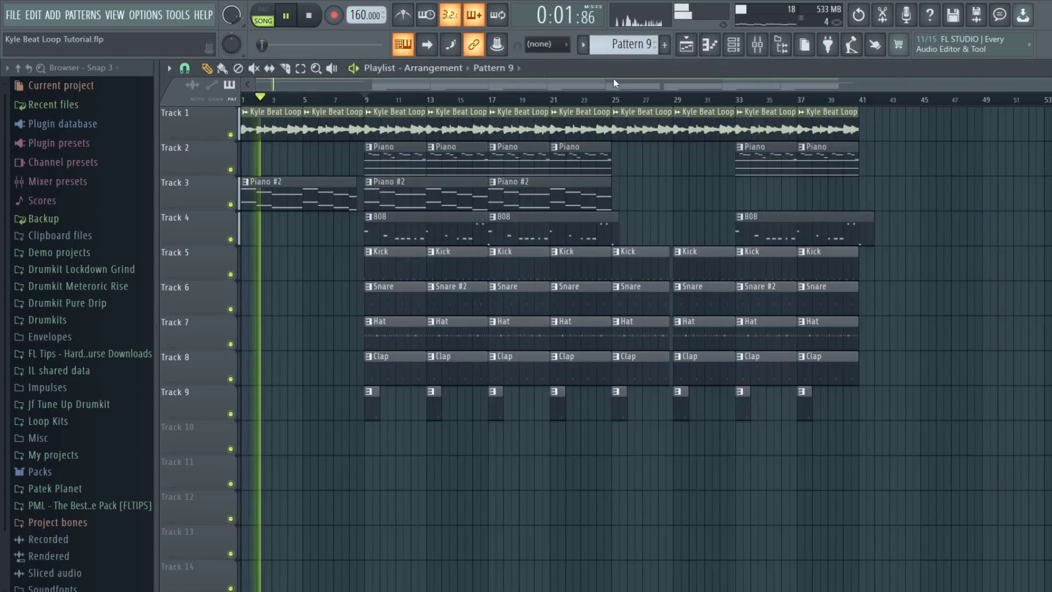
# Play, reposition and stop the playlist while extending the clips to bar 41
pyautogui.click(284, 15)
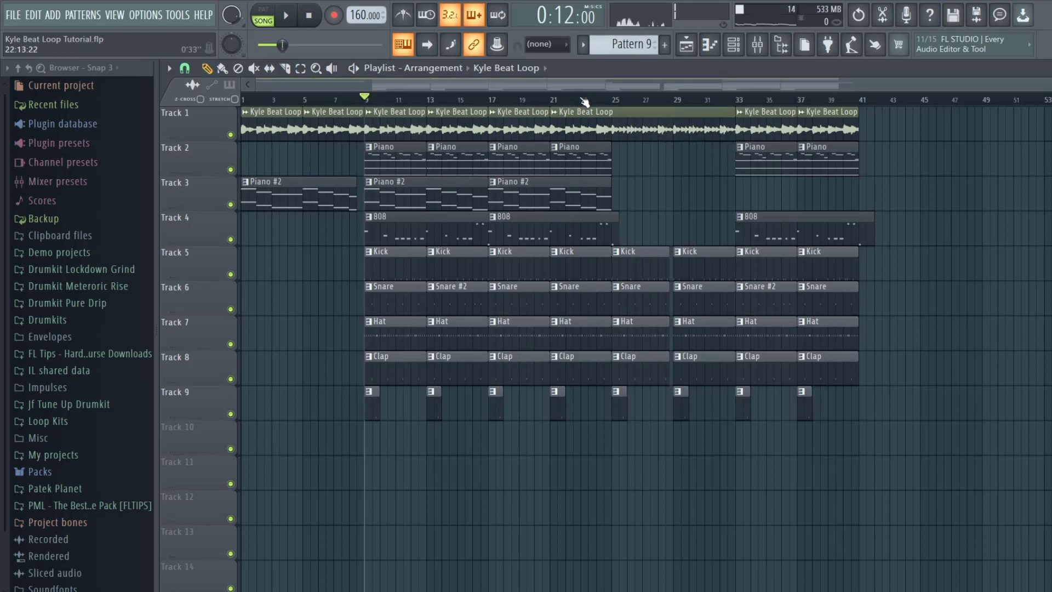
pyautogui.click(284, 15)
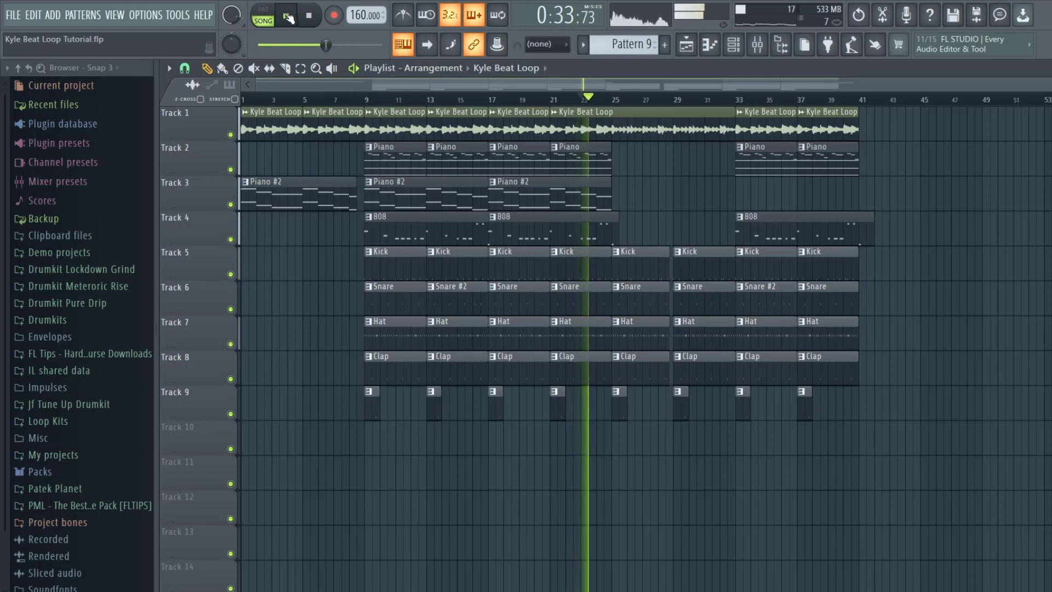
pyautogui.click(284, 15)
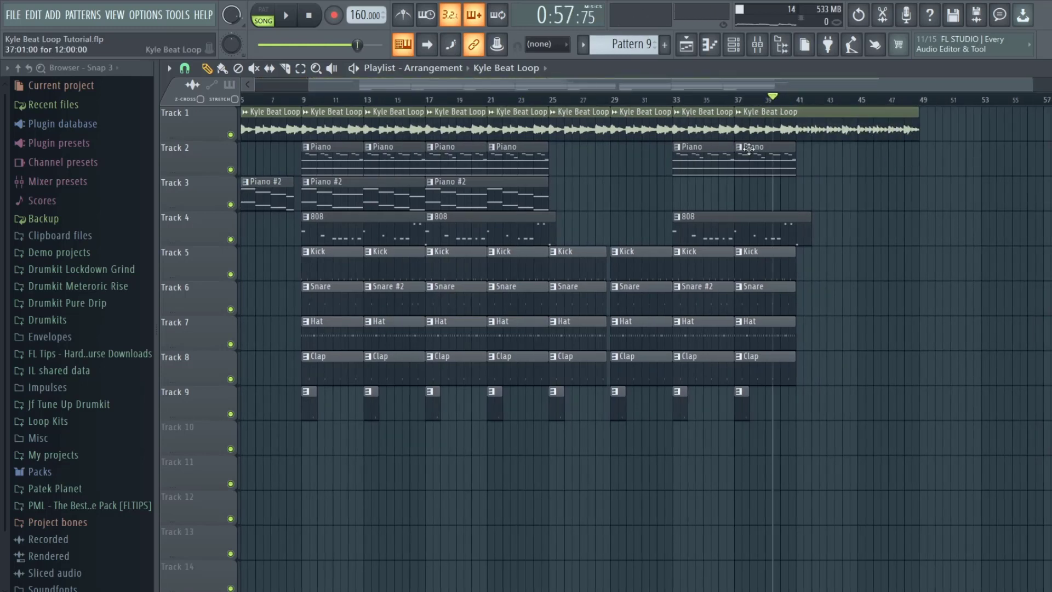
pyautogui.click(284, 15)
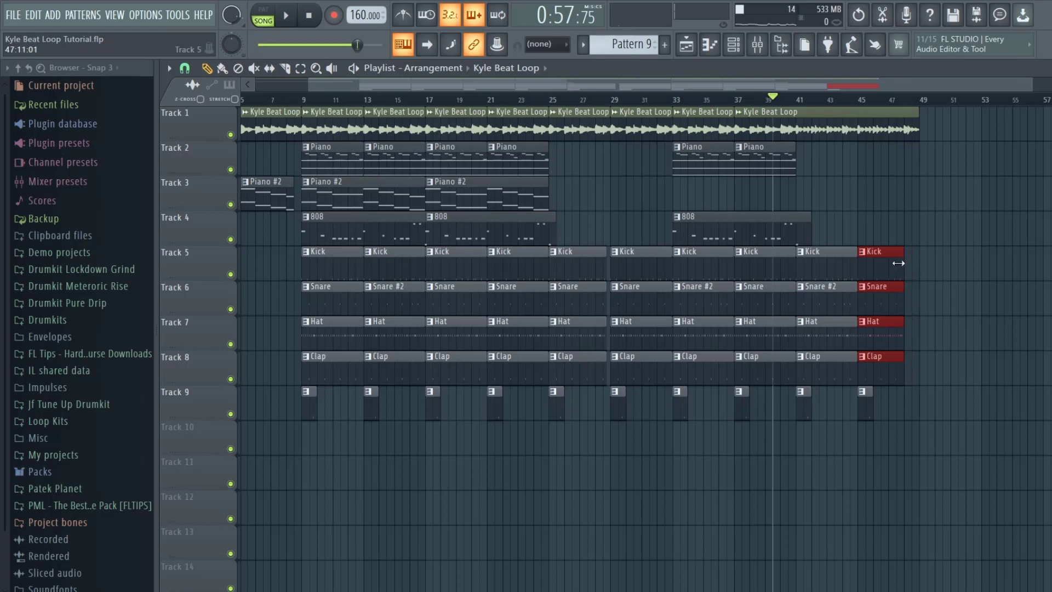
# Duplicate the last Kick, Snare, Hat and Clap clips, then show the mixer
pyautogui.click(285, 15)
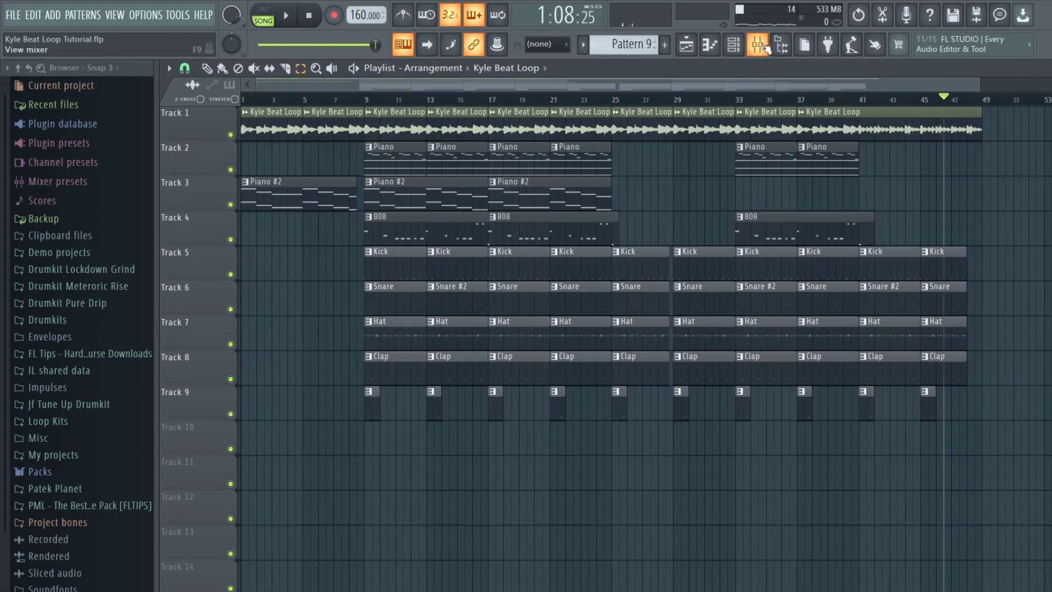
pyautogui.click(759, 45)
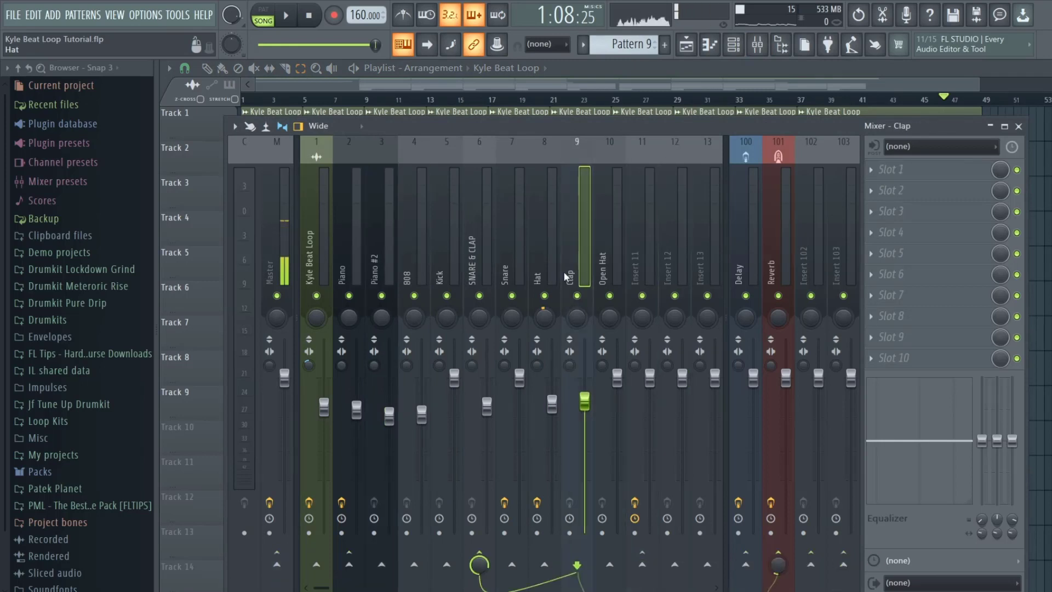